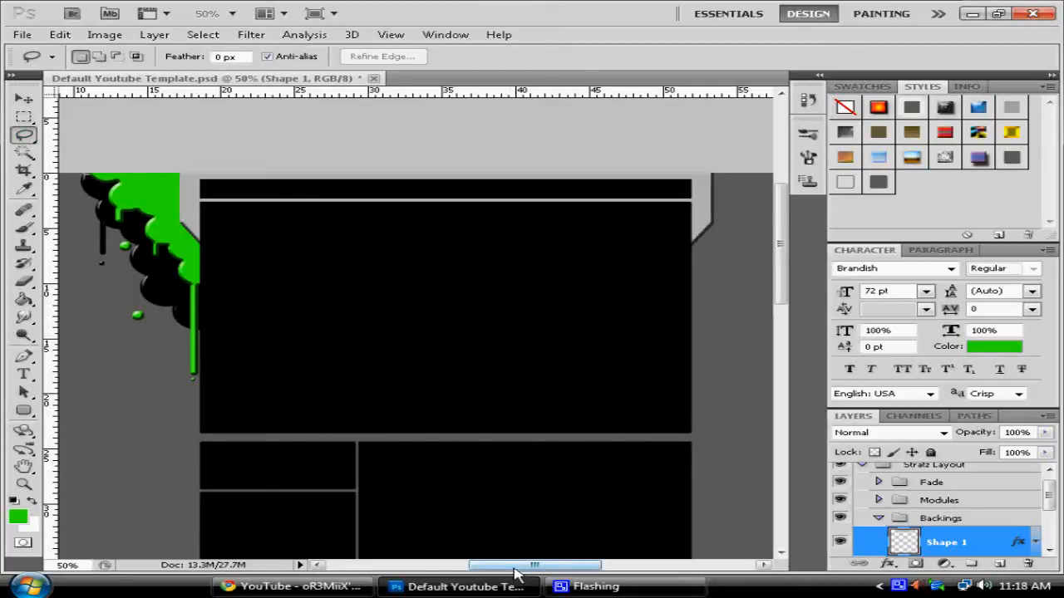
{"action": "mouse_move", "coordinate": [497, 581]}
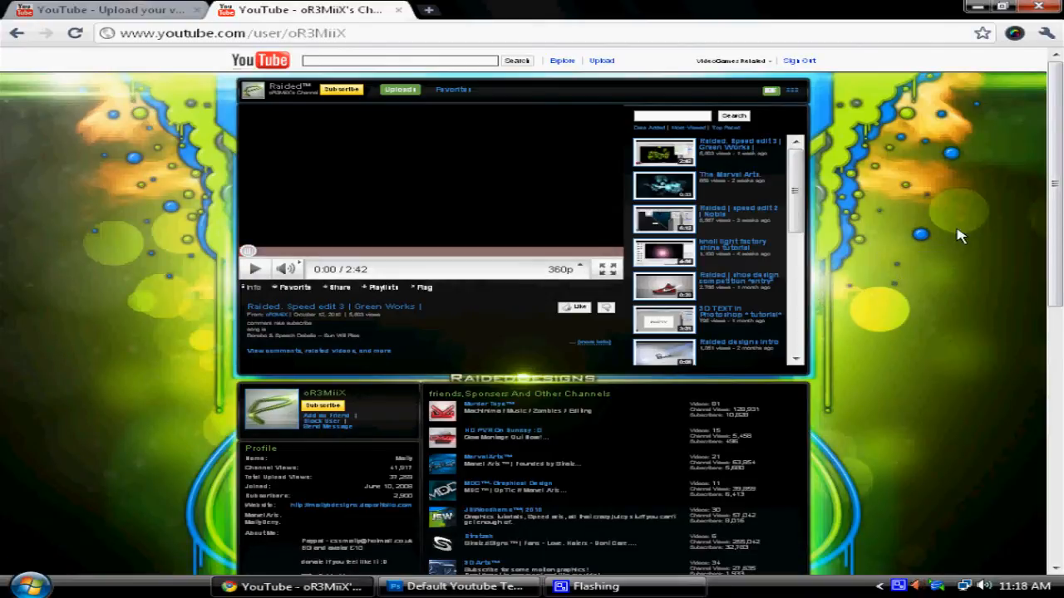
{"action": "mouse_move", "coordinate": [210, 289]}
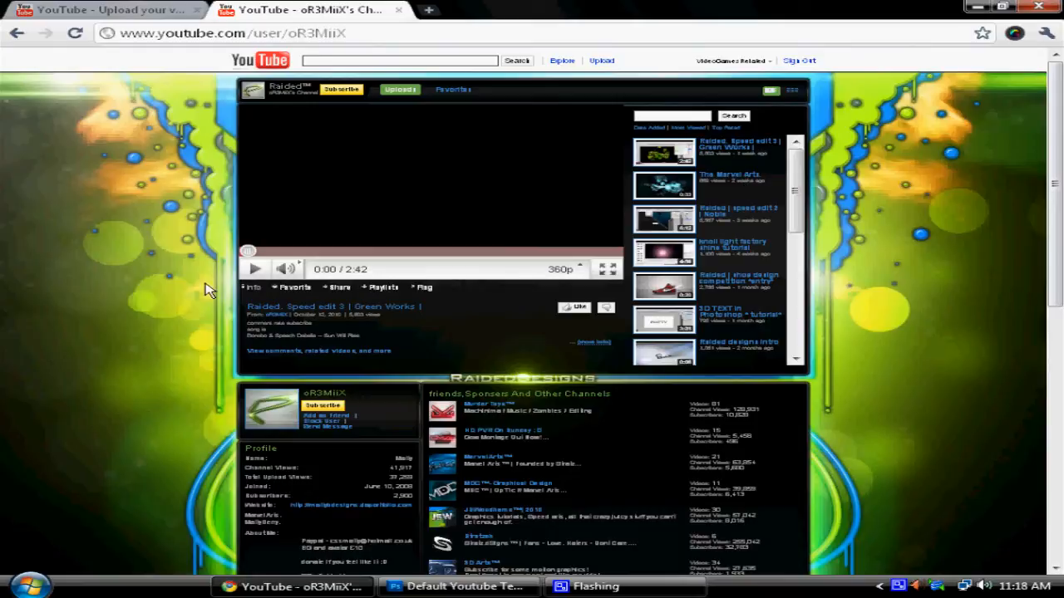
{"action": "mouse_move", "coordinate": [80, 381]}
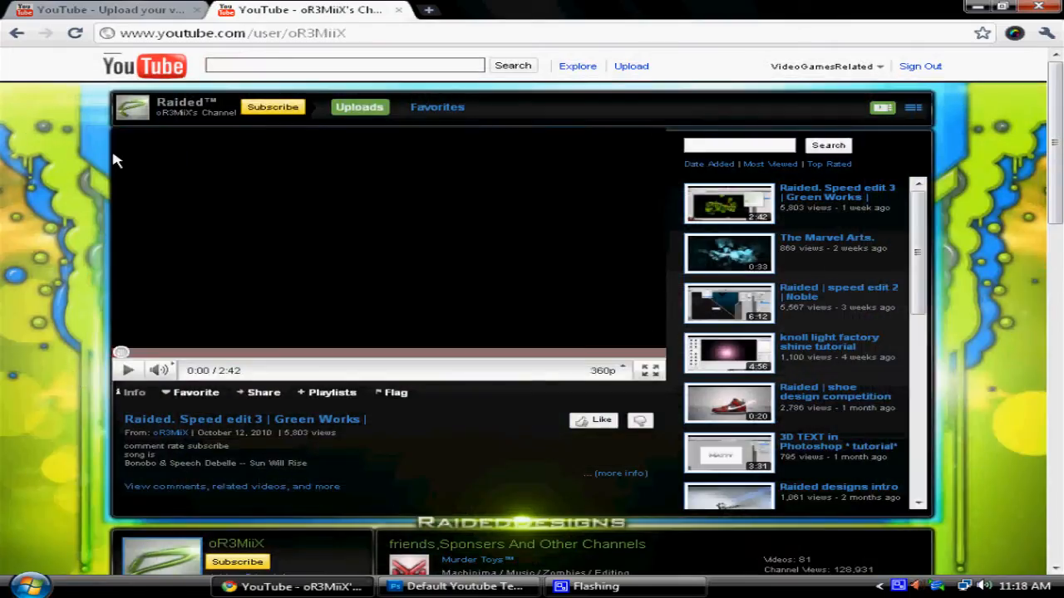
Switch from the YouTube channel page back to the Photoshop template window via the taskbar
{"action": "scroll", "scroll_direction": "down", "scroll_amount": 3}
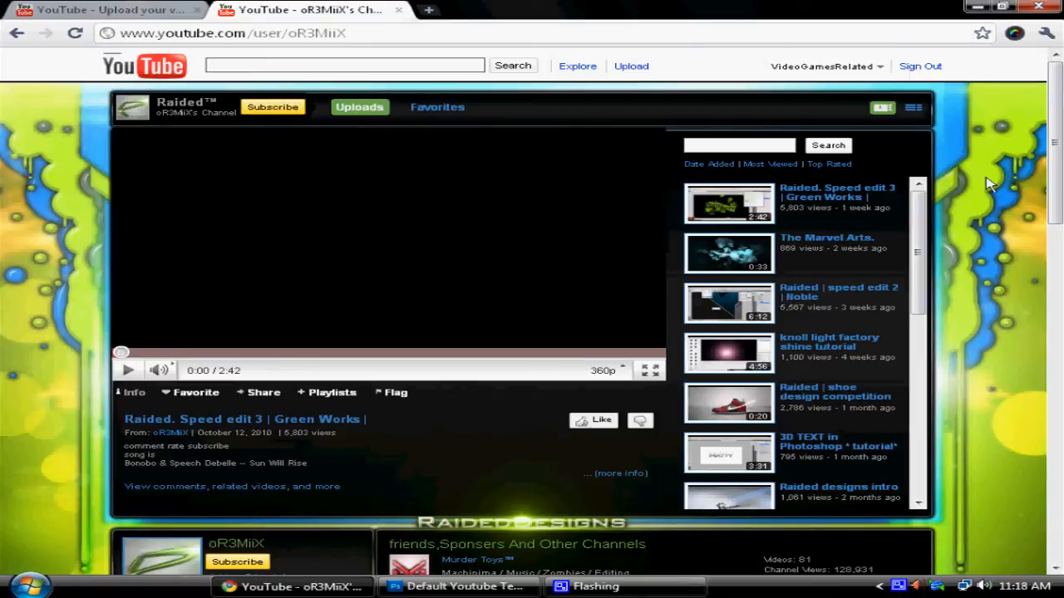
{"action": "mouse_move", "coordinate": [1006, 126]}
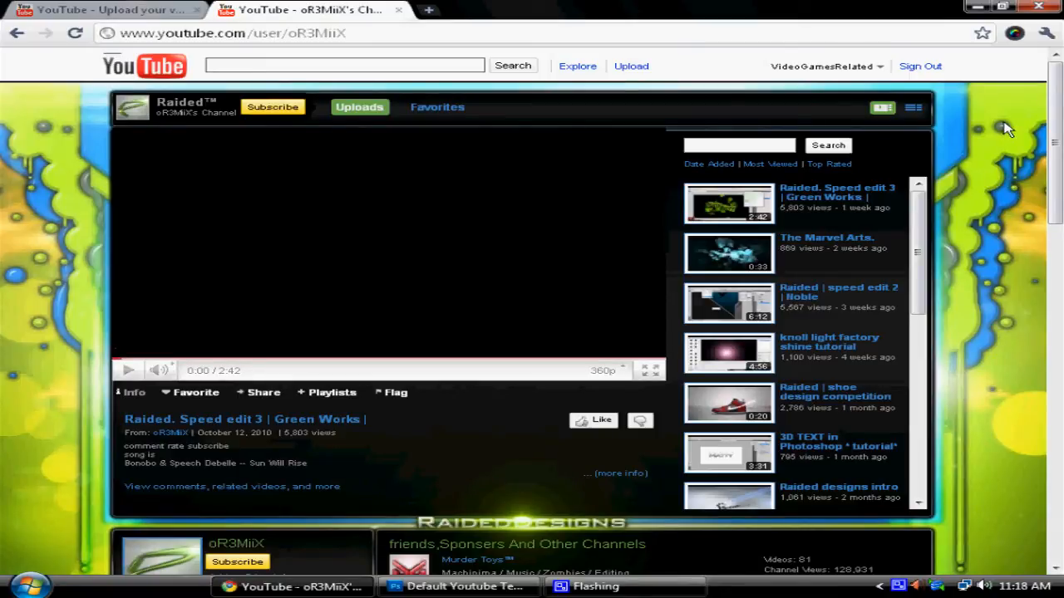
{"action": "mouse_move", "coordinate": [981, 240]}
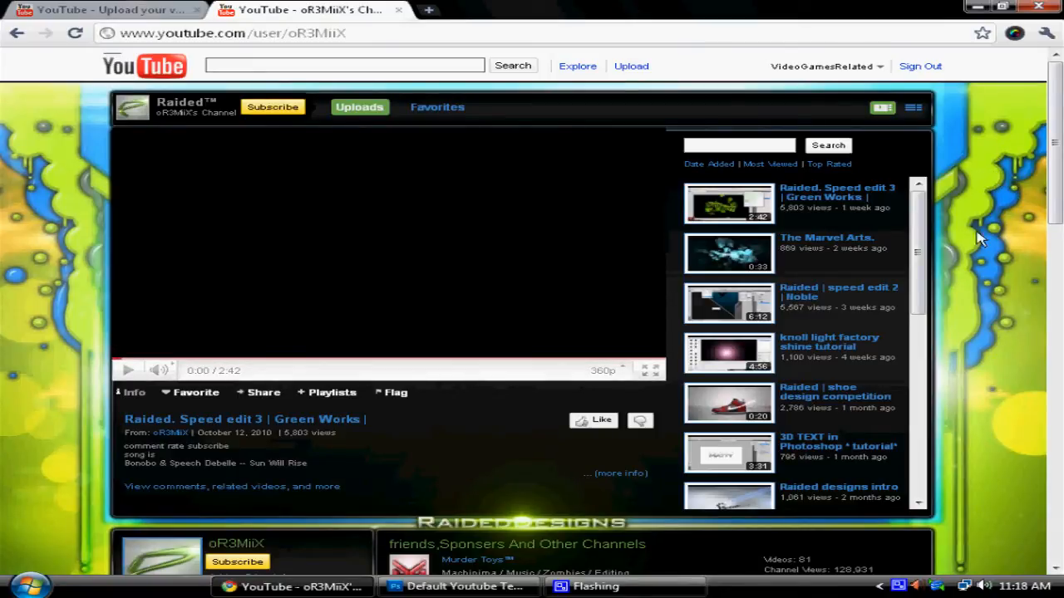
{"action": "scroll", "scroll_direction": "down", "scroll_amount": 3}
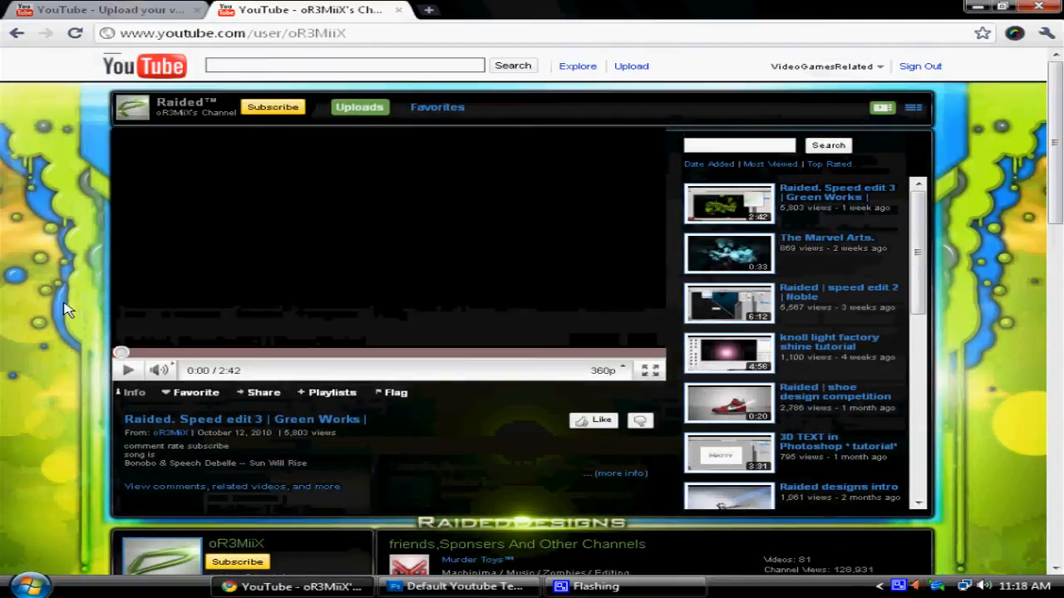
{"action": "mouse_move", "coordinate": [1028, 142]}
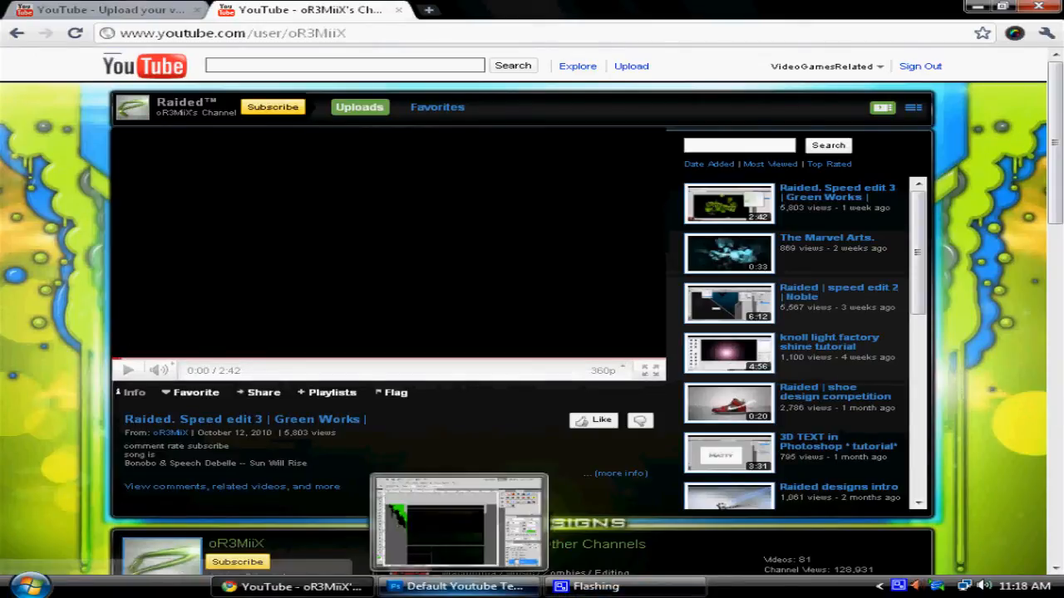
{"action": "left_click", "coordinate": [461, 587]}
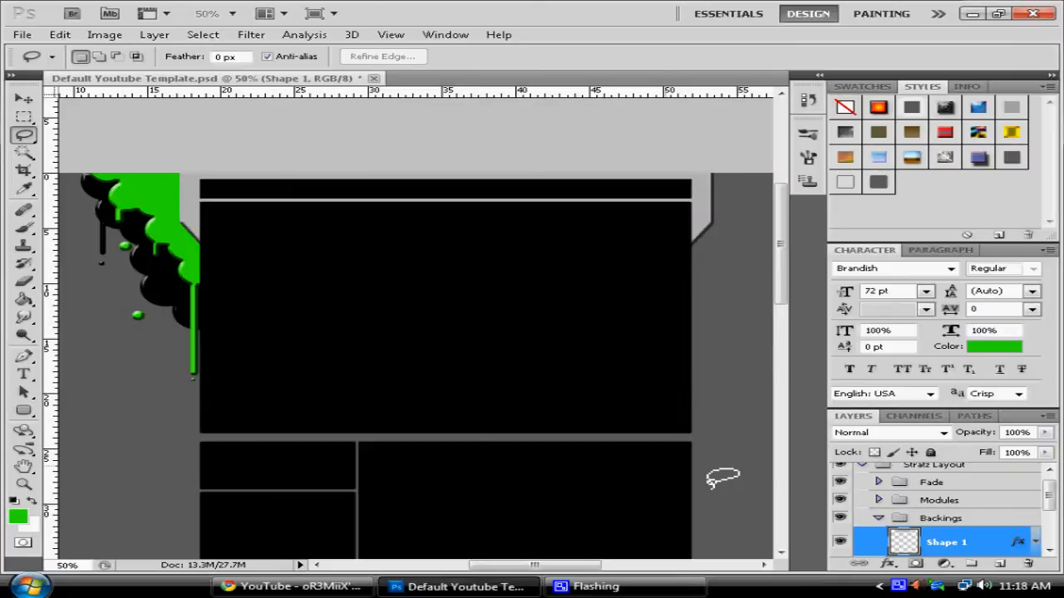
{"action": "mouse_move", "coordinate": [319, 496]}
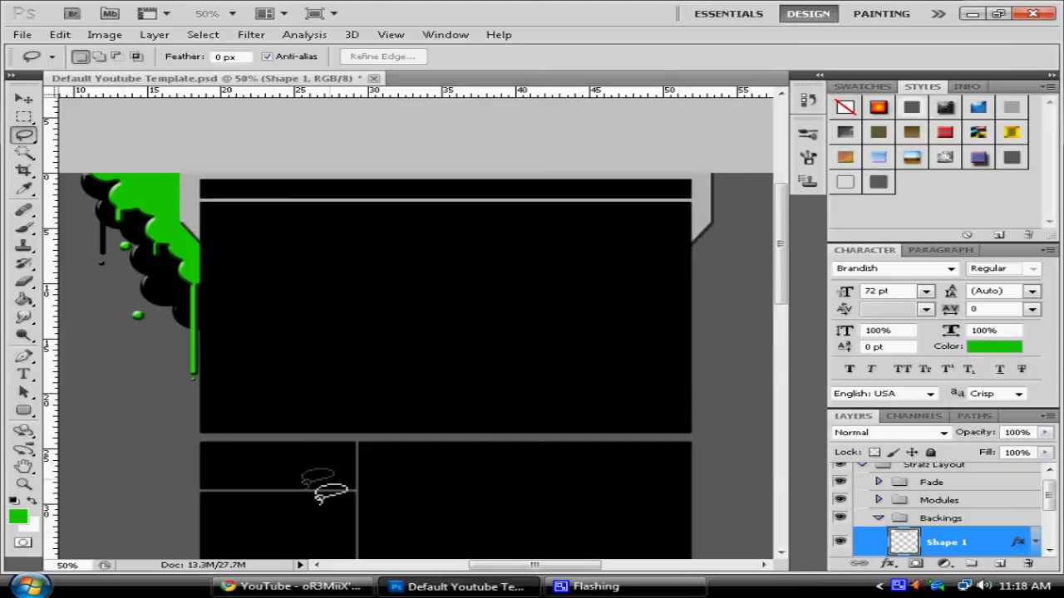
{"action": "left_click", "coordinate": [286, 588]}
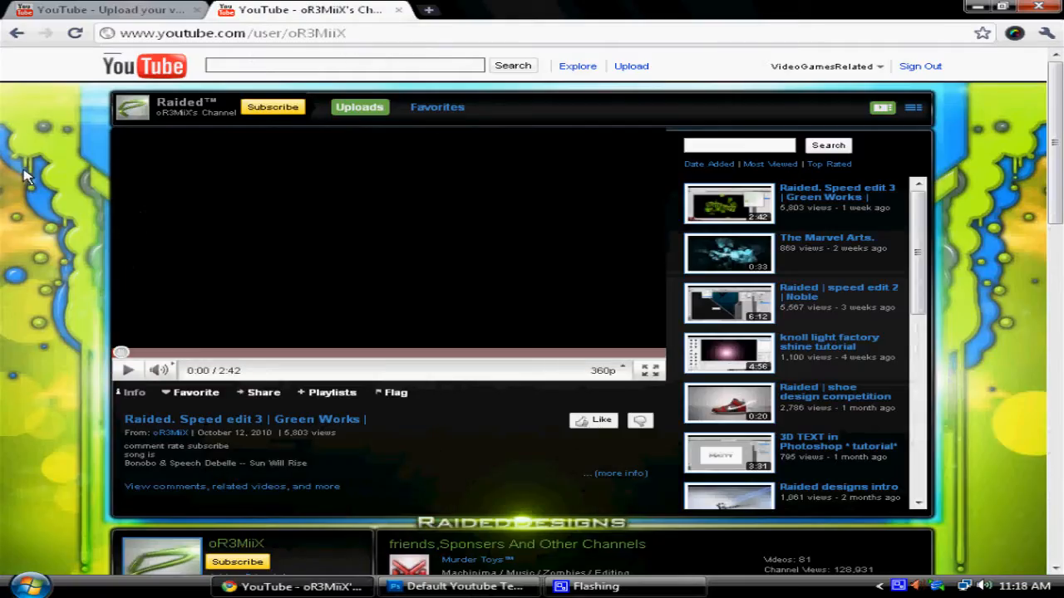
{"action": "mouse_move", "coordinate": [223, 492]}
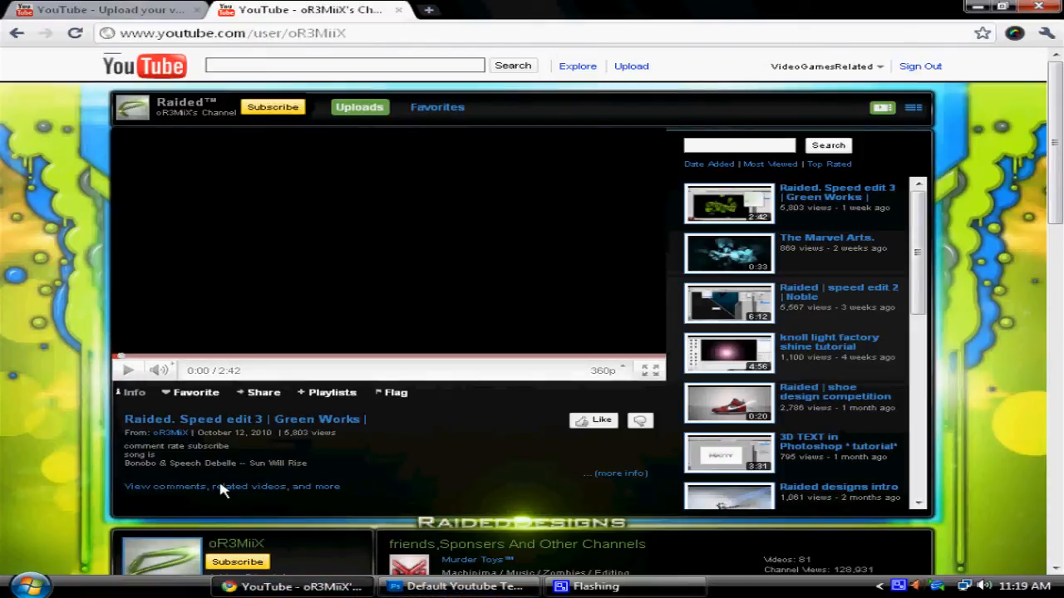
{"action": "mouse_move", "coordinate": [48, 129]}
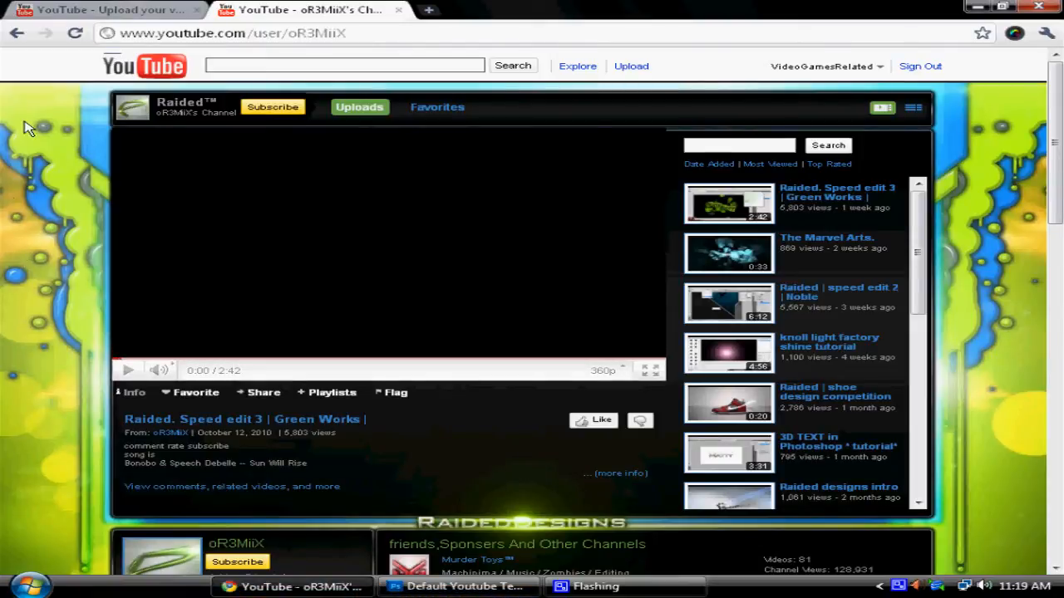
{"action": "mouse_move", "coordinate": [69, 266]}
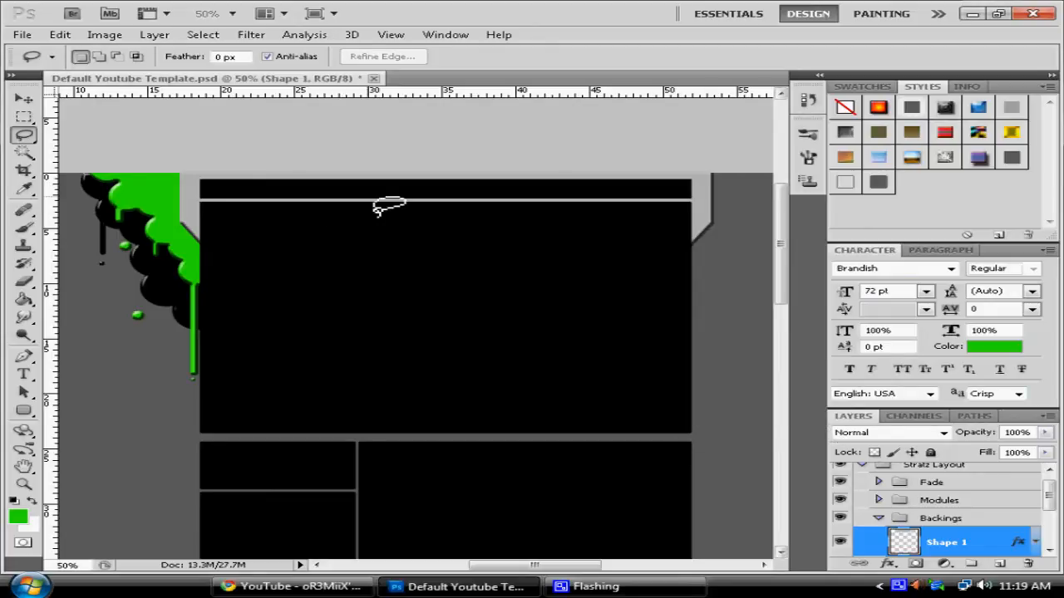
{"action": "mouse_move", "coordinate": [250, 468]}
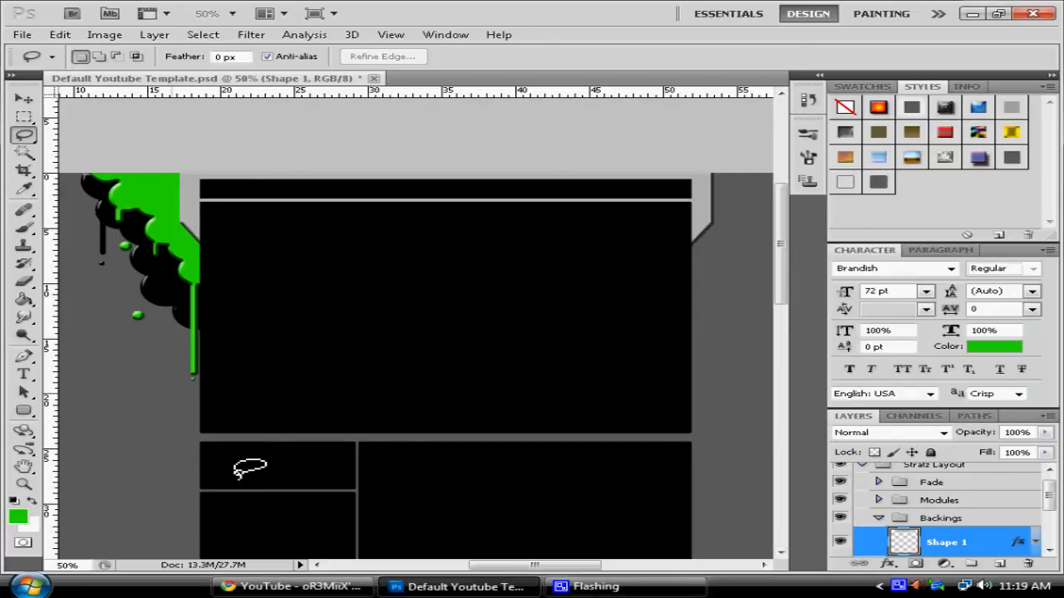
{"action": "mouse_move", "coordinate": [478, 422]}
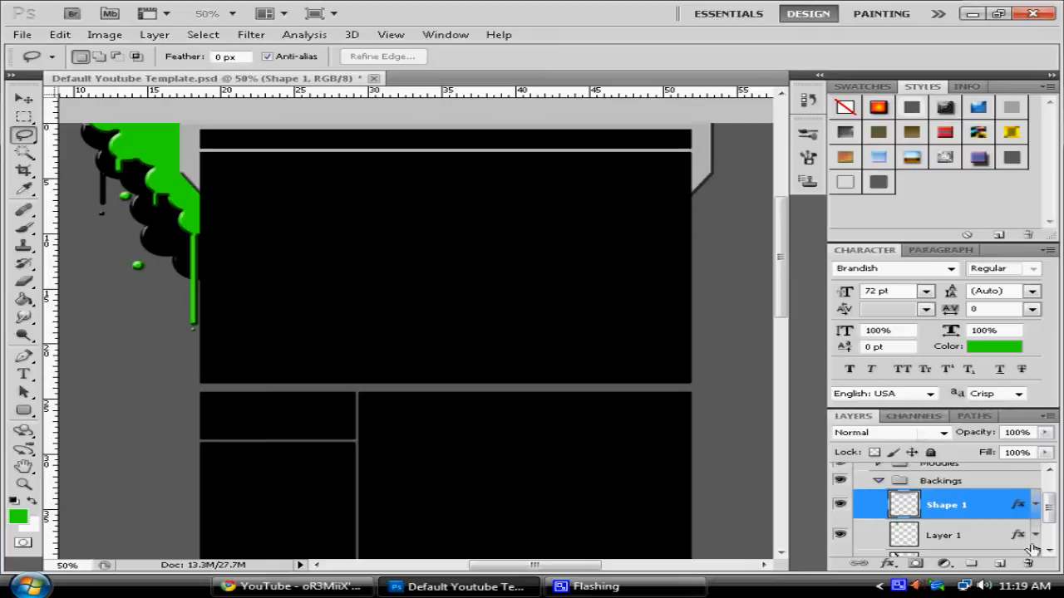
Delete the old Shape 1 and Layer 1 splatter, confirming Yes, leaving Backings with one empty layer
{"action": "scroll", "scroll_direction": "down", "scroll_amount": 3}
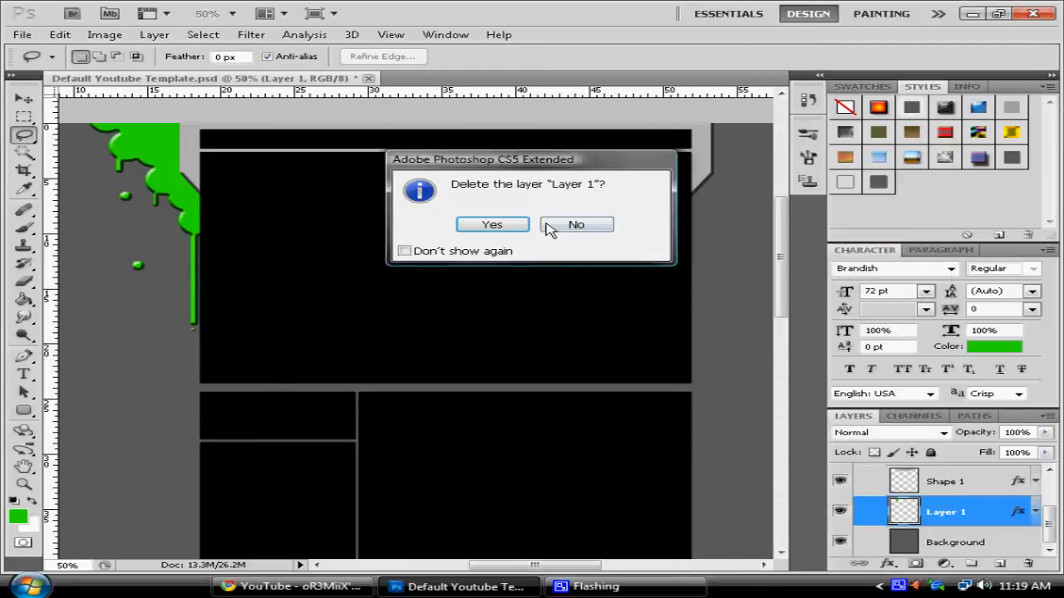
{"action": "left_click", "coordinate": [492, 224]}
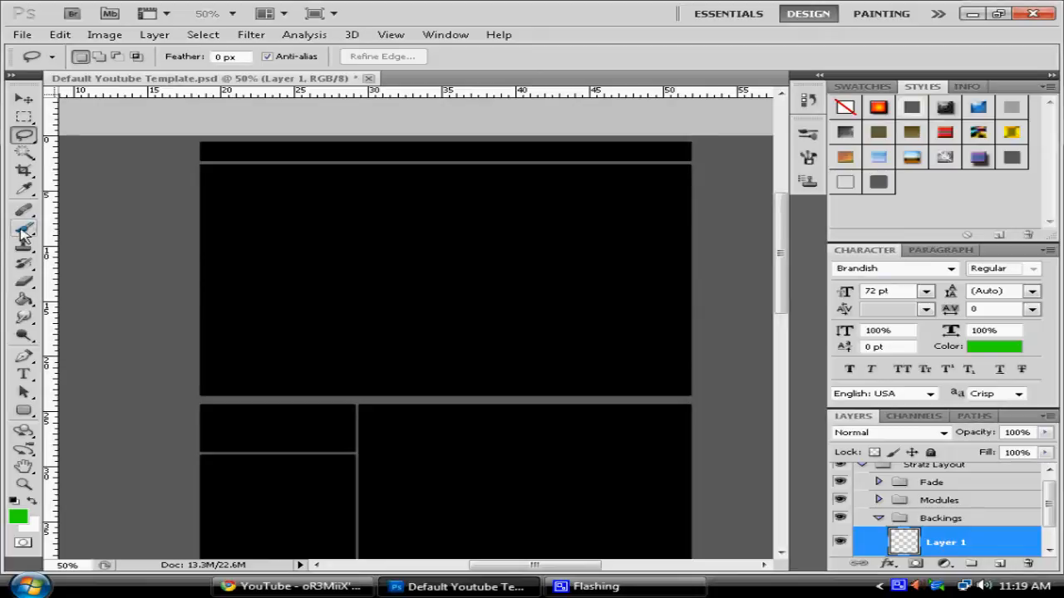
Choose the Brush tool with a hard round 60 px tip and set the foreground colour to green 2ade06
{"action": "left_click", "coordinate": [23, 236]}
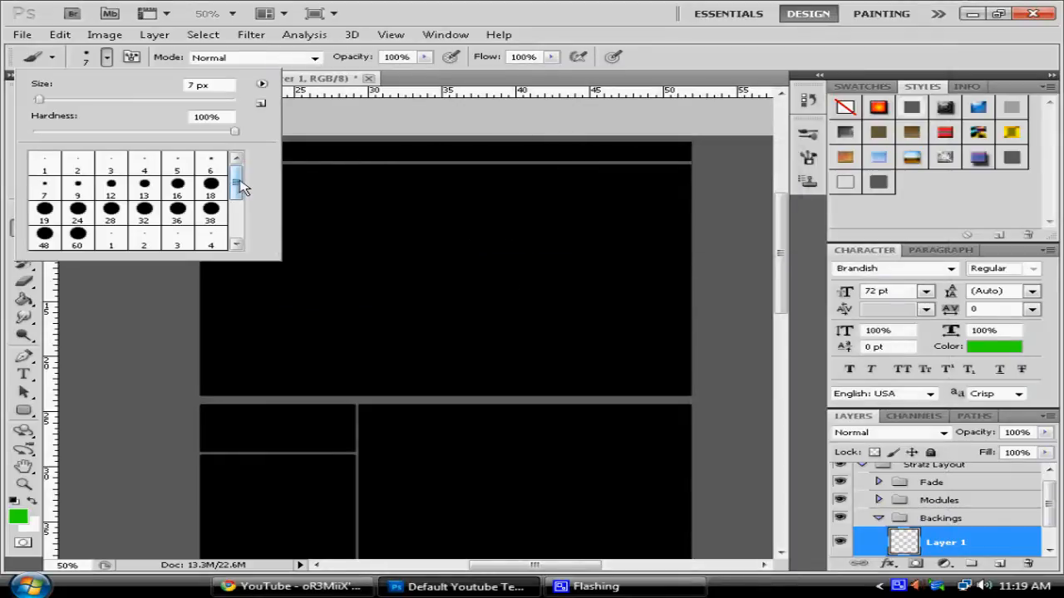
{"action": "scroll", "scroll_direction": "down", "scroll_amount": 3}
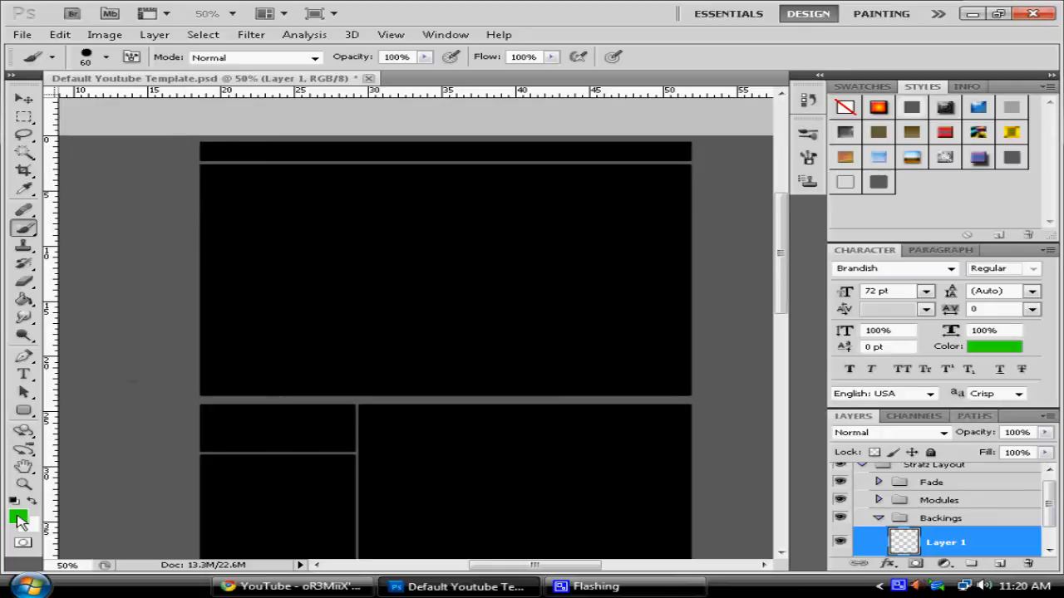
{"action": "left_click", "coordinate": [17, 517]}
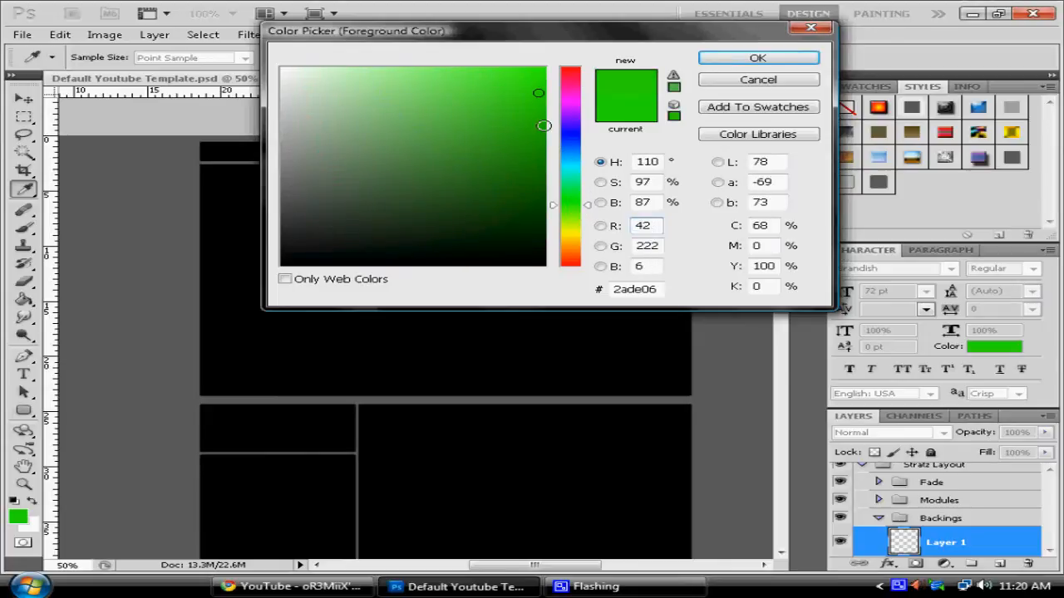
{"action": "left_click", "coordinate": [758, 57]}
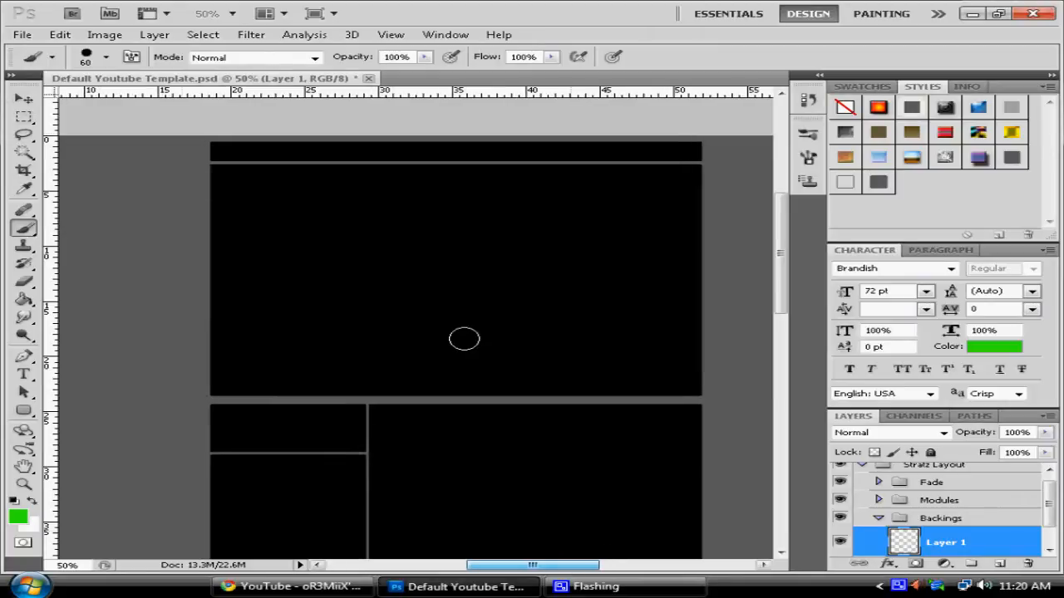
{"action": "mouse_move", "coordinate": [143, 140]}
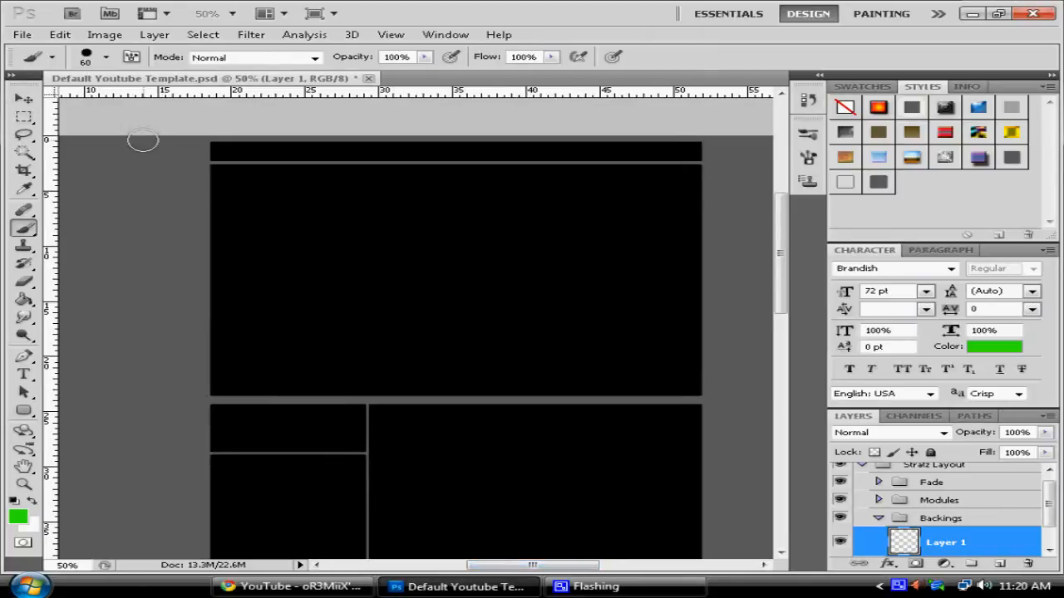
Paint several overlapping large green round blobs at the template's top-left corner
{"action": "left_click", "coordinate": [158, 149]}
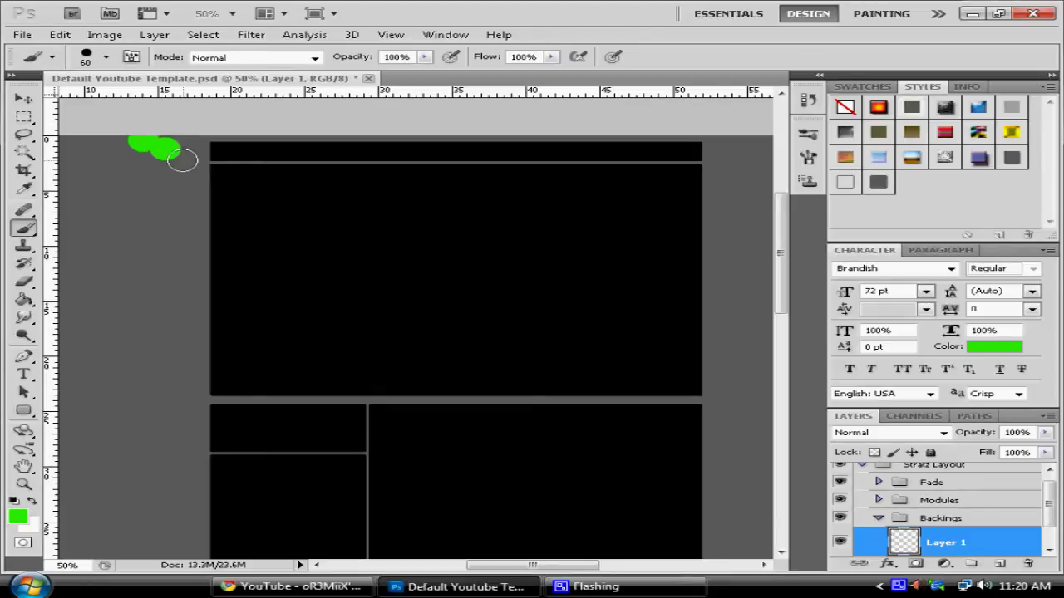
{"action": "mouse_move", "coordinate": [173, 163]}
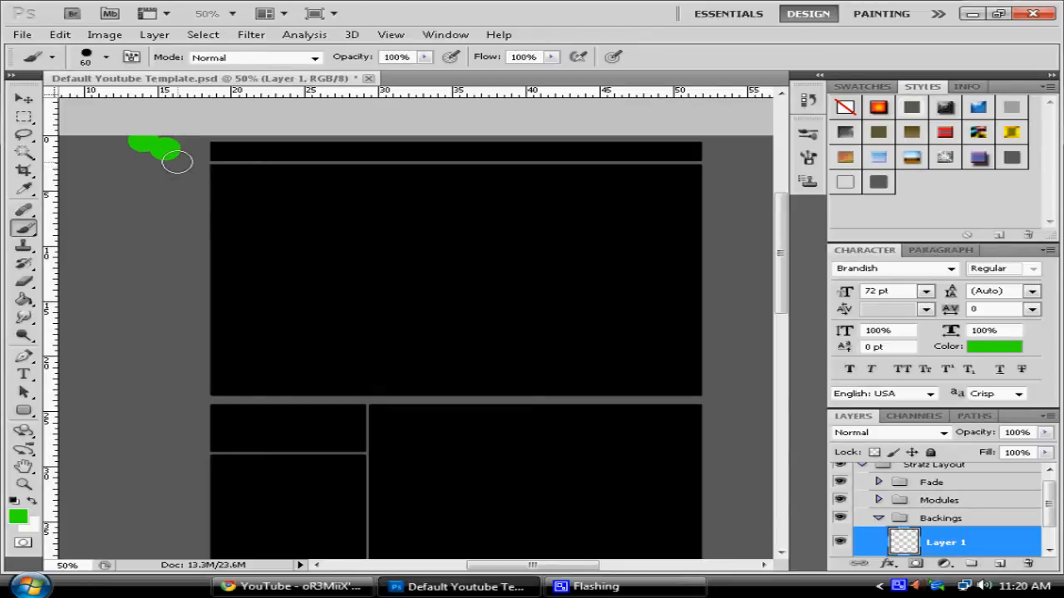
{"action": "left_click", "coordinate": [103, 57]}
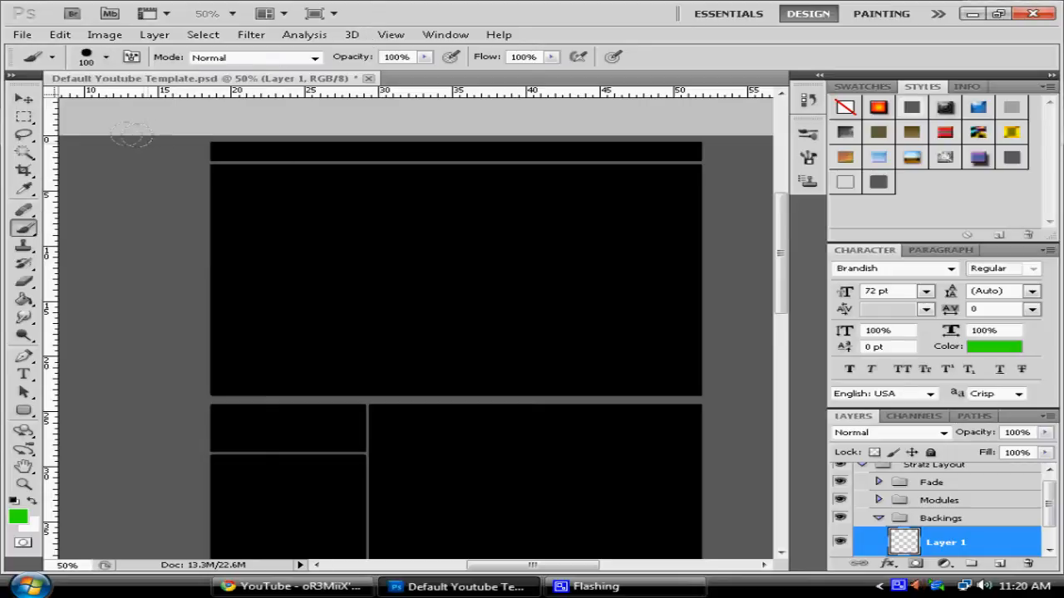
{"action": "left_click", "coordinate": [116, 149]}
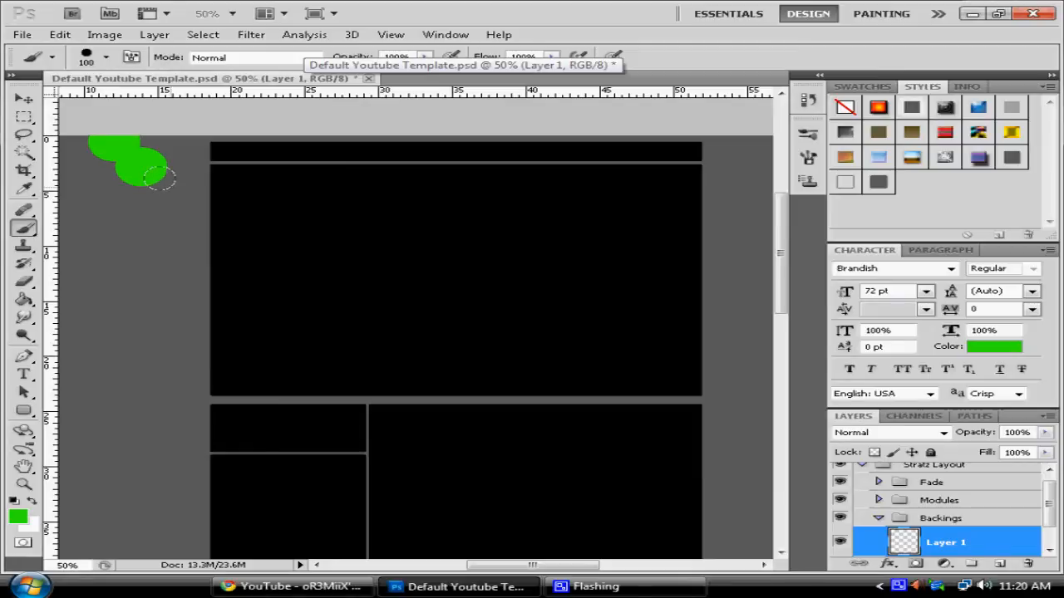
{"action": "left_click_drag", "start_coordinate": [146, 166], "coordinate": [175, 199]}
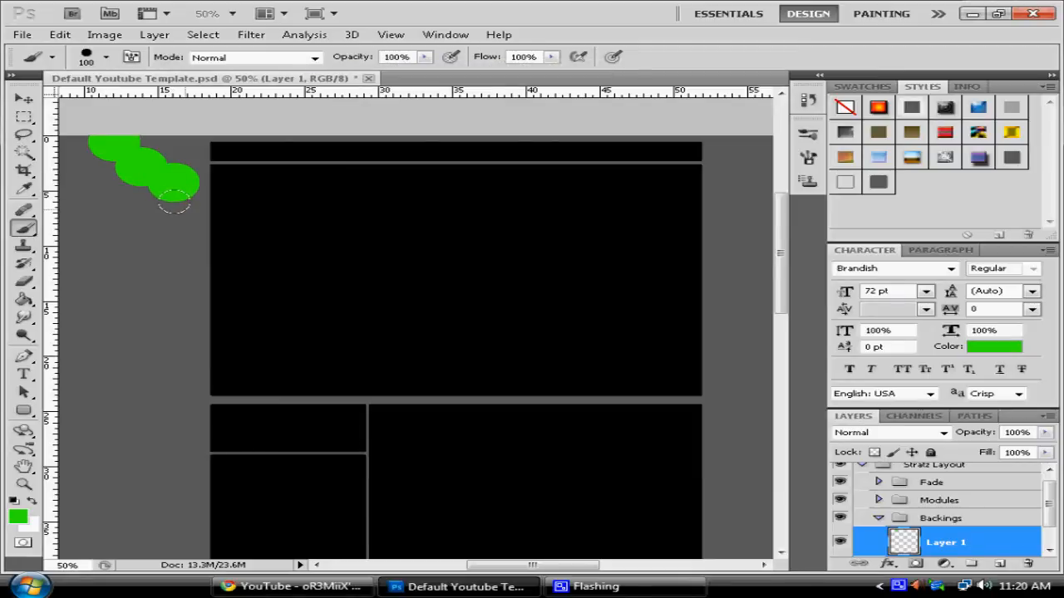
{"action": "left_click_drag", "start_coordinate": [175, 199], "coordinate": [246, 213]}
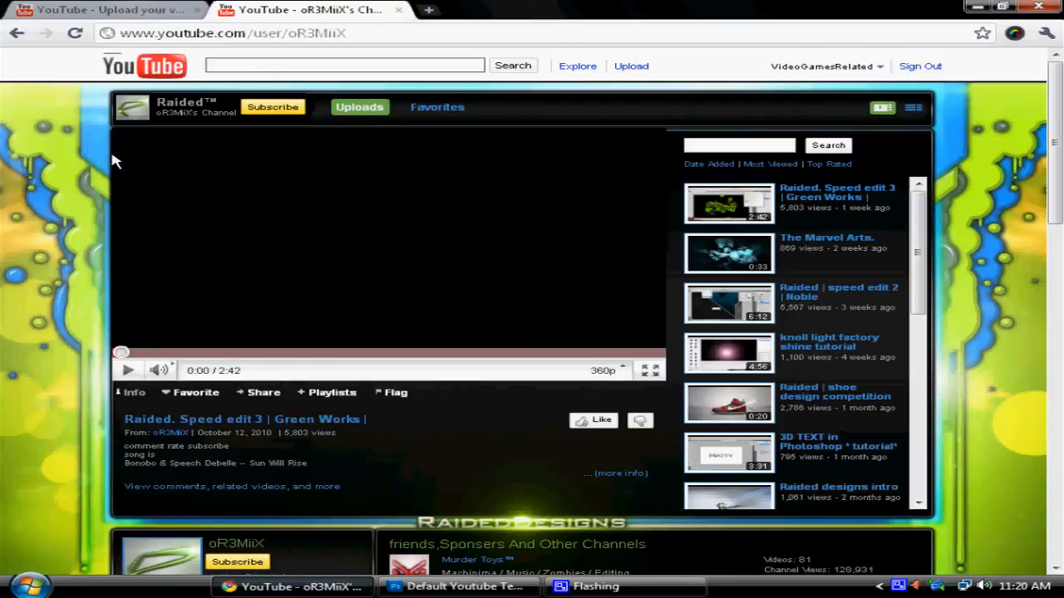
{"action": "mouse_move", "coordinate": [1027, 169]}
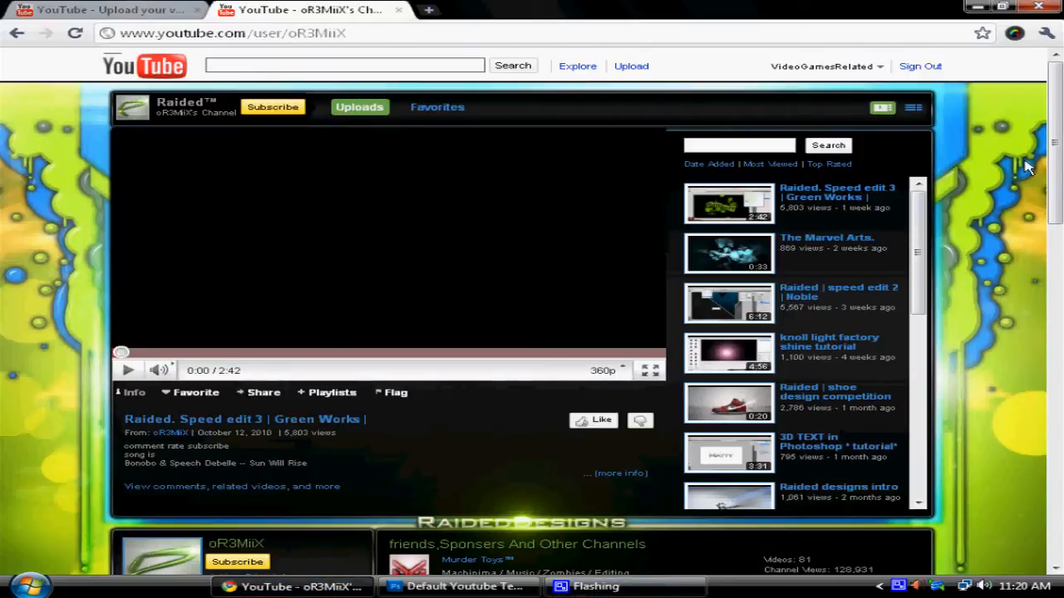
{"action": "mouse_move", "coordinate": [978, 306]}
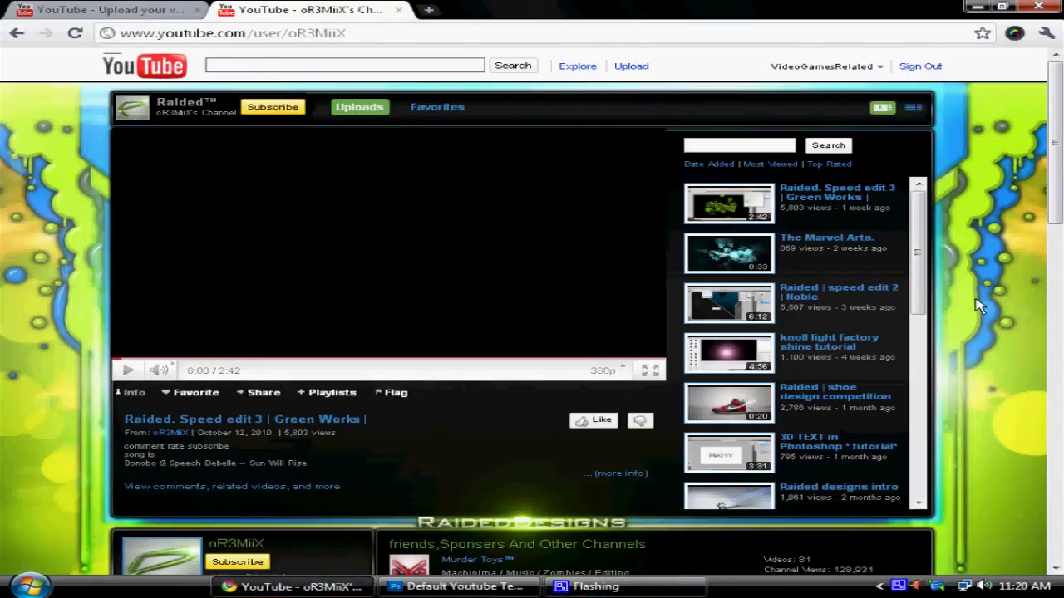
{"action": "mouse_move", "coordinate": [977, 253]}
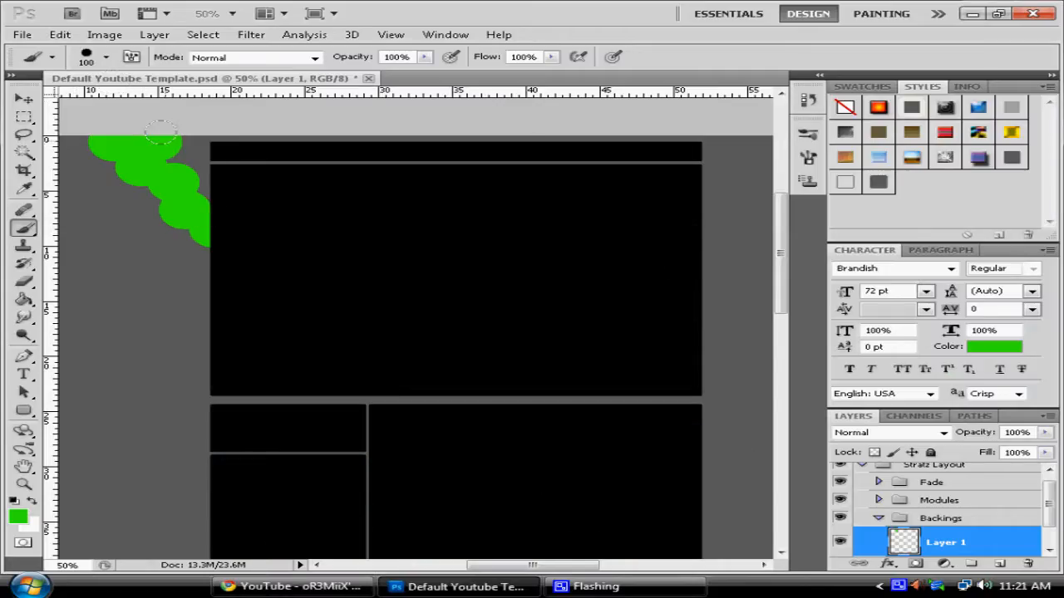
Fill the top edge with more green blobs so the corner becomes a solid scalloped border
{"action": "left_click_drag", "start_coordinate": [163, 133], "coordinate": [183, 158]}
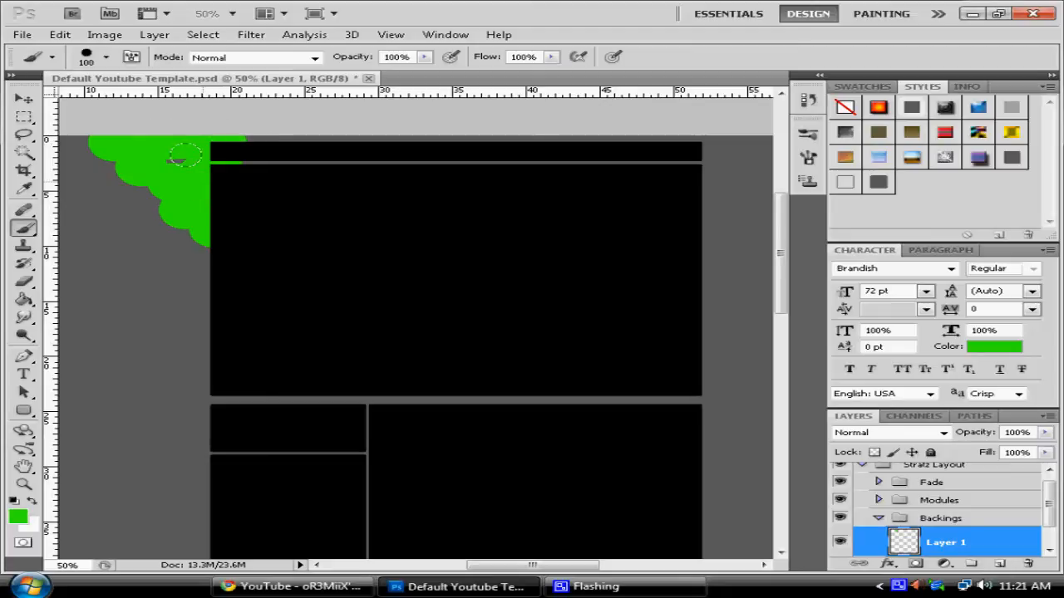
{"action": "mouse_move", "coordinate": [256, 186]}
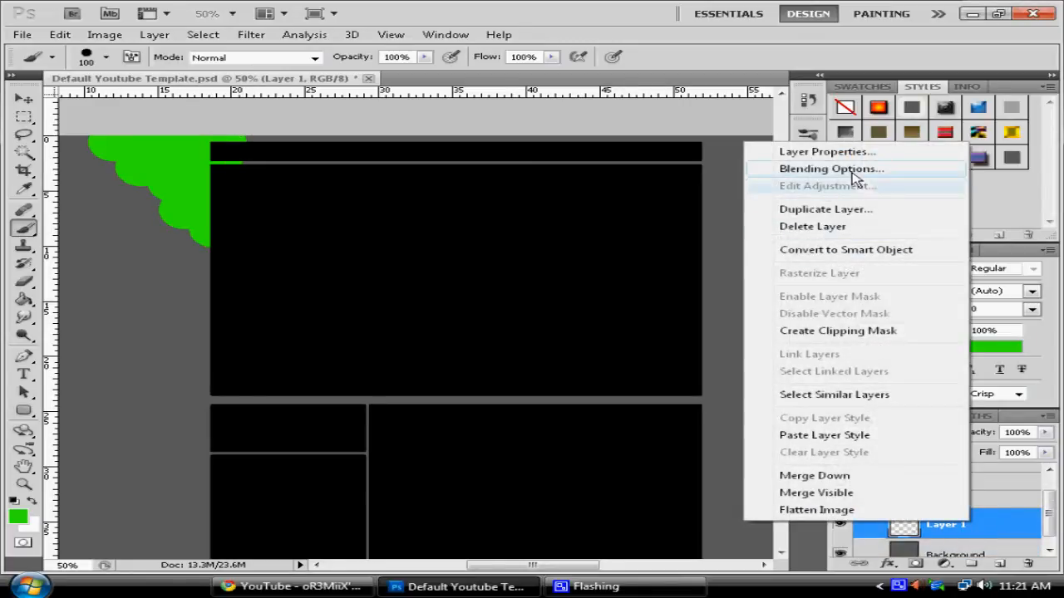
In Blending Options, enable Bevel and Emboss on the splatter layer and raise its depth to 1000%
{"action": "left_click", "coordinate": [831, 169]}
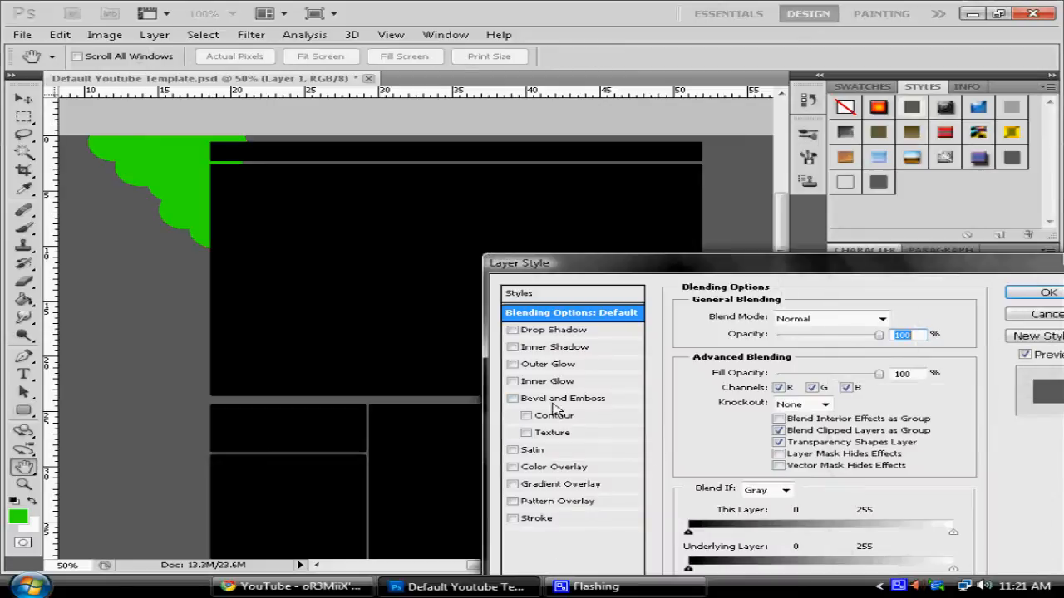
{"action": "left_click", "coordinate": [512, 399]}
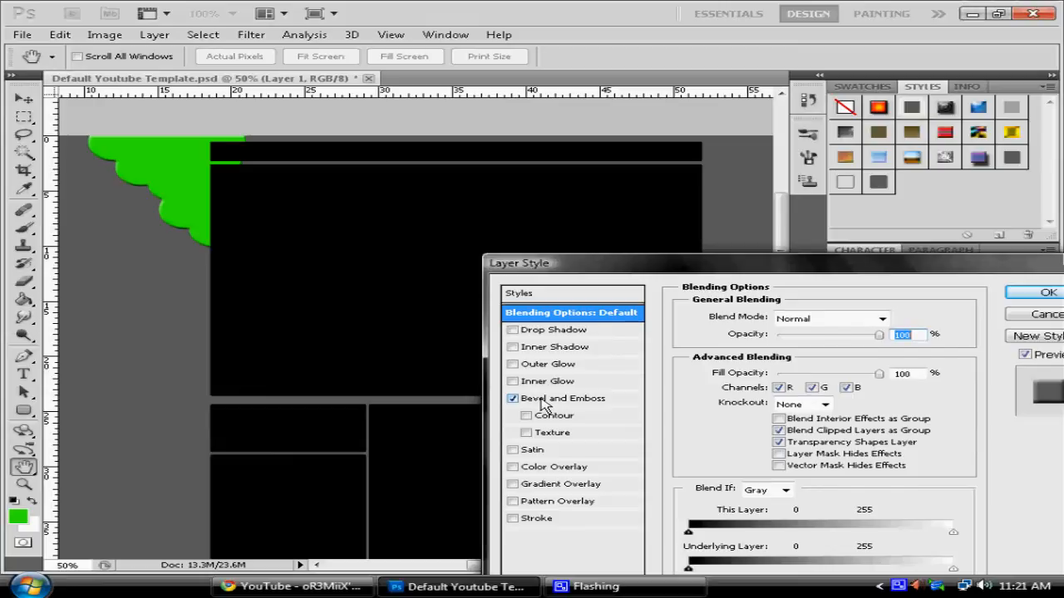
{"action": "left_click", "coordinate": [568, 399]}
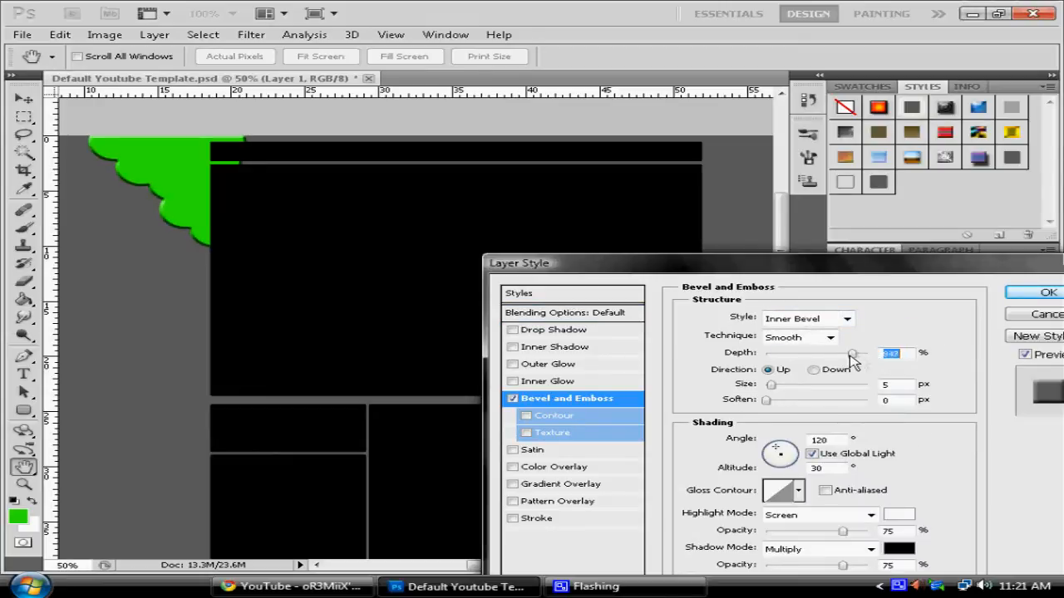
{"action": "left_click_drag", "start_coordinate": [855, 353], "coordinate": [861, 352]}
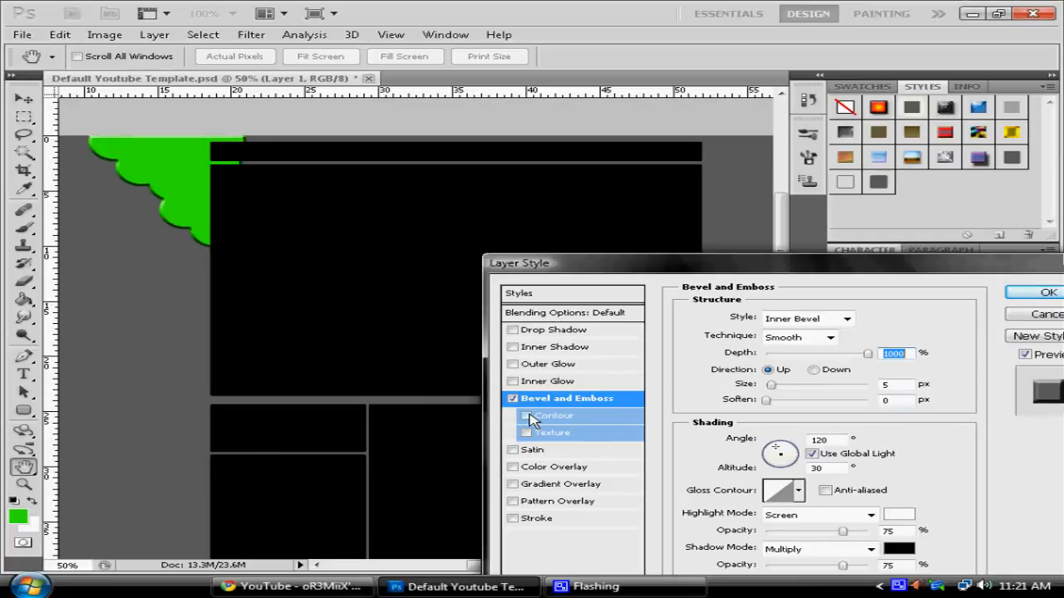
Check the bevel's Contour setting and apply the layer style with OK
{"action": "left_click", "coordinate": [556, 415]}
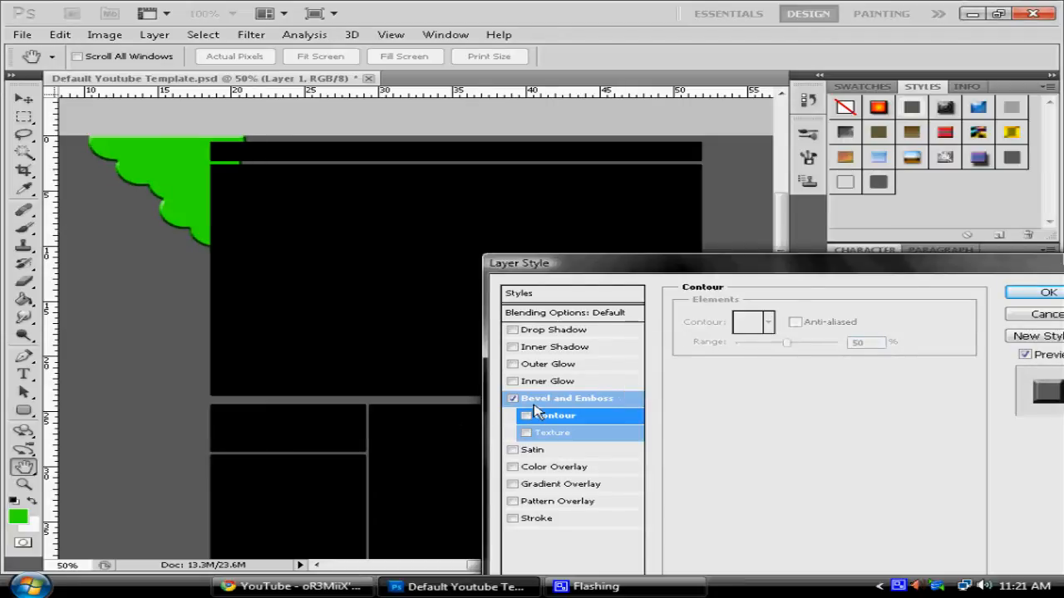
{"action": "left_click", "coordinate": [572, 399]}
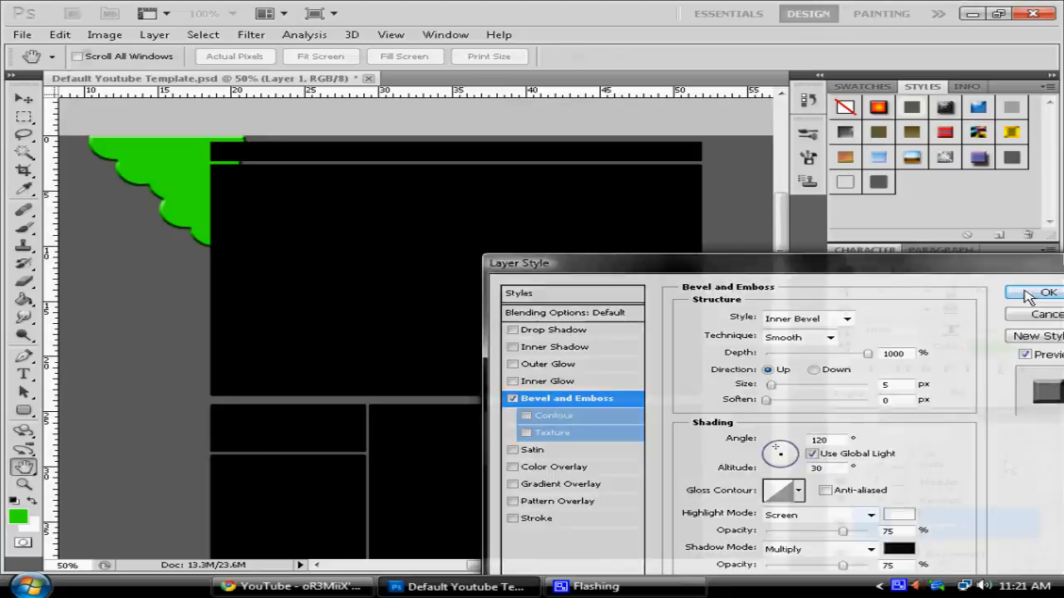
{"action": "left_click", "coordinate": [1046, 293]}
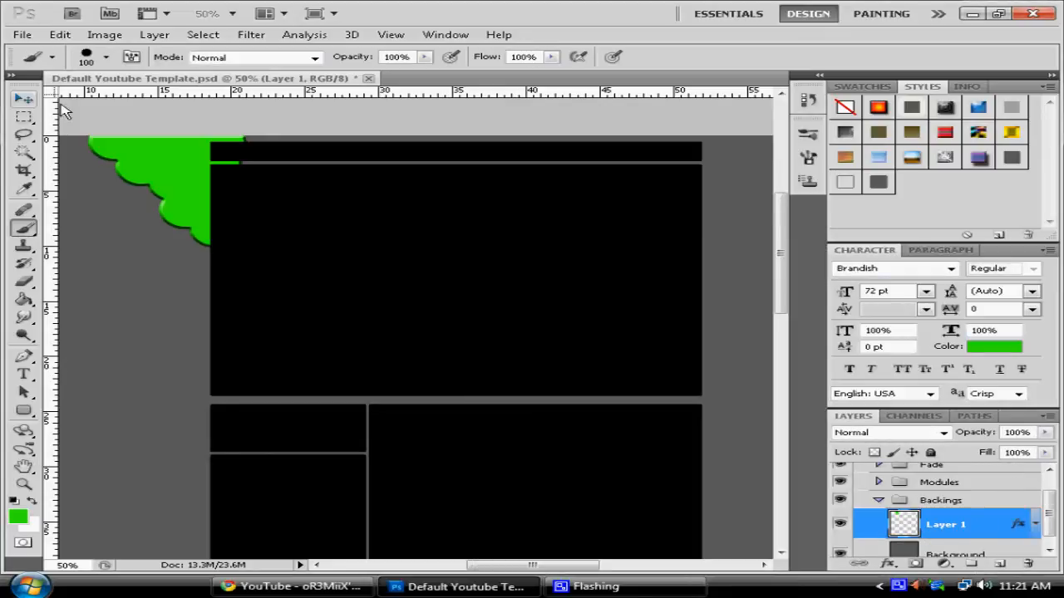
Free-transform Layer 1 to about 106% height and commit the resize
{"action": "left_click", "coordinate": [24, 100]}
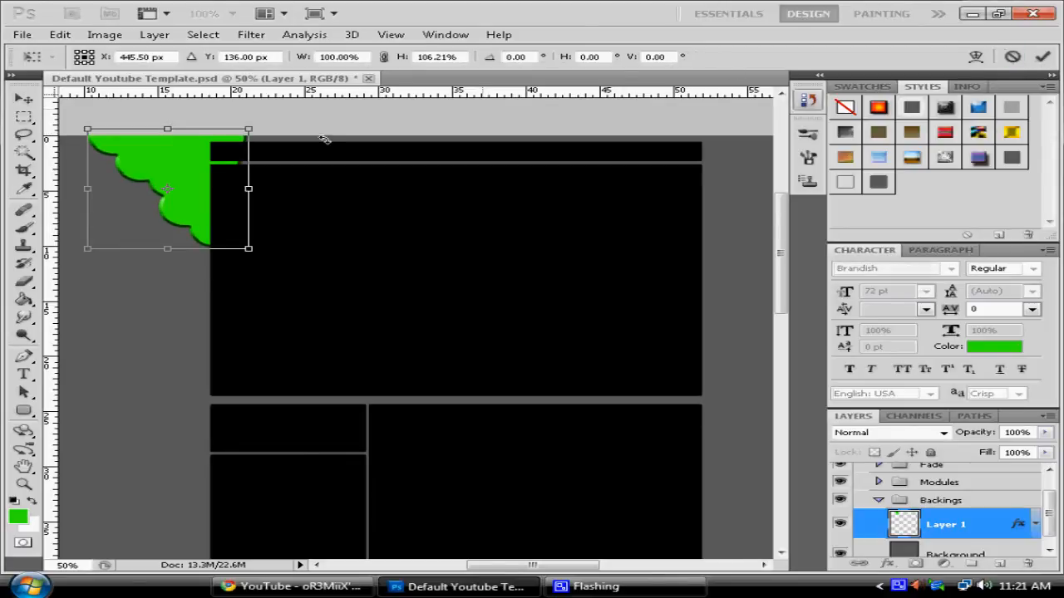
{"action": "left_click", "coordinate": [17, 136]}
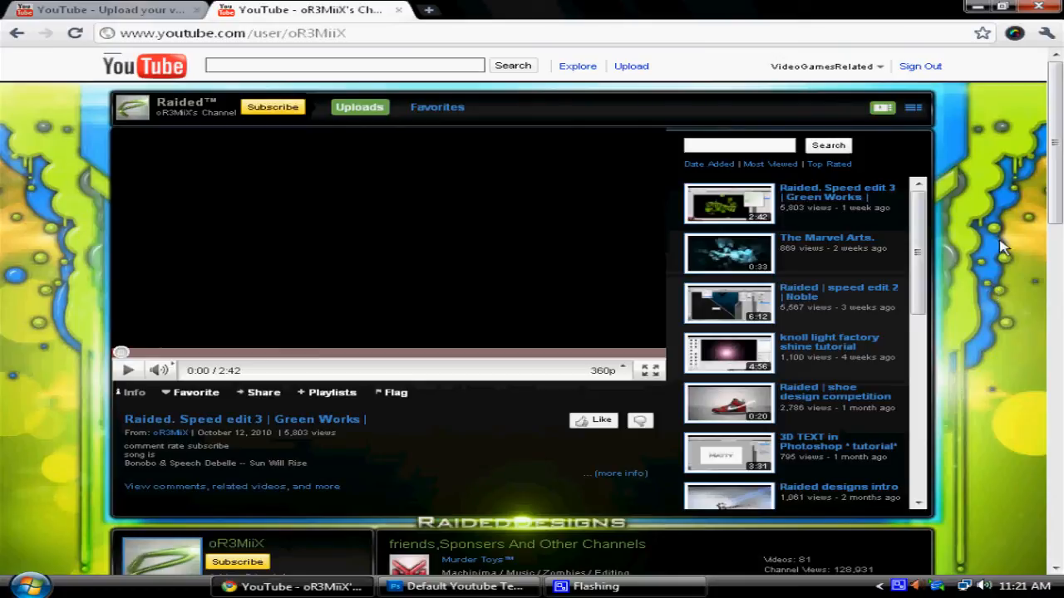
{"action": "mouse_move", "coordinate": [1014, 185]}
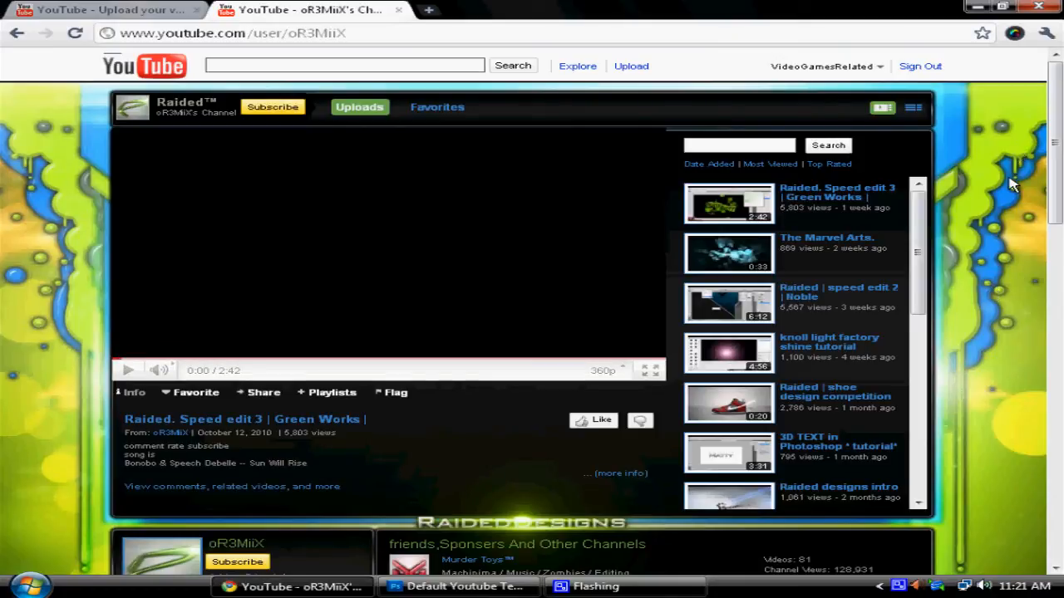
{"action": "mouse_move", "coordinate": [68, 343]}
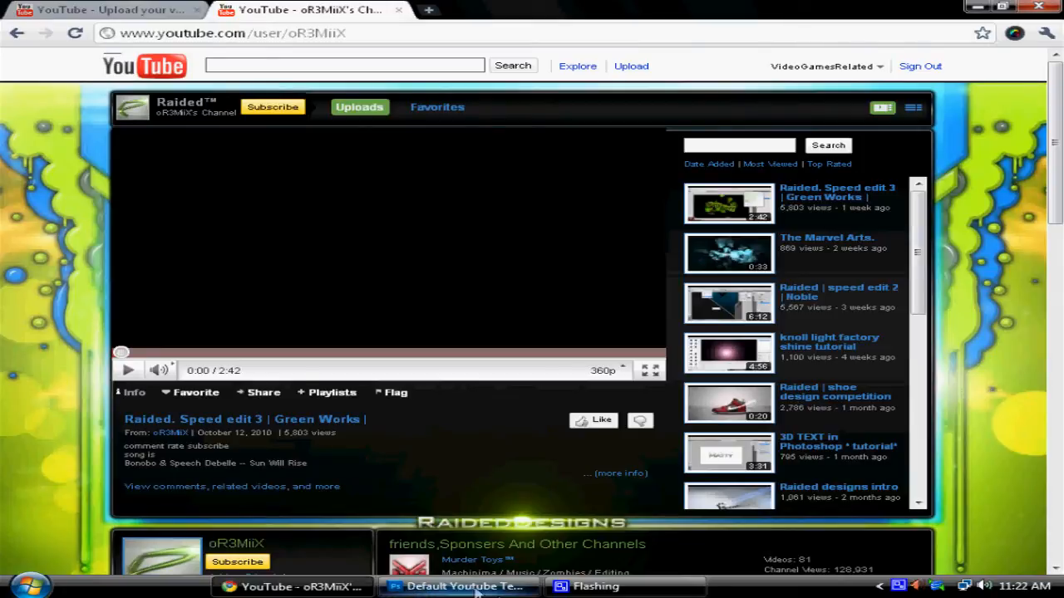
{"action": "mouse_move", "coordinate": [23, 199]}
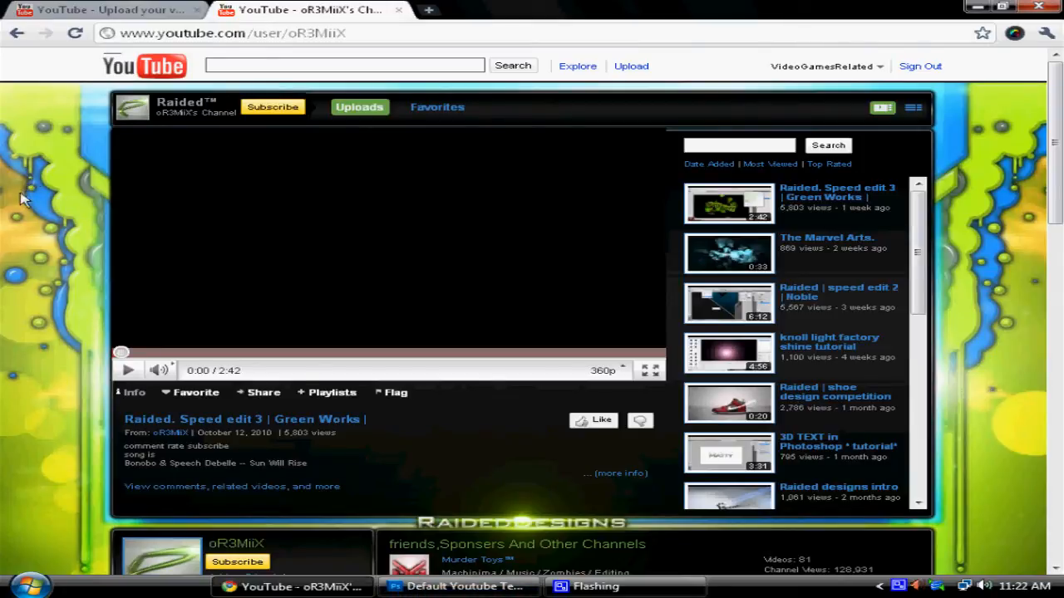
{"action": "mouse_move", "coordinate": [50, 286]}
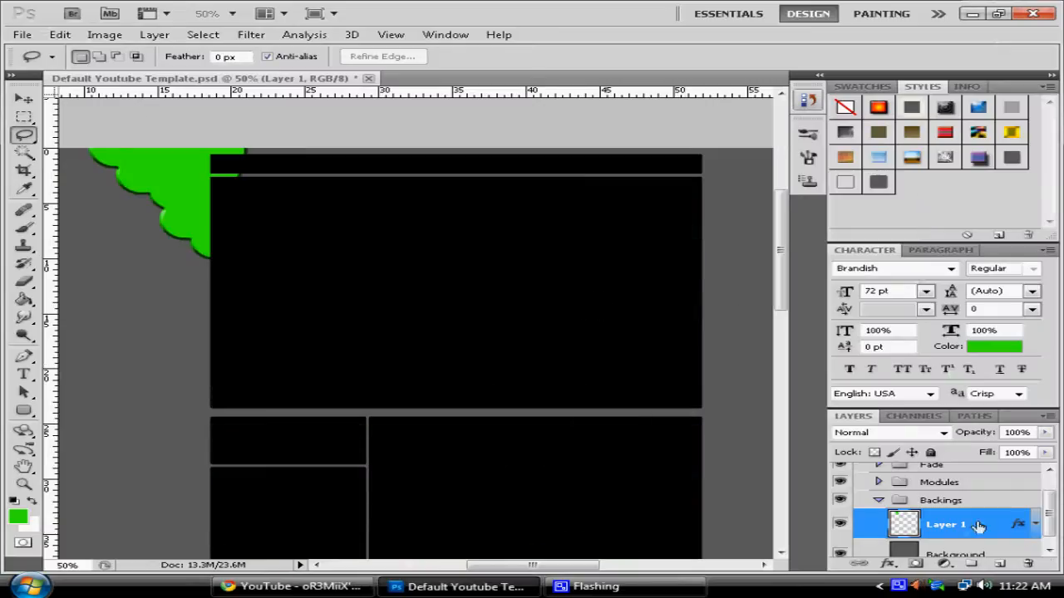
{"action": "mouse_move", "coordinate": [8, 236]}
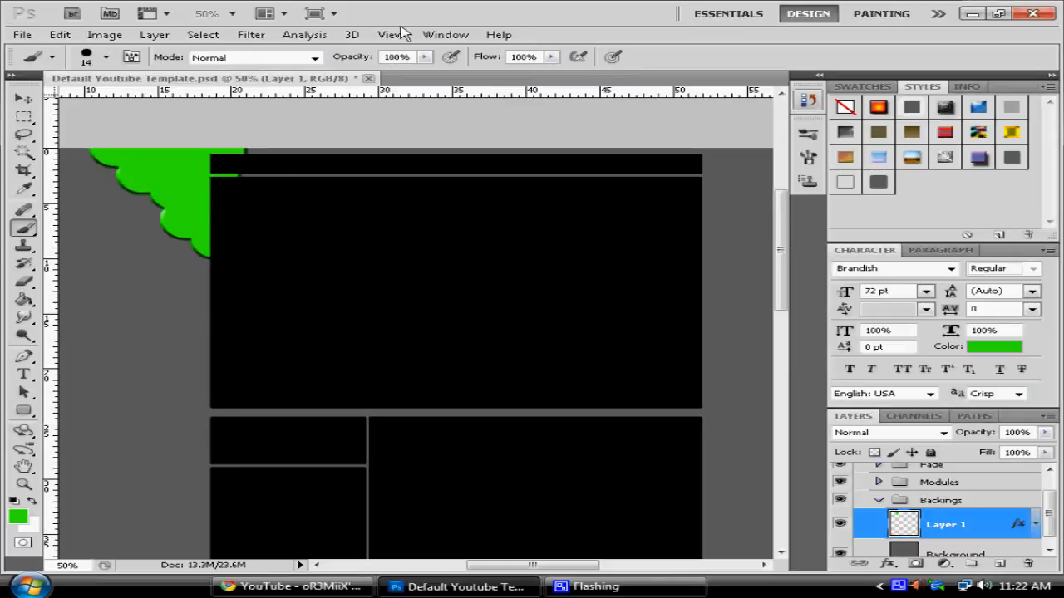
{"action": "mouse_move", "coordinate": [981, 543]}
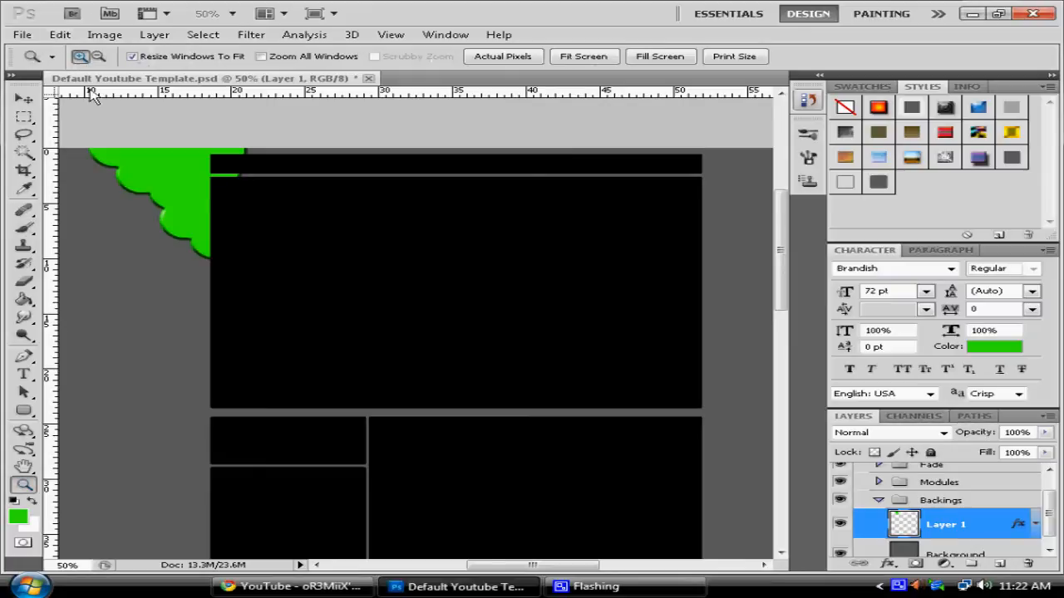
Zoom to 100% on the splatter and paint two short green drips from its lower edge
{"action": "left_click", "coordinate": [183, 341]}
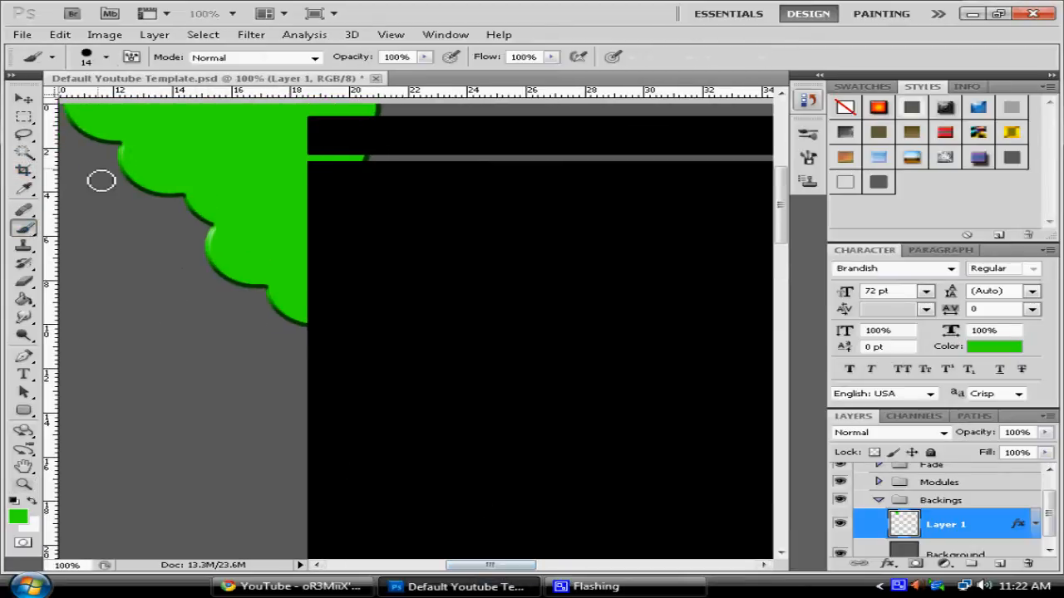
{"action": "left_click", "coordinate": [103, 57]}
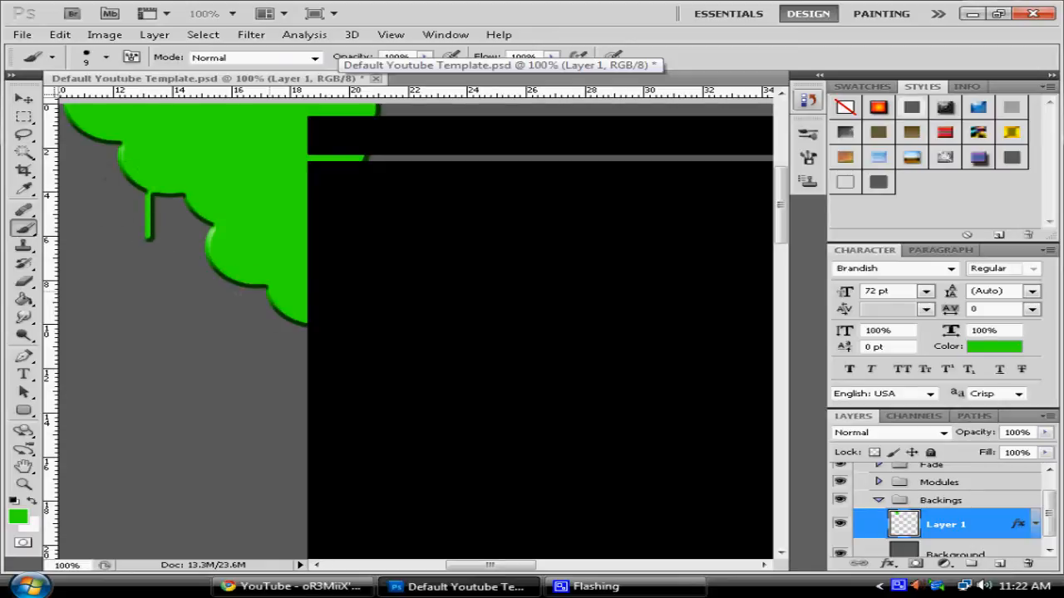
{"action": "left_click", "coordinate": [103, 56]}
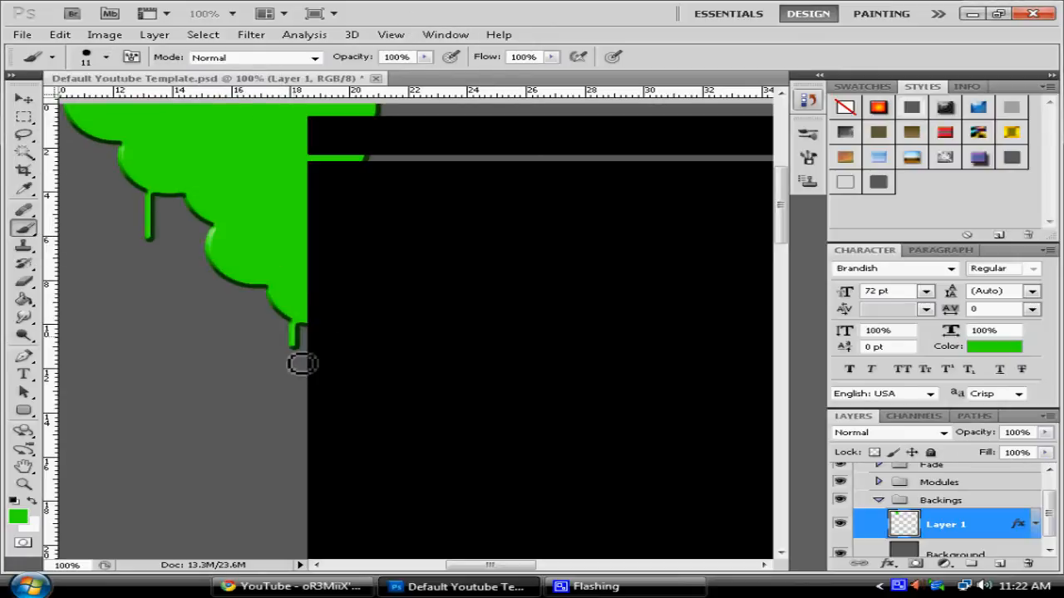
Extend a long green drip down the template's left border and add a dot below the short drip
{"action": "scroll", "scroll_direction": "down", "scroll_amount": 3}
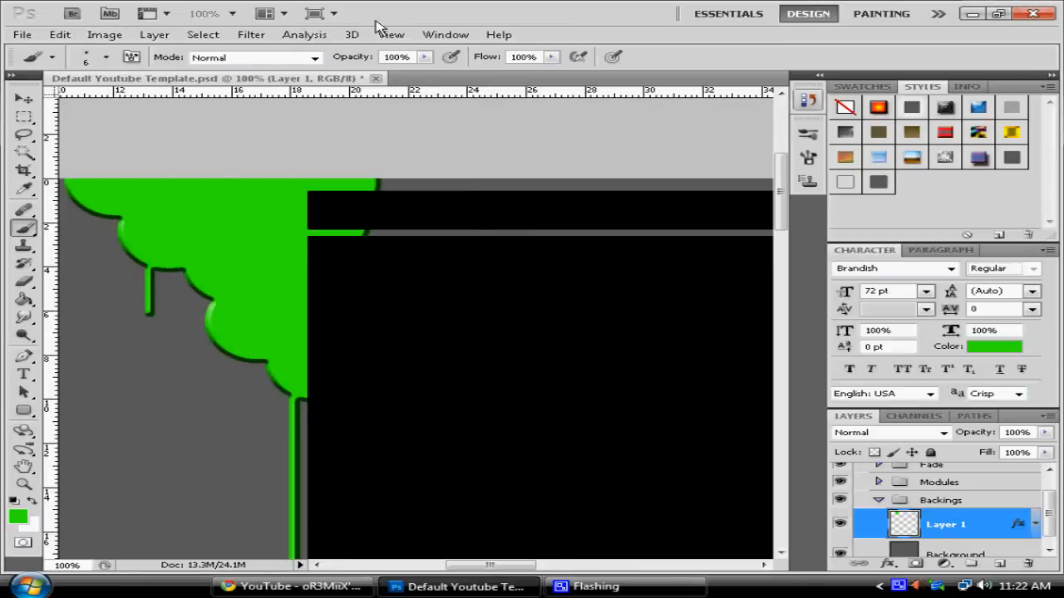
{"action": "mouse_move", "coordinate": [160, 333]}
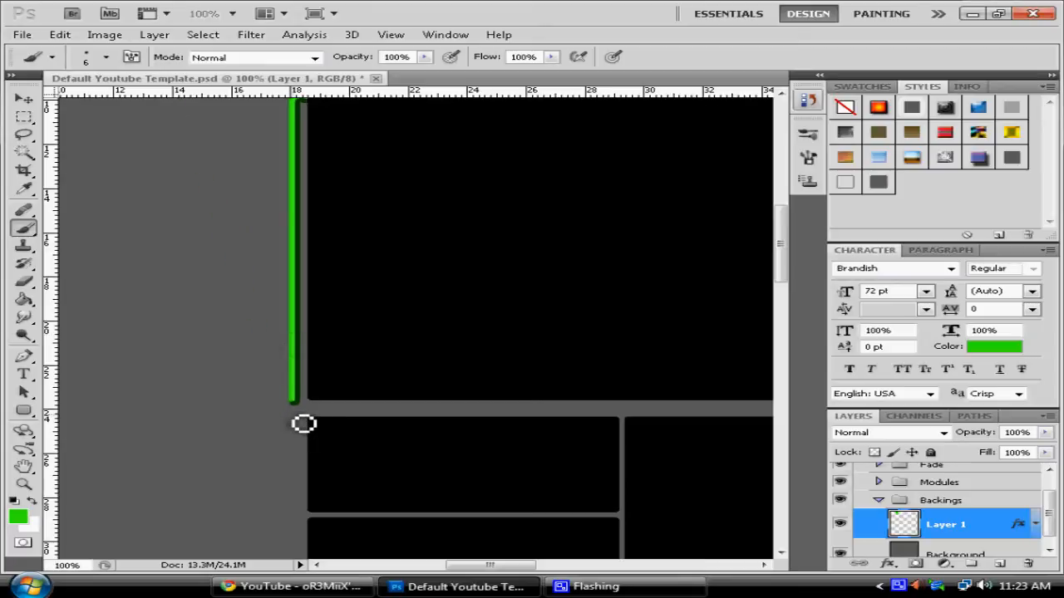
{"action": "left_click_drag", "start_coordinate": [303, 424], "coordinate": [148, 171]}
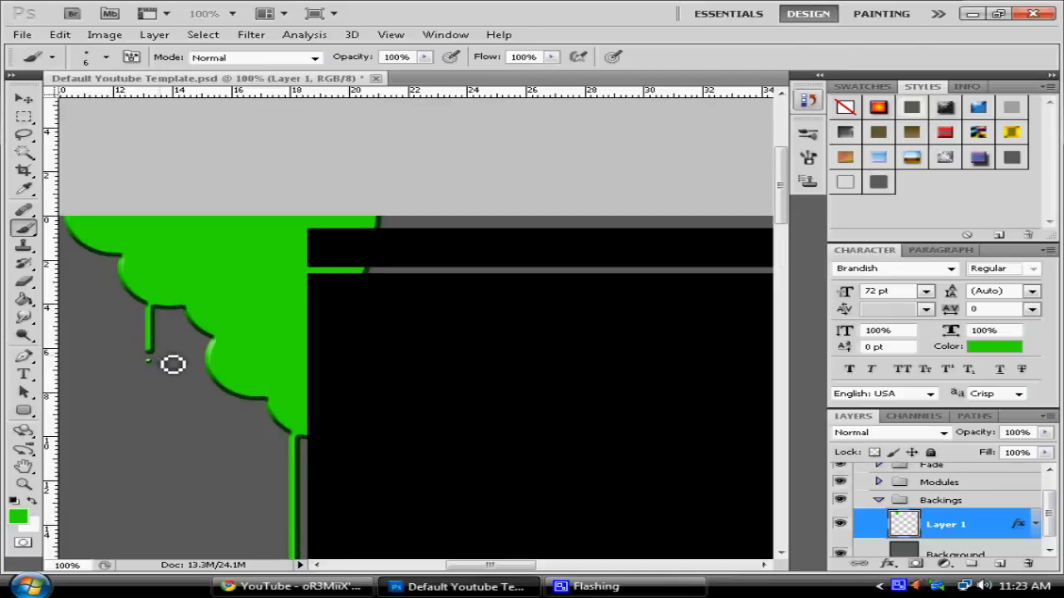
{"action": "left_click", "coordinate": [100, 58]}
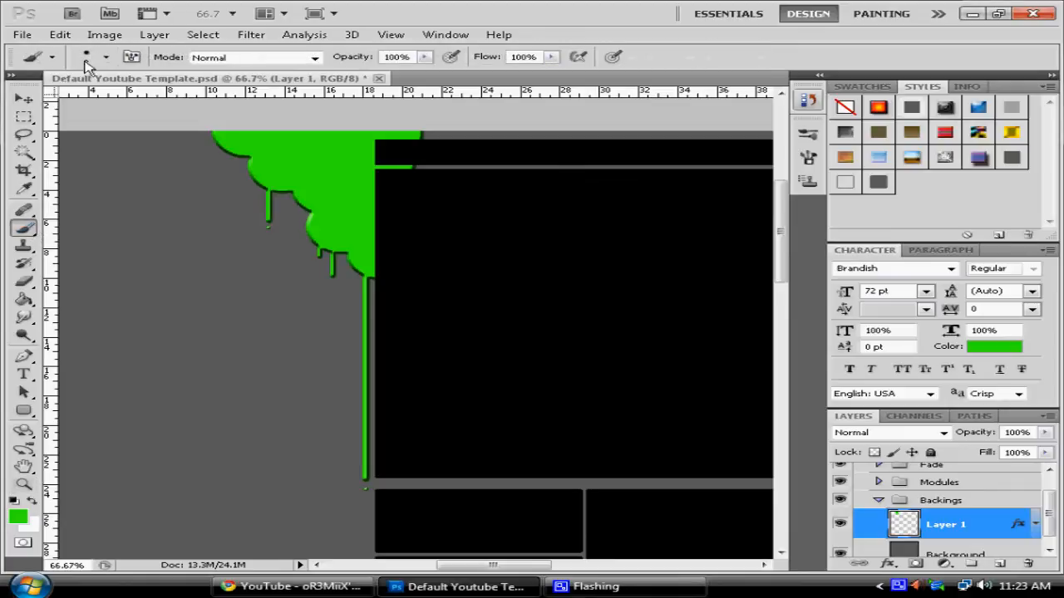
Reduce the brush size slightly and paint small green dots below the drips
{"action": "left_click", "coordinate": [99, 58]}
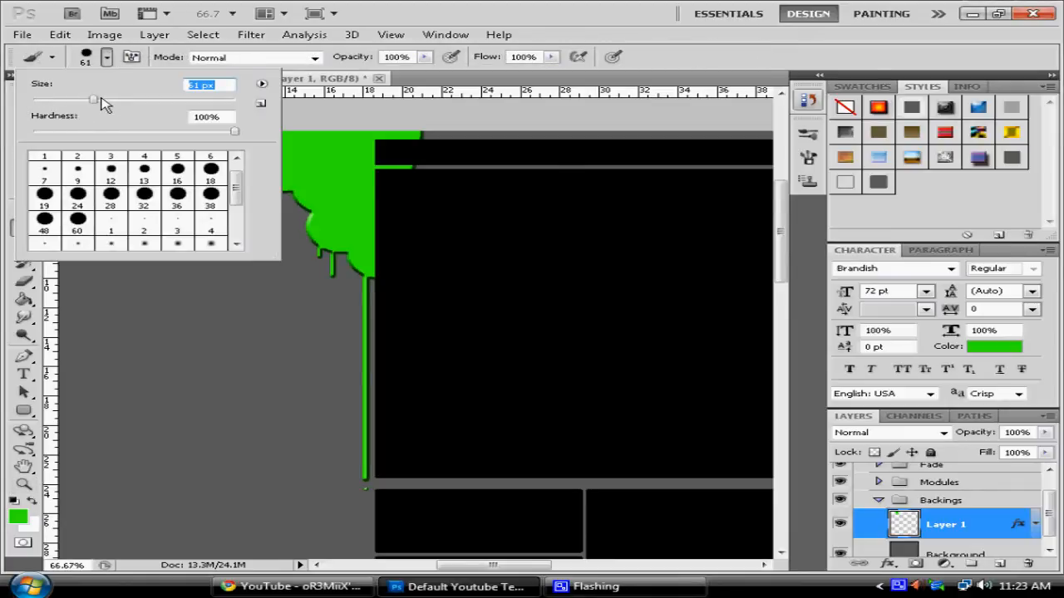
{"action": "left_click_drag", "start_coordinate": [93, 100], "coordinate": [86, 100]}
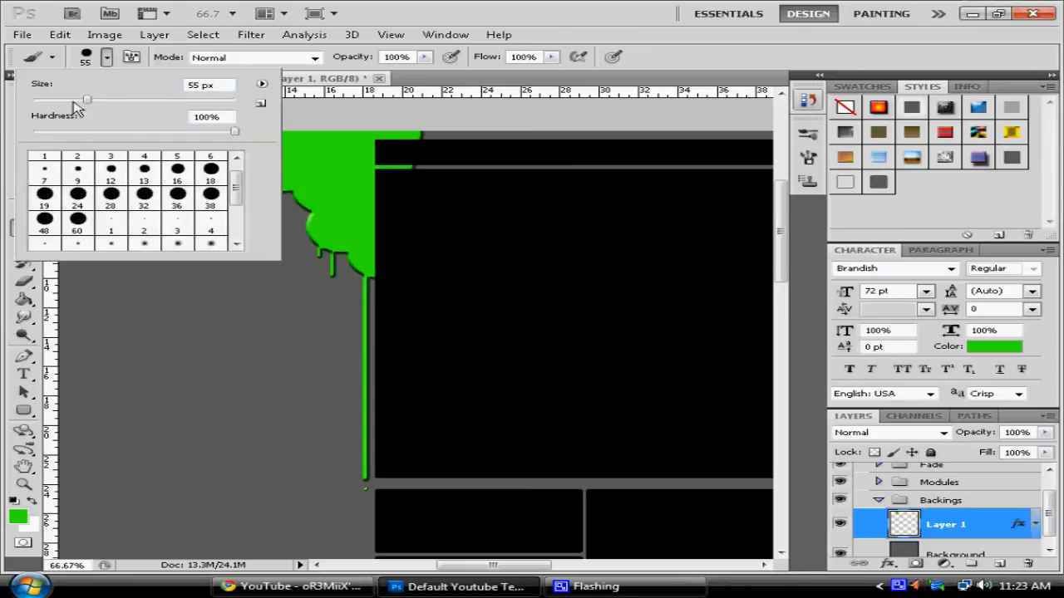
{"action": "left_click", "coordinate": [196, 185]}
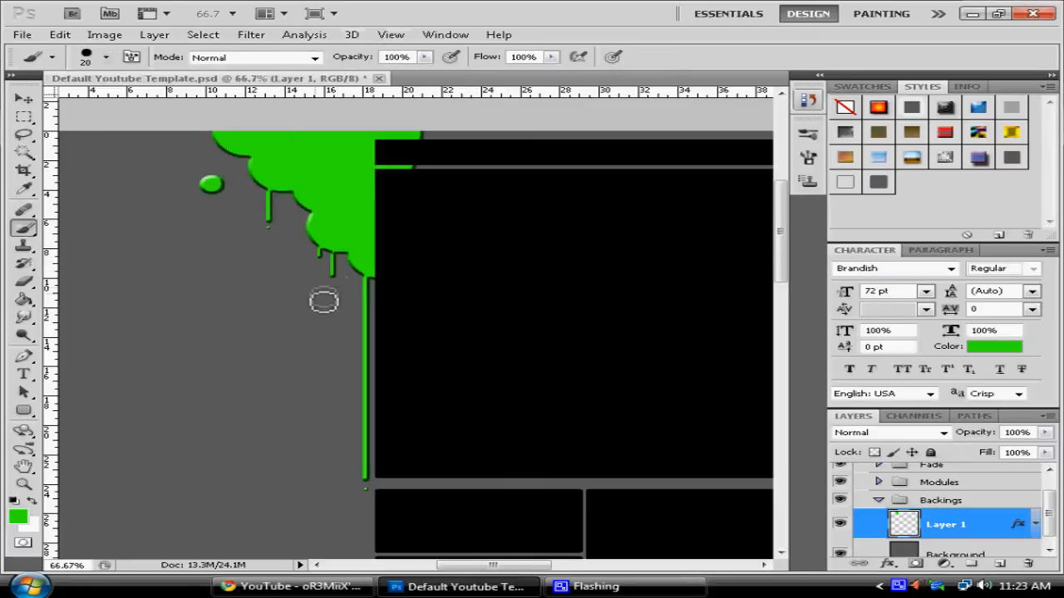
{"action": "left_click", "coordinate": [97, 57]}
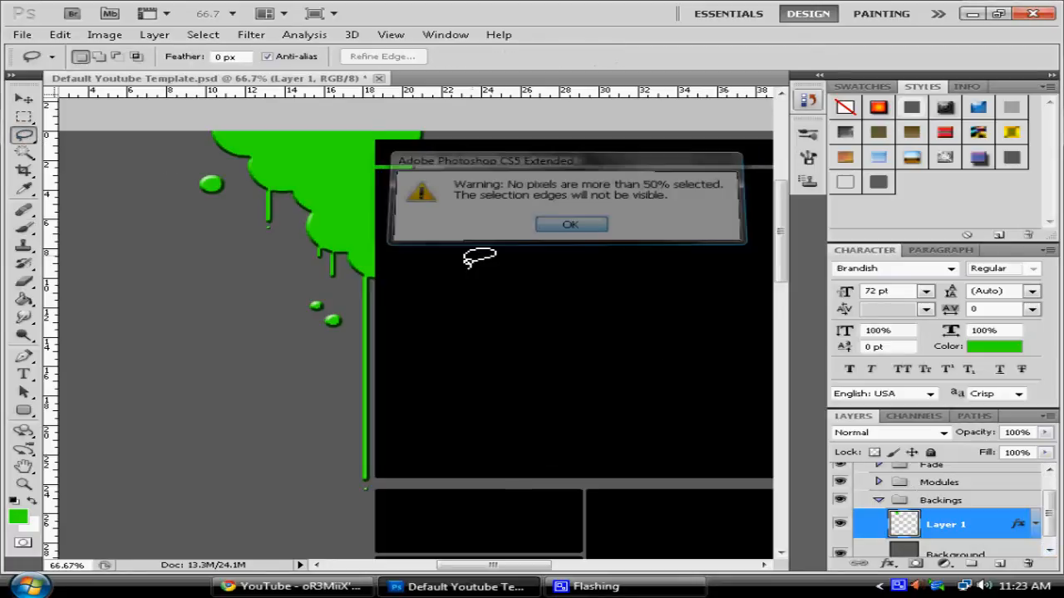
Dismiss the empty-selection lasso warning and add a new empty Layer 2 in Backings
{"action": "left_click", "coordinate": [572, 224]}
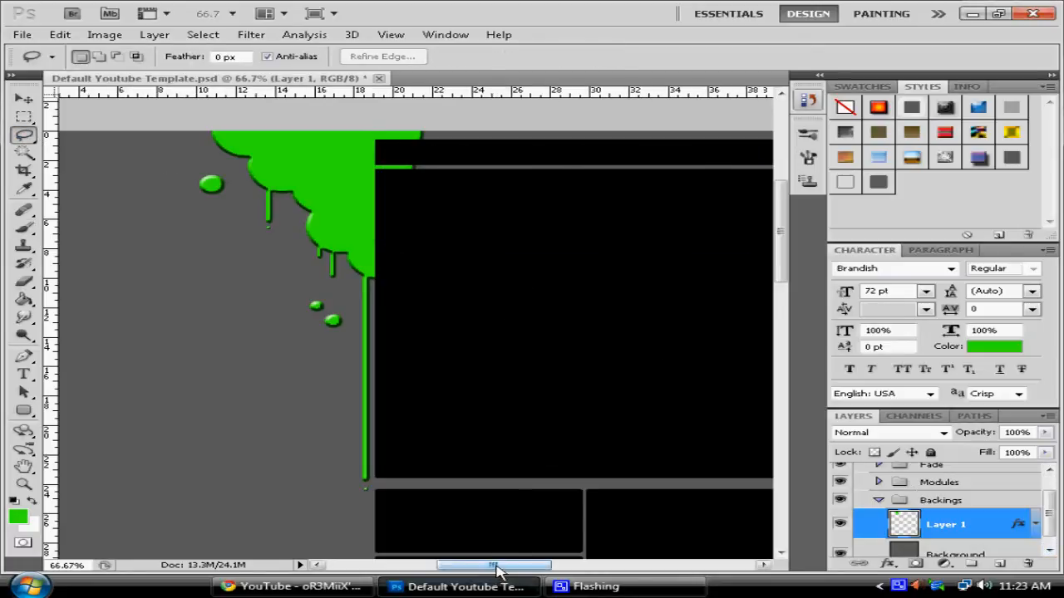
{"action": "left_click_drag", "start_coordinate": [495, 565], "coordinate": [516, 565]}
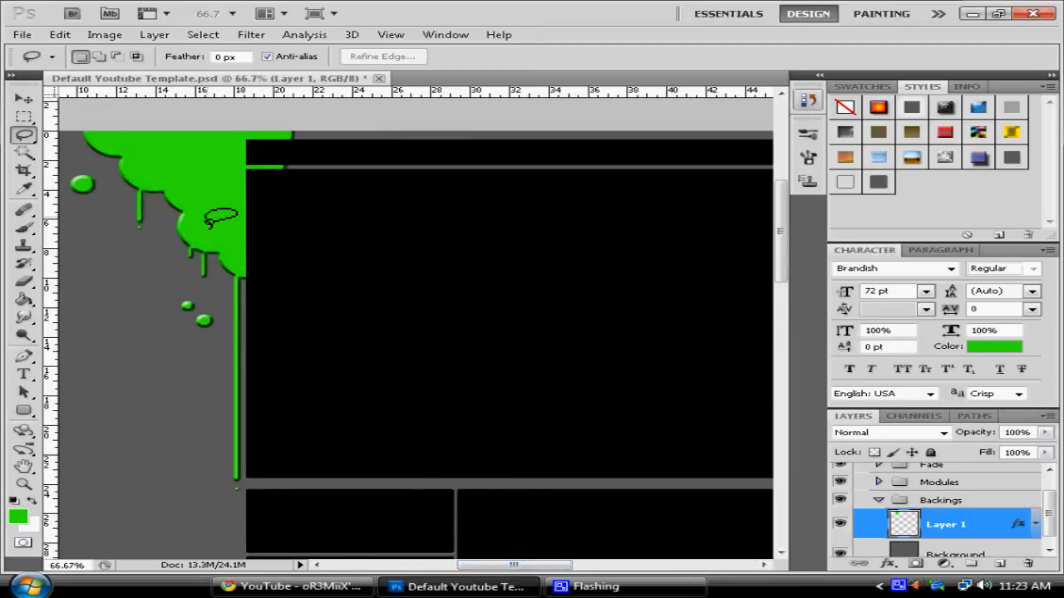
{"action": "left_click", "coordinate": [286, 589]}
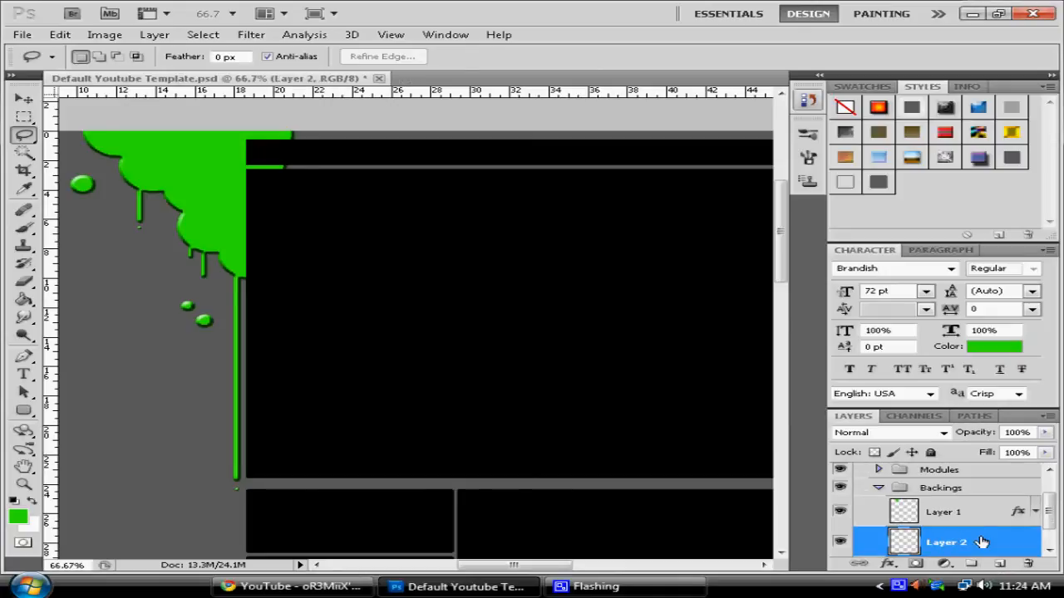
Select the new Layer 2 and set the foreground paint colour to dark grey #373737
{"action": "left_click", "coordinate": [20, 230]}
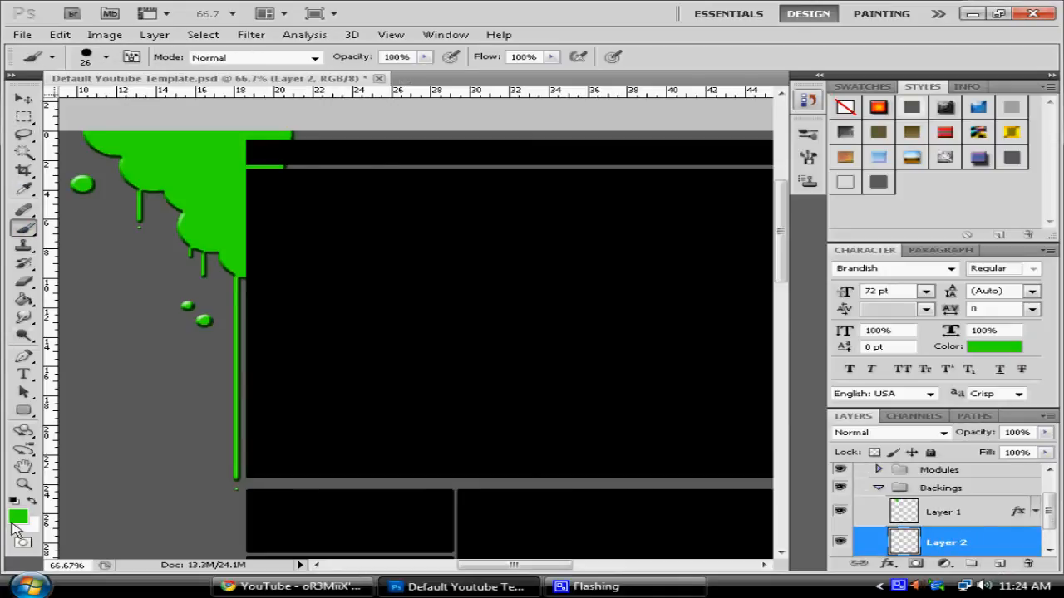
{"action": "left_click", "coordinate": [17, 515]}
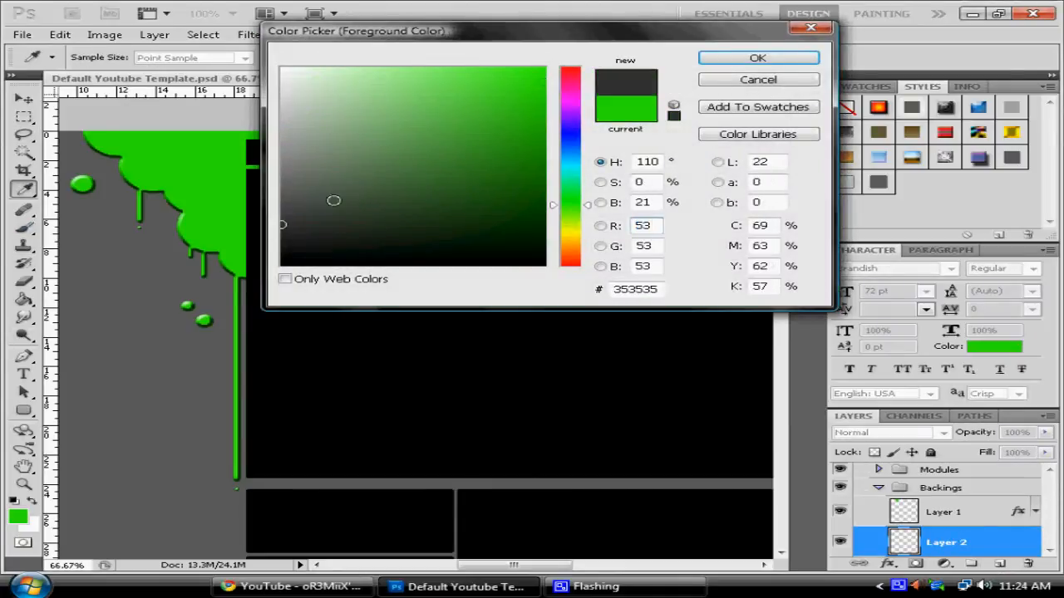
{"action": "left_click", "coordinate": [283, 214]}
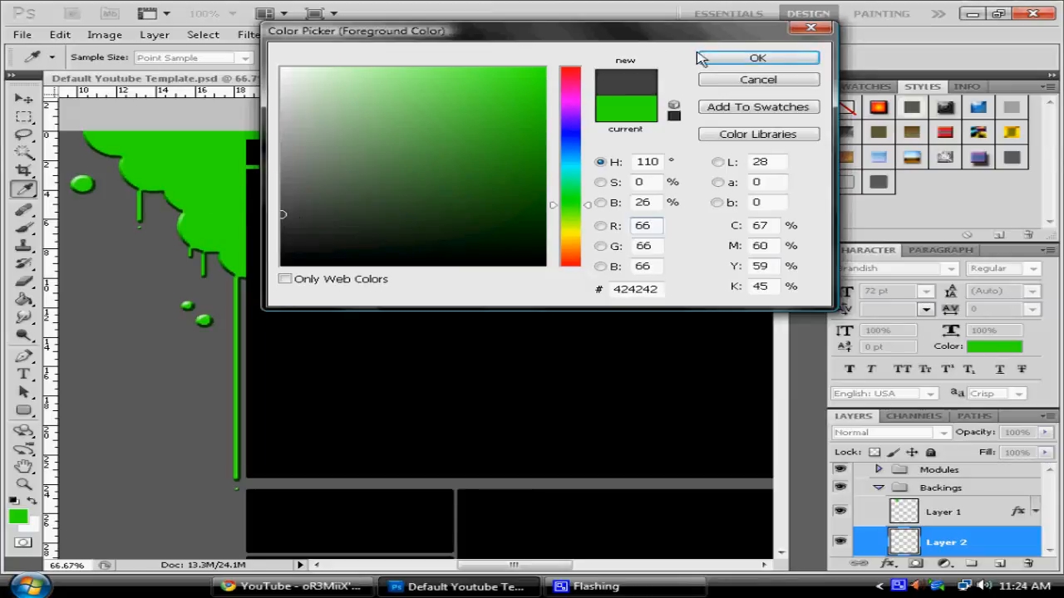
{"action": "left_click", "coordinate": [760, 56]}
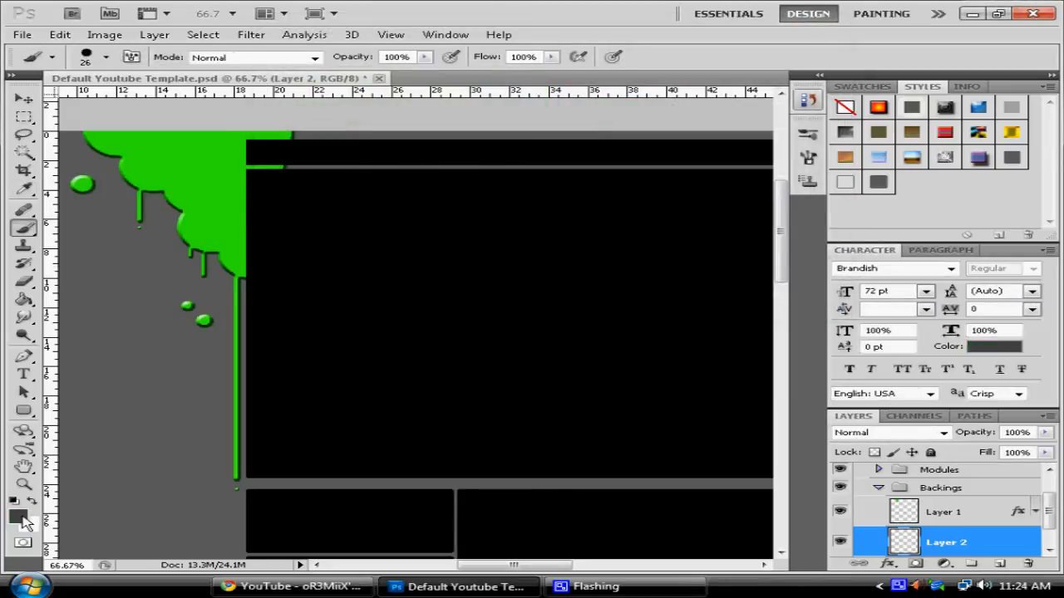
{"action": "left_click", "coordinate": [13, 515]}
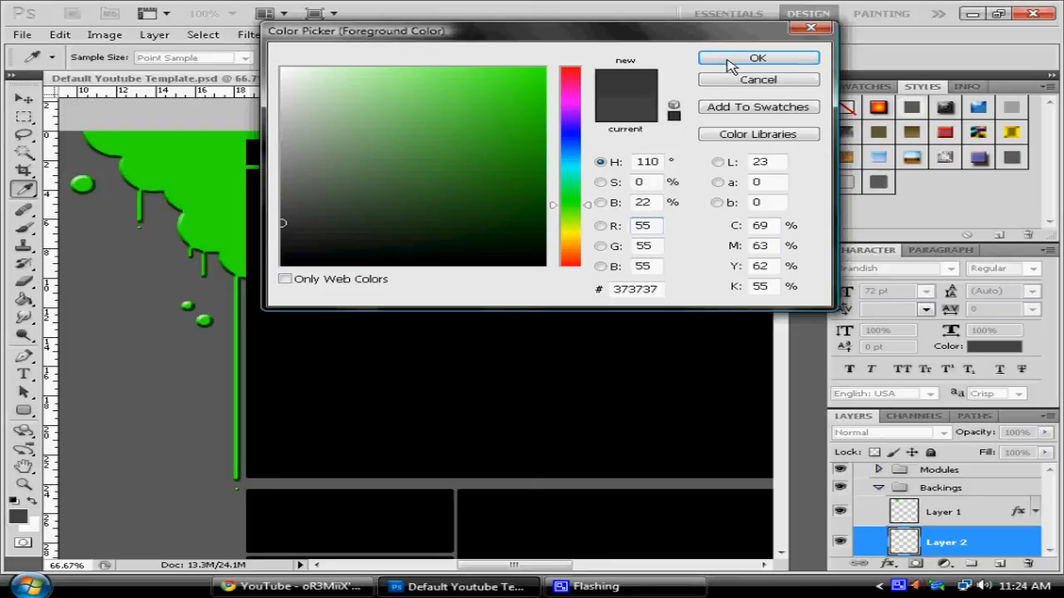
{"action": "left_click", "coordinate": [758, 57]}
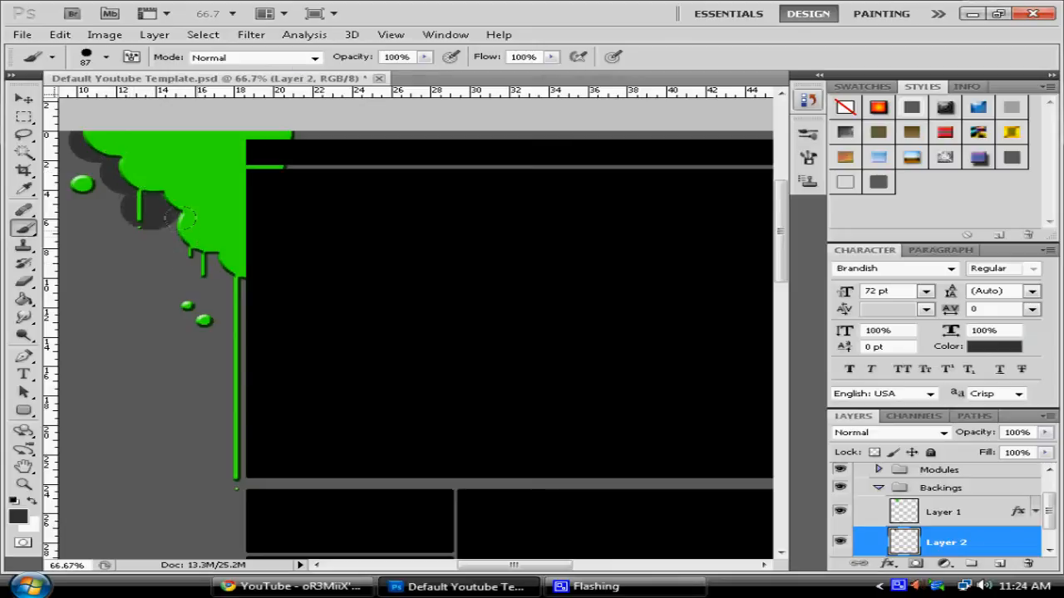
Brush dark grey strokes just outside the splatter edge and down along its drips on Layer 2
{"action": "left_click_drag", "start_coordinate": [186, 224], "coordinate": [191, 257]}
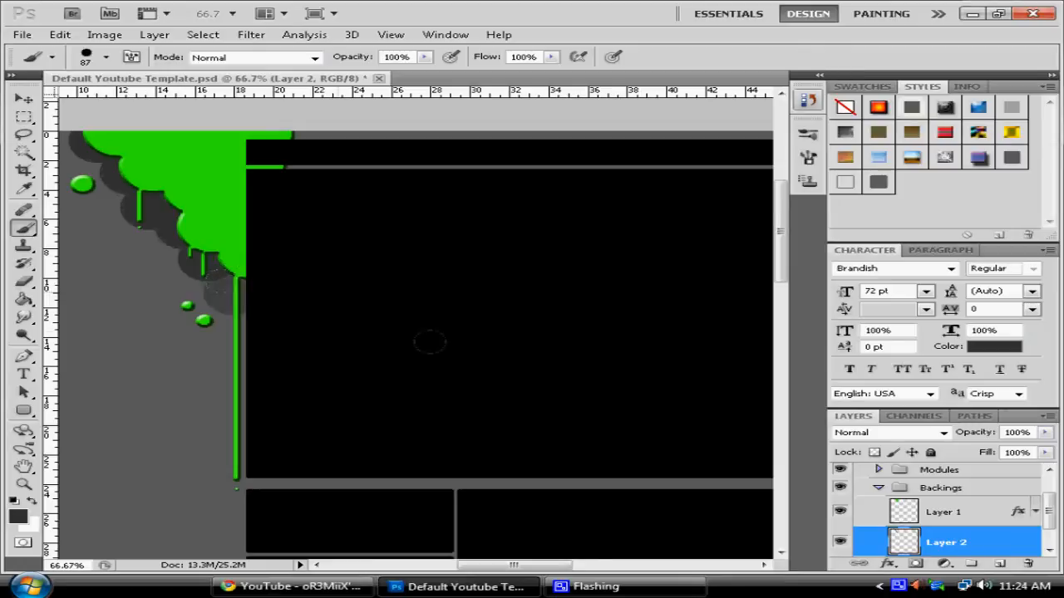
{"action": "left_click_drag", "start_coordinate": [429, 340], "coordinate": [146, 169]}
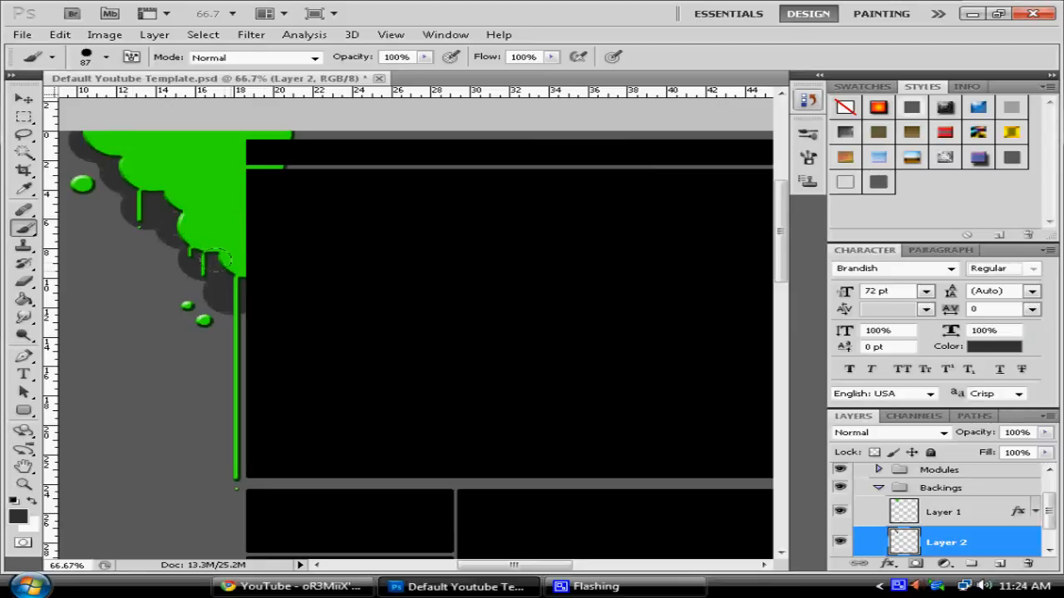
{"action": "mouse_move", "coordinate": [359, 262]}
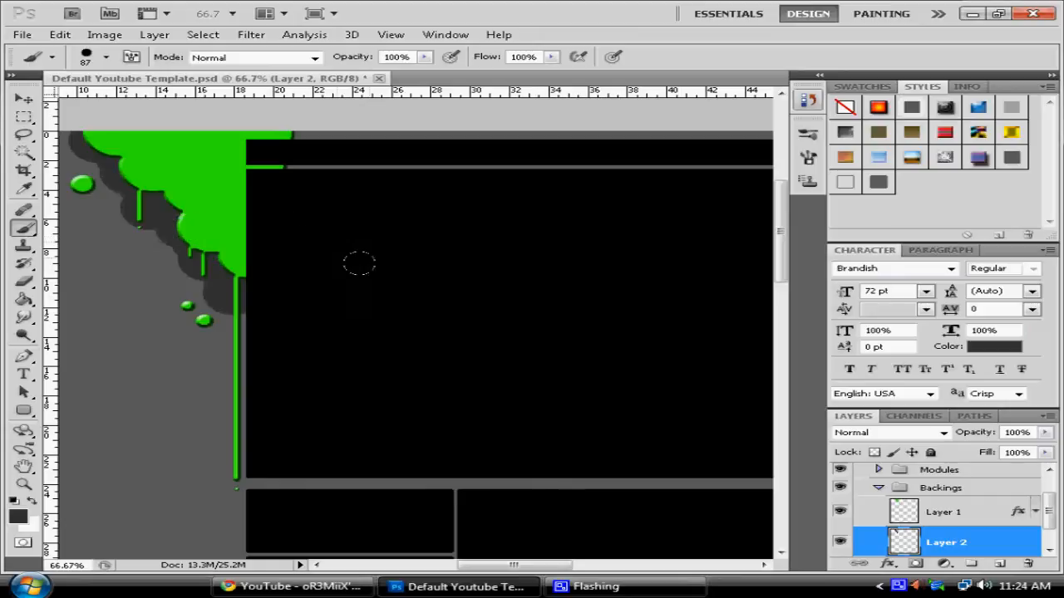
{"action": "mouse_move", "coordinate": [718, 476]}
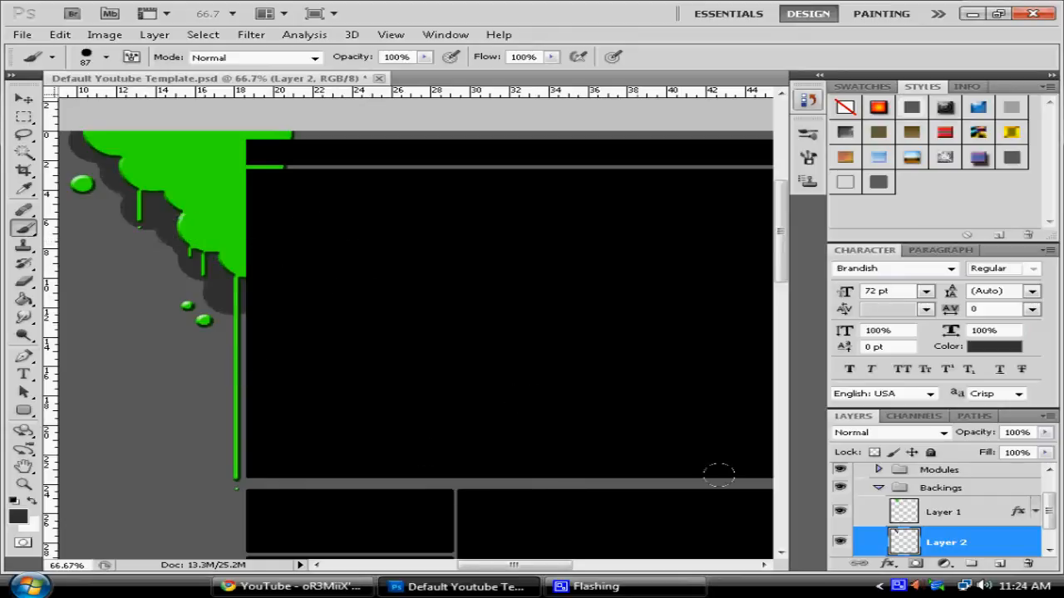
{"action": "right_click", "coordinate": [948, 556]}
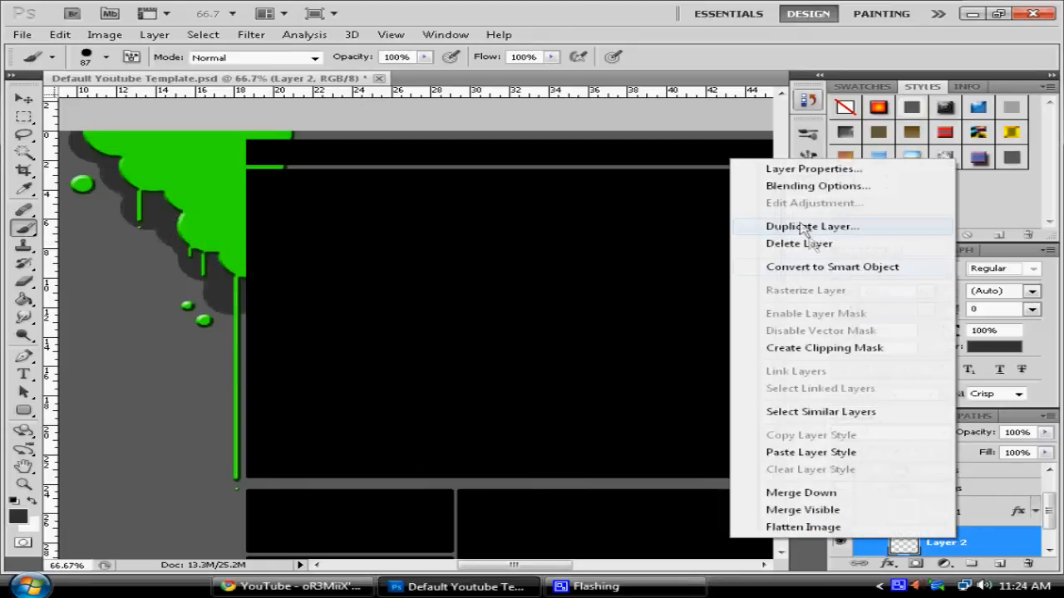
{"action": "mouse_move", "coordinate": [821, 186]}
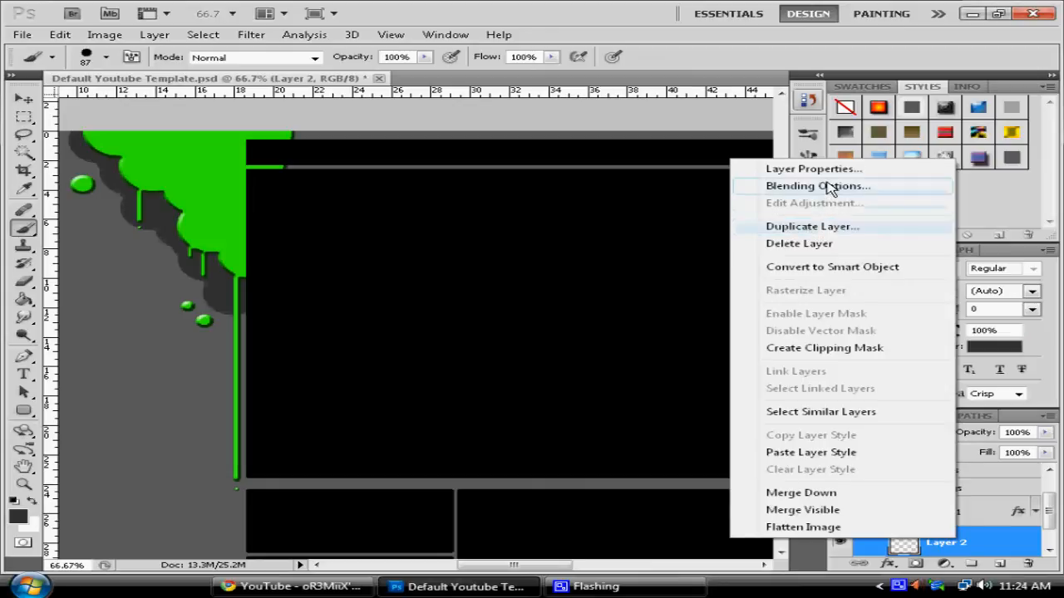
Enable Bevel and Emboss in the grey backing layer's Layer Style via Blending Options
{"action": "left_click", "coordinate": [814, 186]}
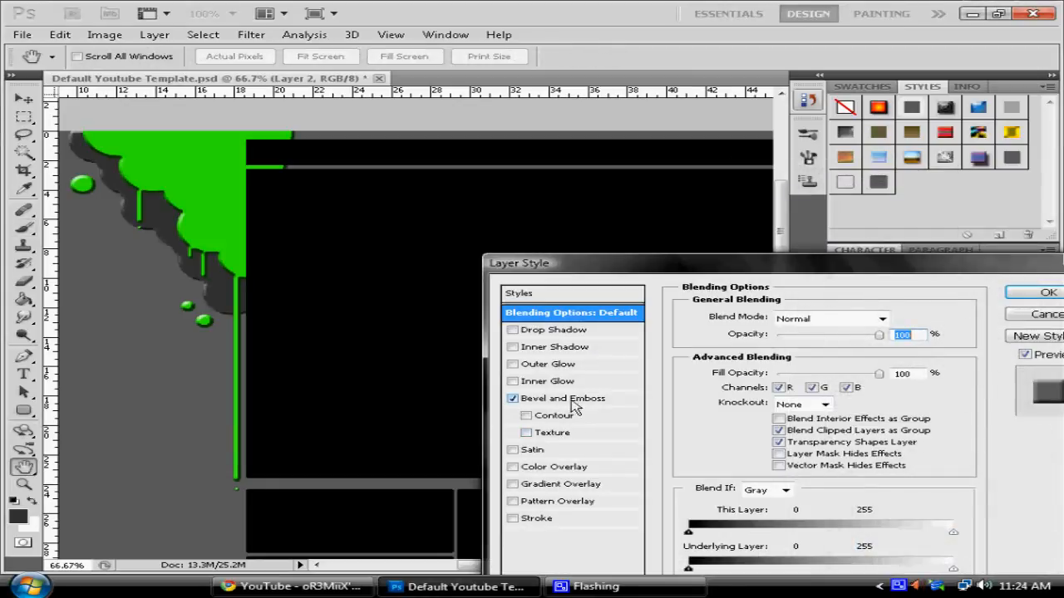
{"action": "left_click", "coordinate": [562, 399]}
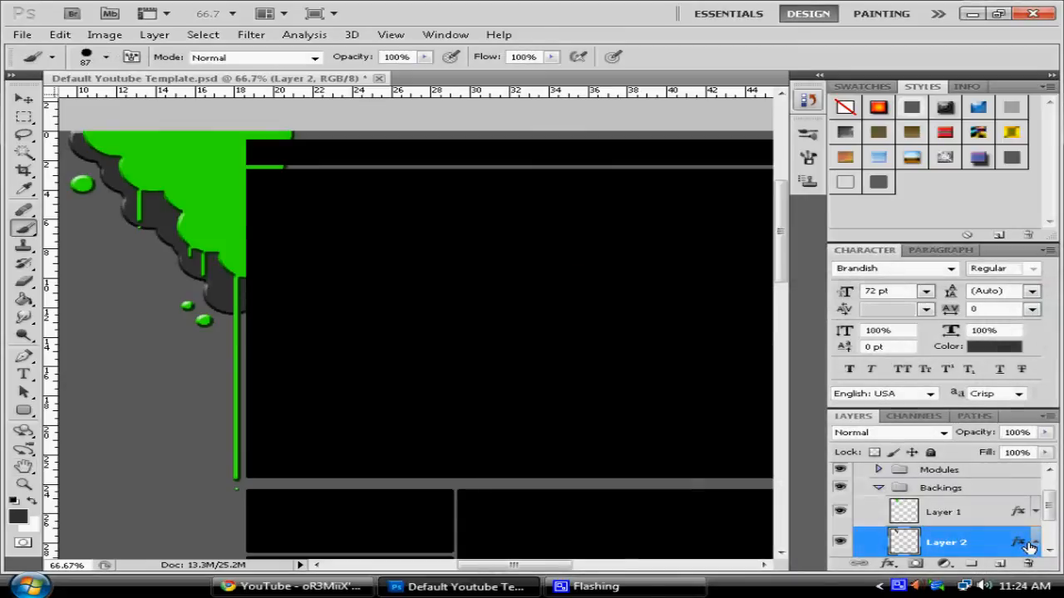
{"action": "left_click", "coordinate": [103, 60]}
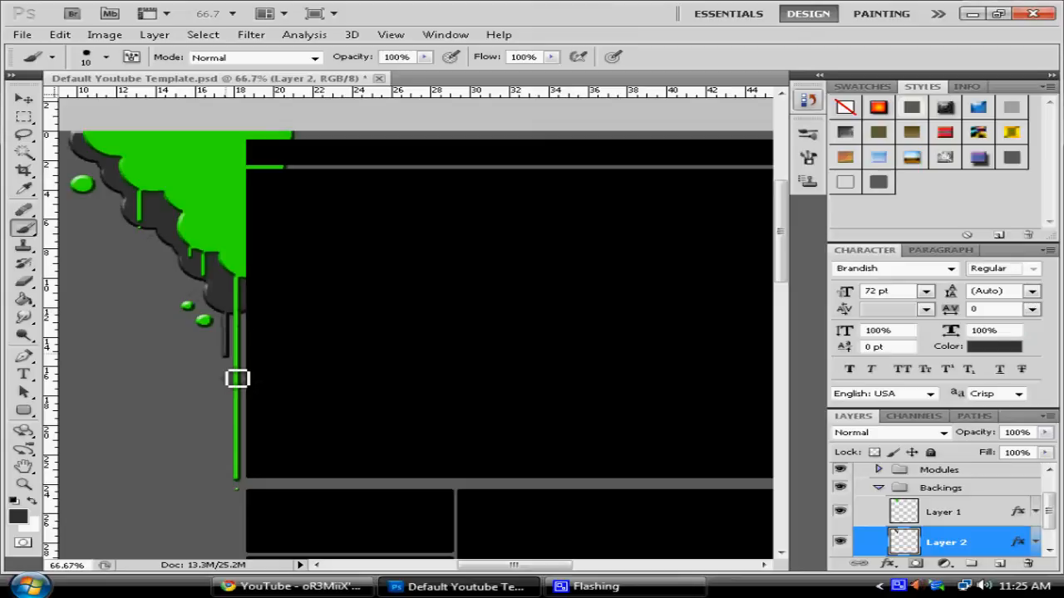
{"action": "mouse_move", "coordinate": [238, 445]}
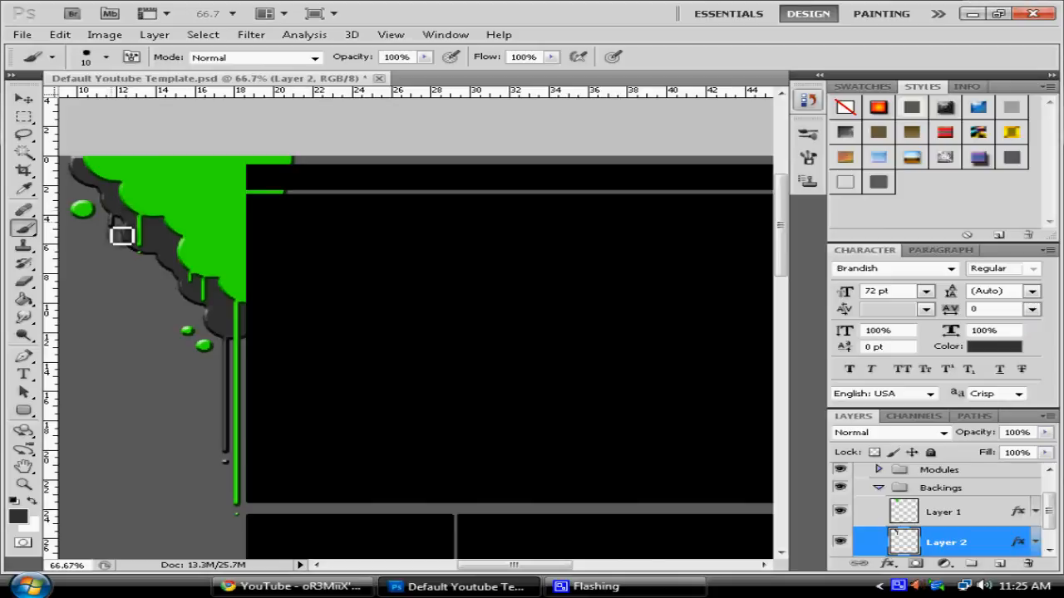
{"action": "mouse_move", "coordinate": [117, 249]}
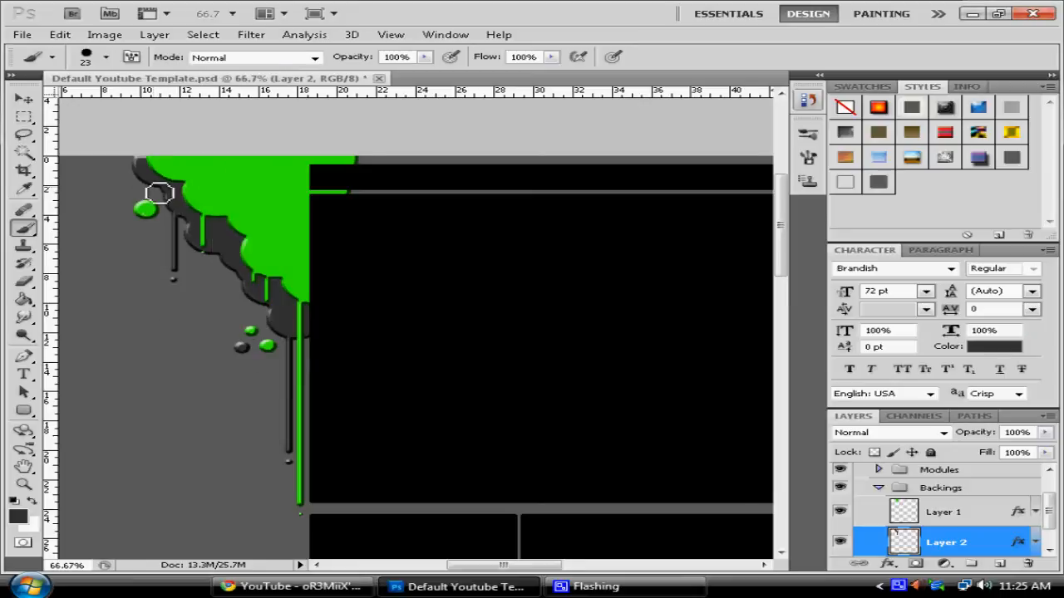
Dab dark grey dots behind the scattered green droplets with a small brush
{"action": "left_click", "coordinate": [103, 57]}
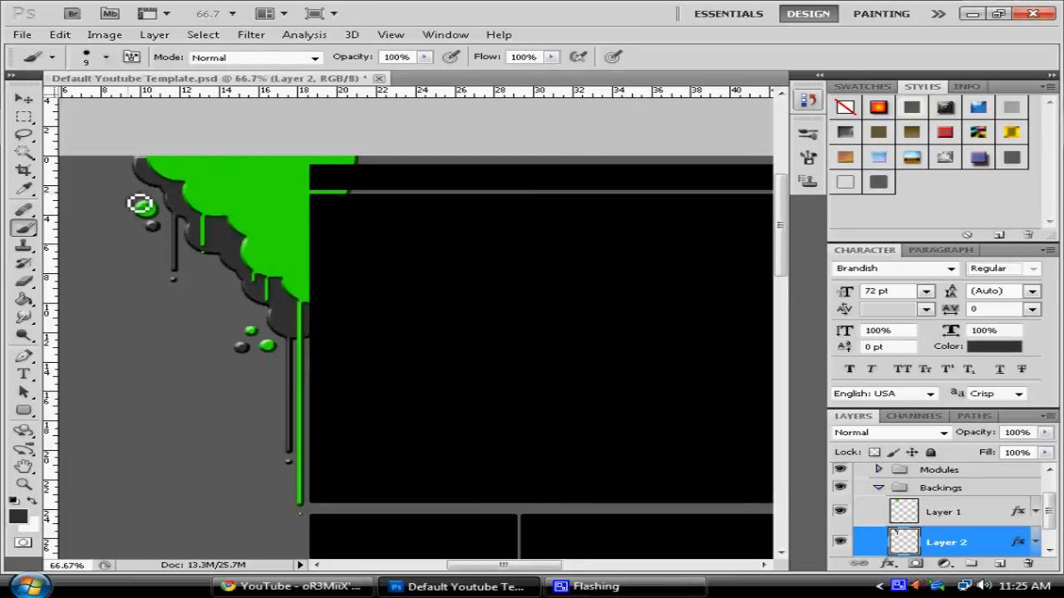
{"action": "left_click", "coordinate": [106, 60]}
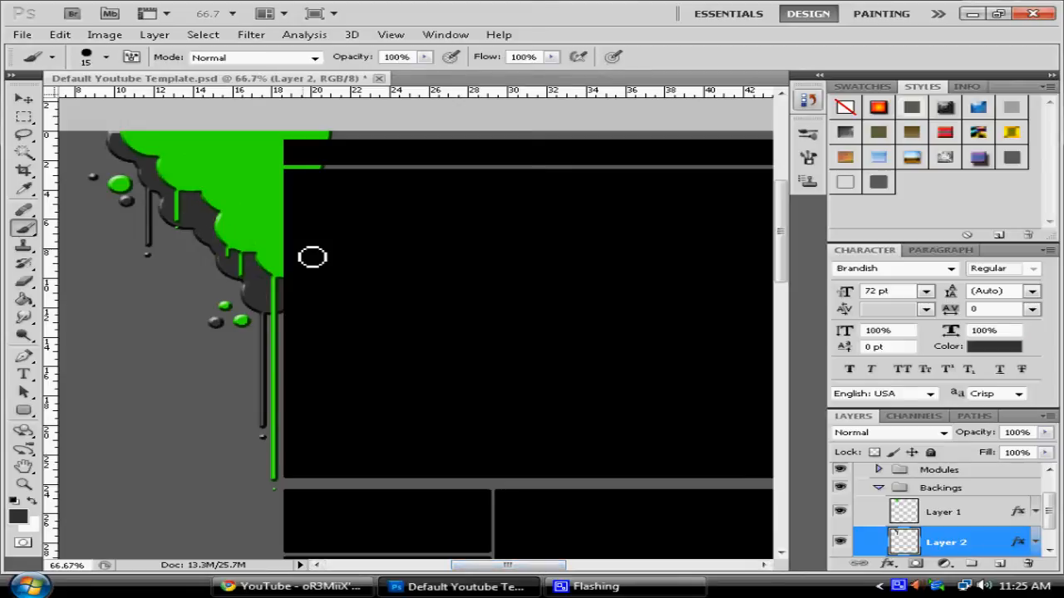
{"action": "mouse_move", "coordinate": [557, 549]}
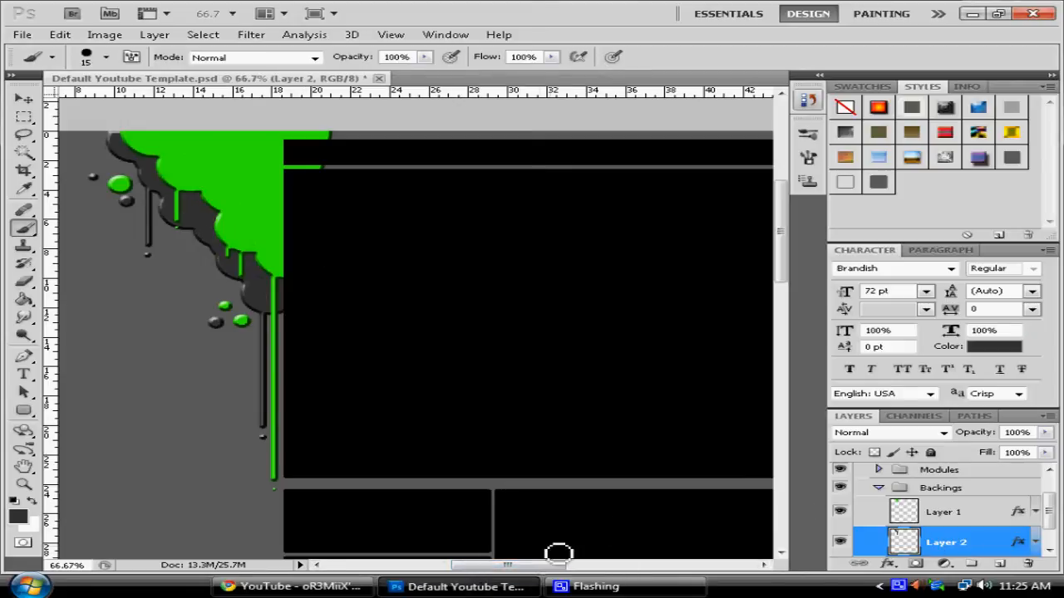
{"action": "left_click", "coordinate": [57, 33]}
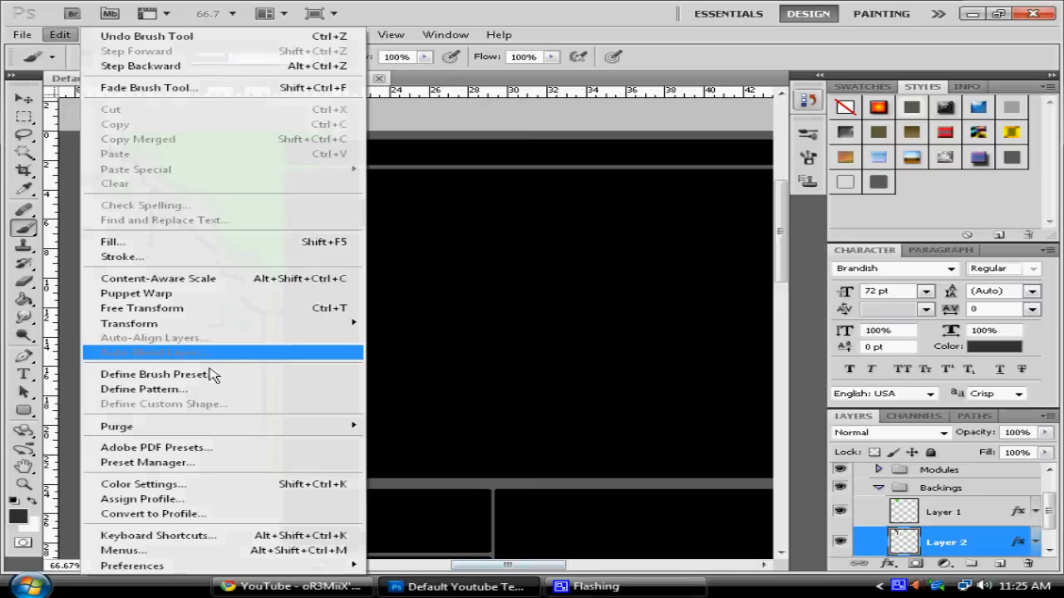
{"action": "left_click", "coordinate": [495, 33]}
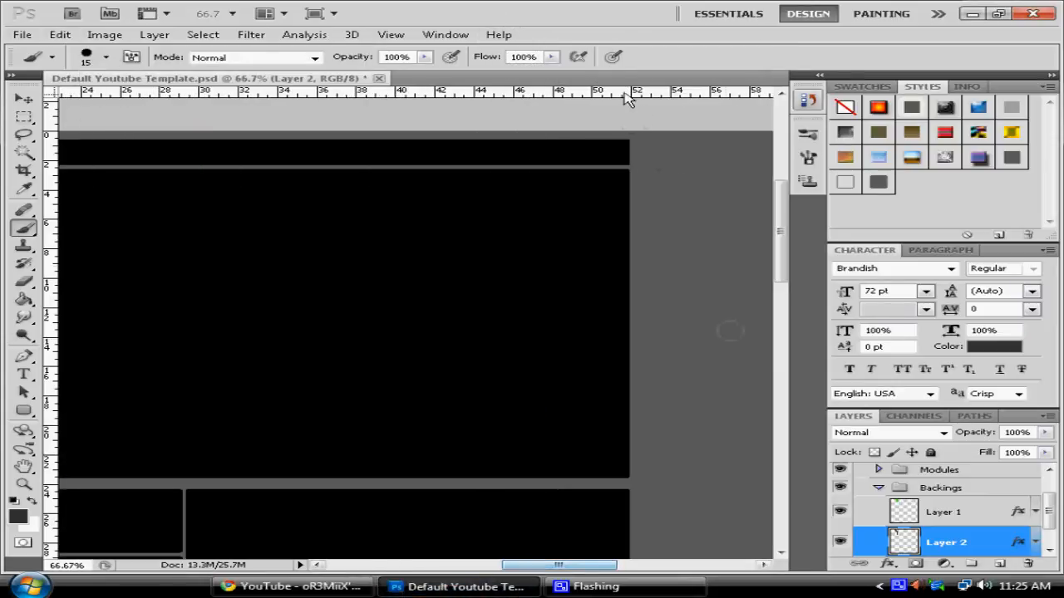
{"action": "mouse_move", "coordinate": [702, 145]}
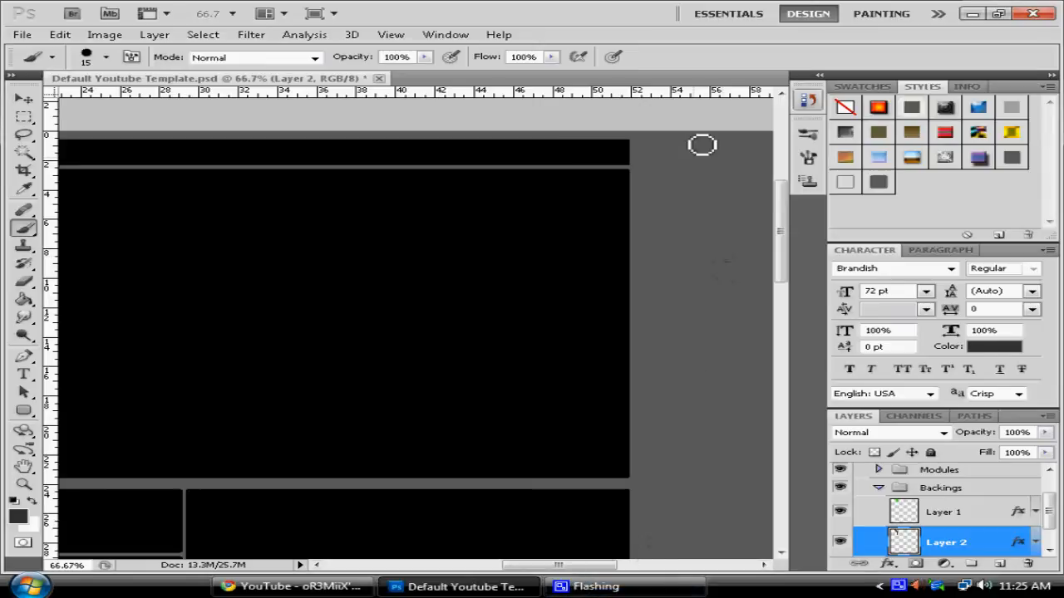
{"action": "left_click", "coordinate": [609, 585]}
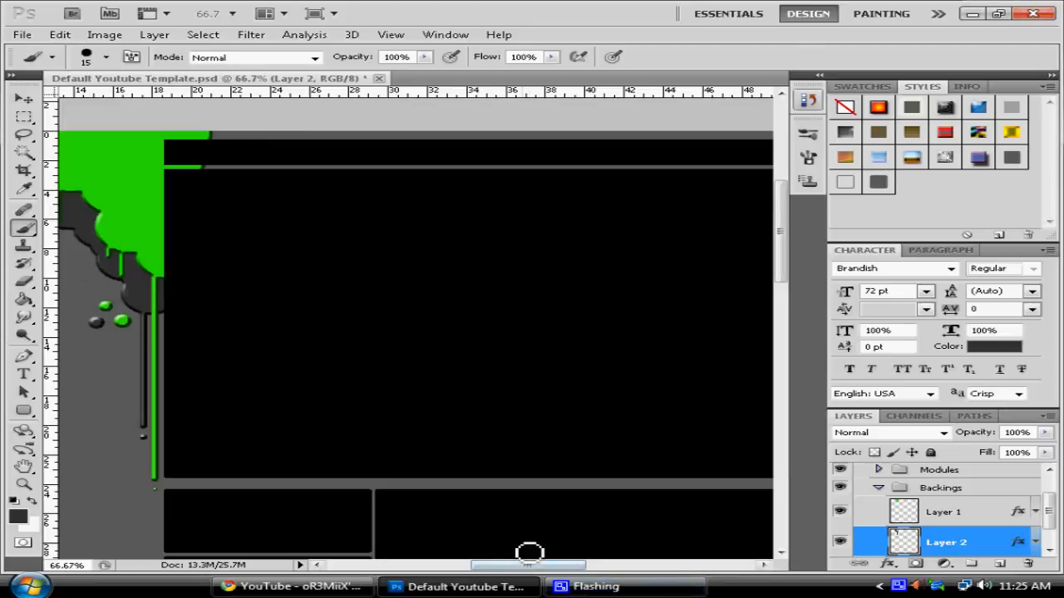
{"action": "left_click", "coordinate": [291, 589]}
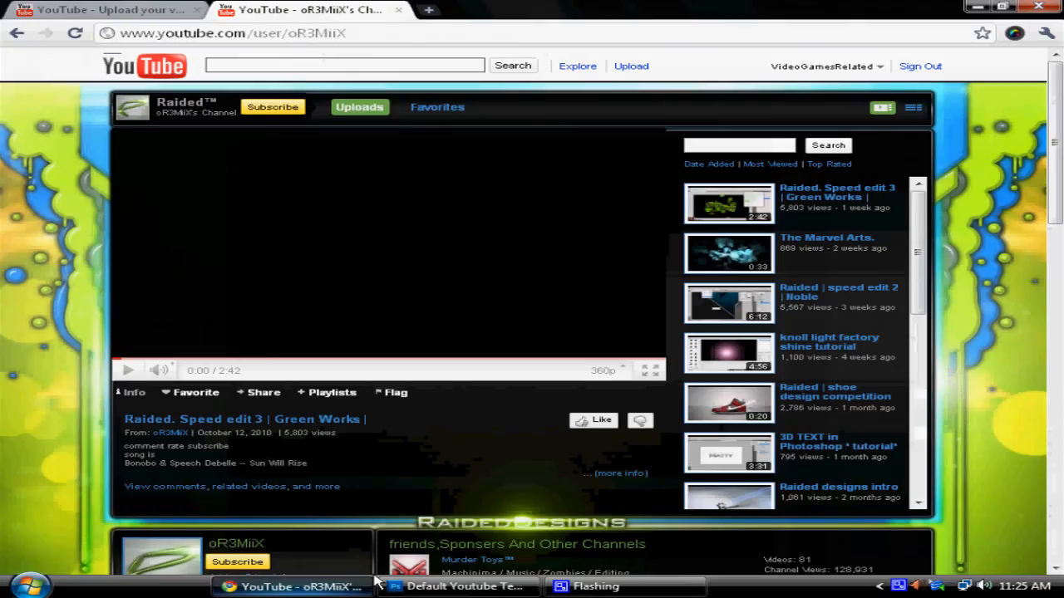
{"action": "mouse_move", "coordinate": [109, 176]}
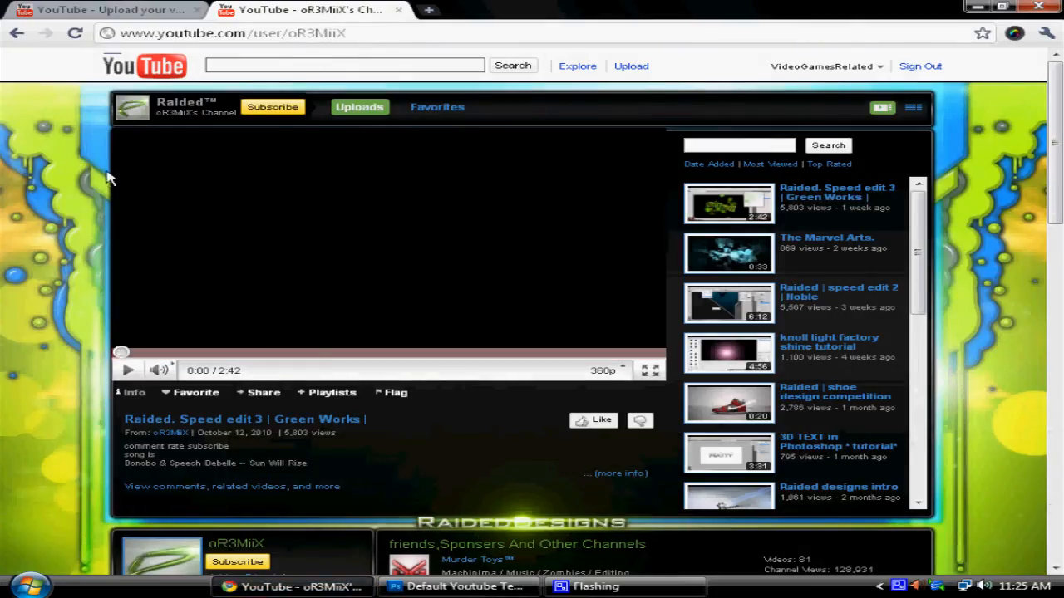
{"action": "mouse_move", "coordinate": [954, 113]}
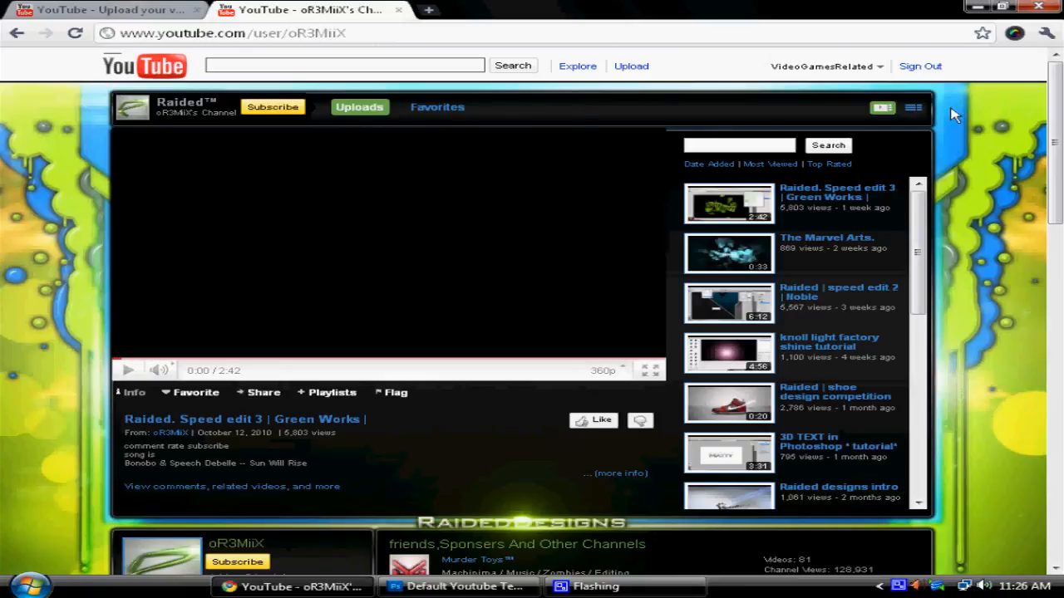
{"action": "mouse_move", "coordinate": [952, 186]}
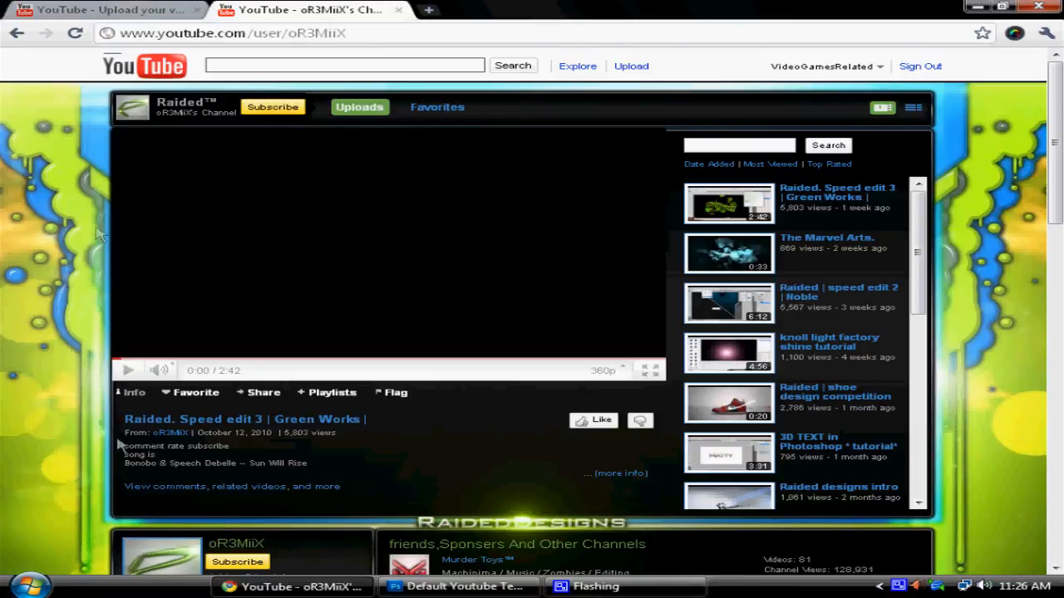
{"action": "mouse_move", "coordinate": [841, 524]}
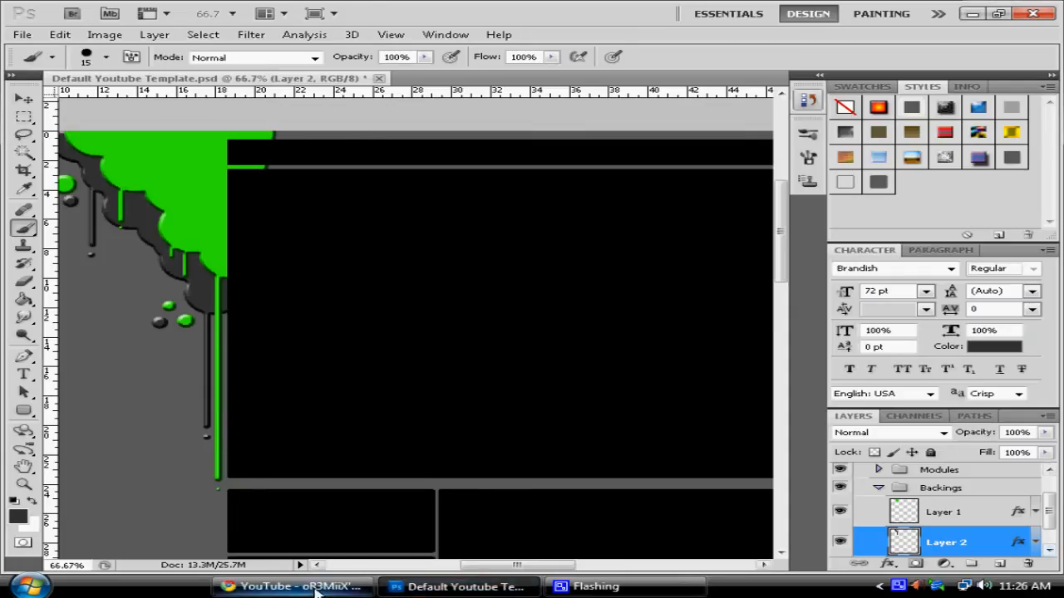
Create empty Layer 3 and pick a dark green foreground colour in the Color Picker
{"action": "left_click", "coordinate": [291, 587]}
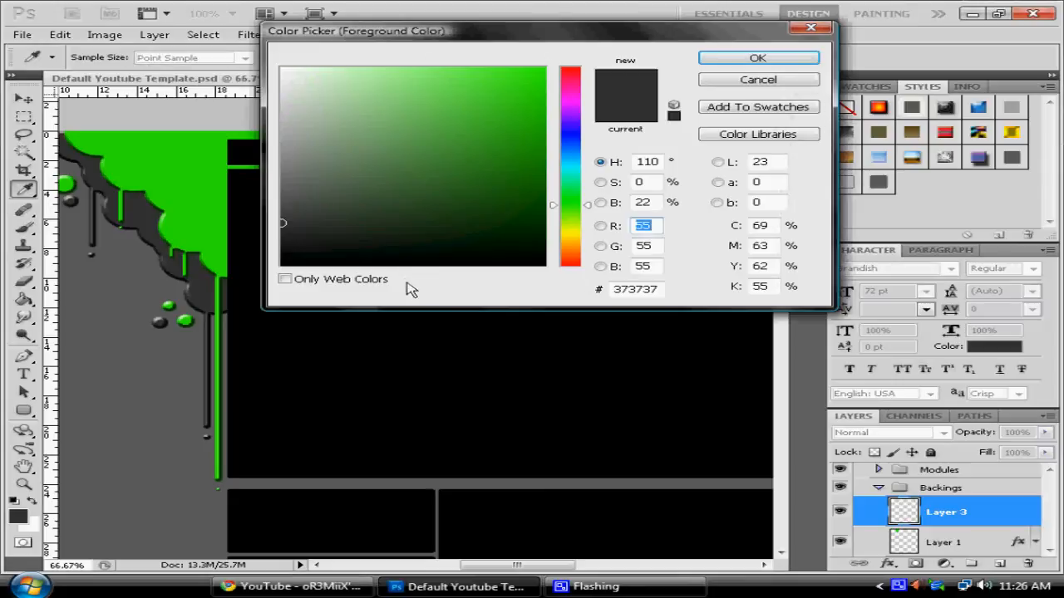
{"action": "left_click", "coordinate": [432, 110]}
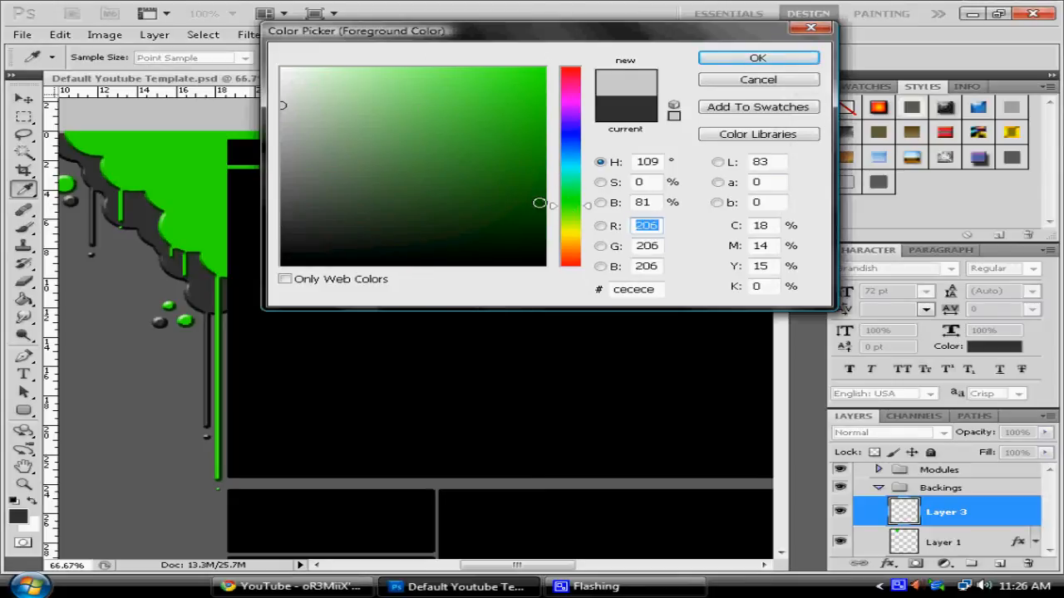
{"action": "left_click", "coordinate": [758, 56]}
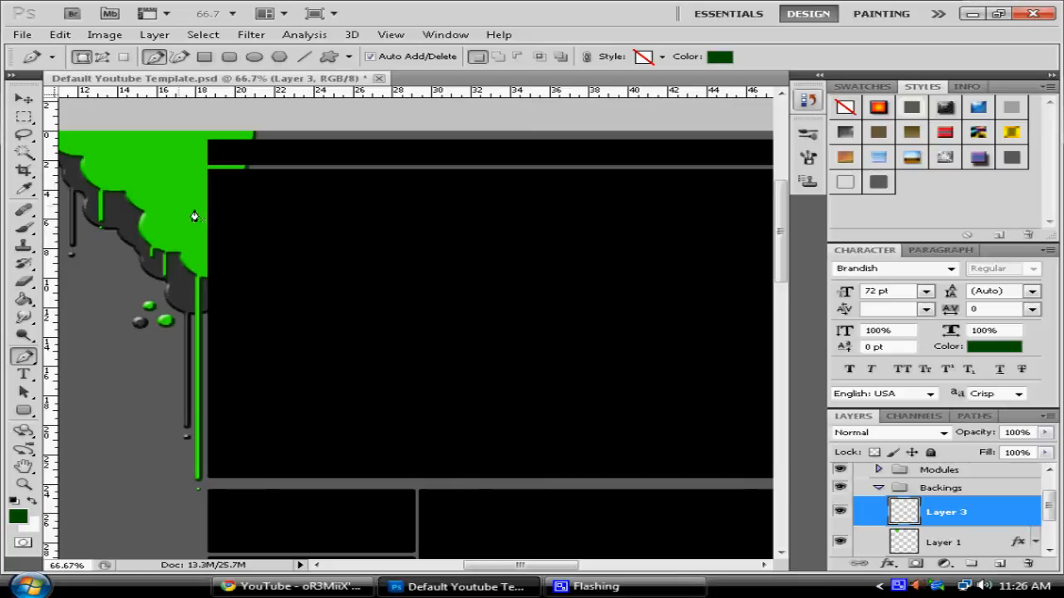
{"action": "mouse_move", "coordinate": [205, 223]}
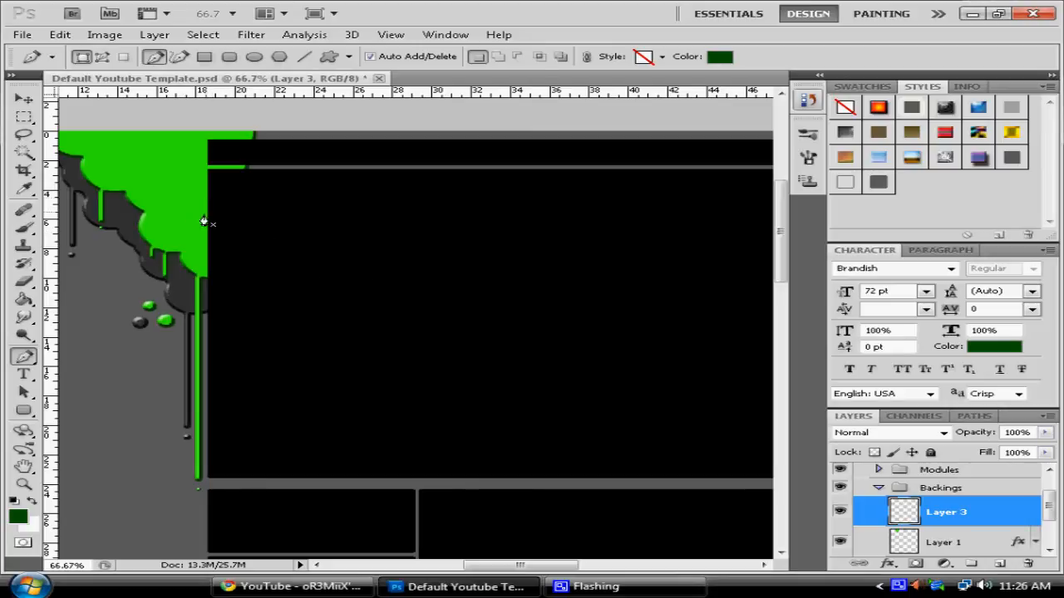
{"action": "mouse_move", "coordinate": [183, 216]}
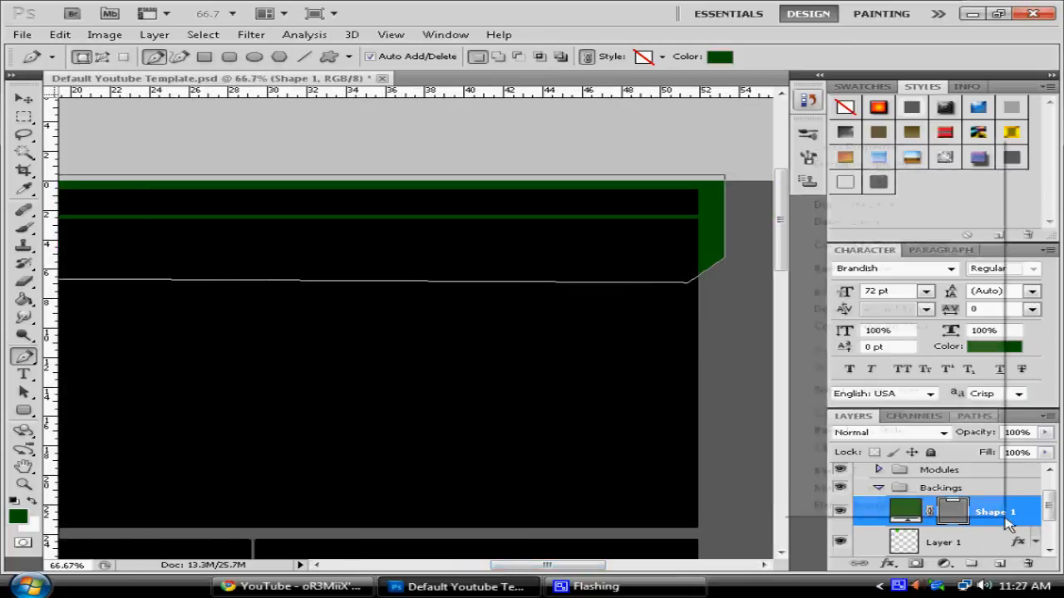
Rasterize the Shape 1 border layer into plain pixels
{"action": "right_click", "coordinate": [1007, 512]}
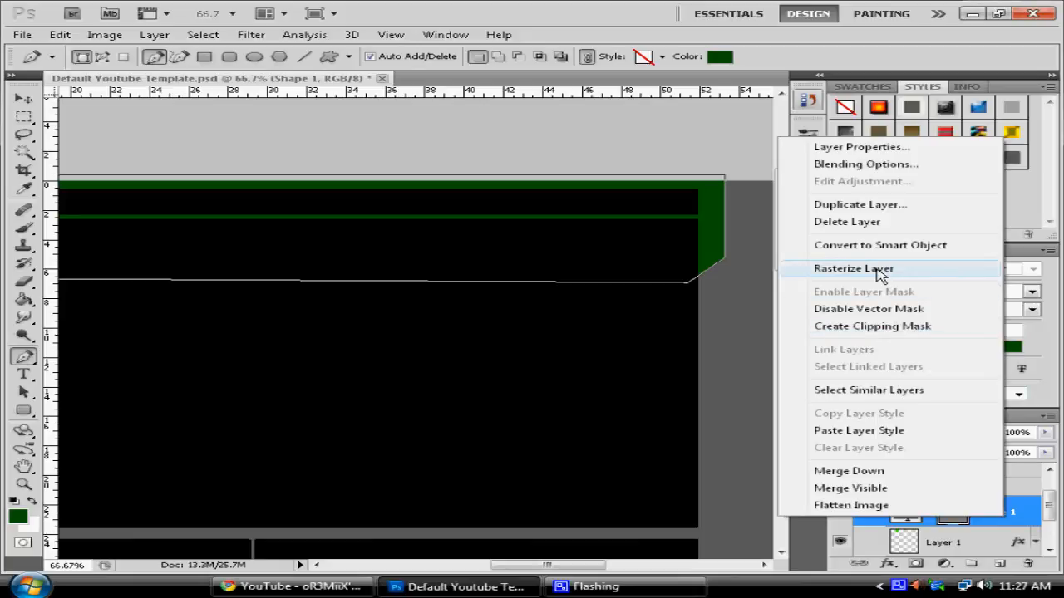
{"action": "left_click", "coordinate": [852, 267]}
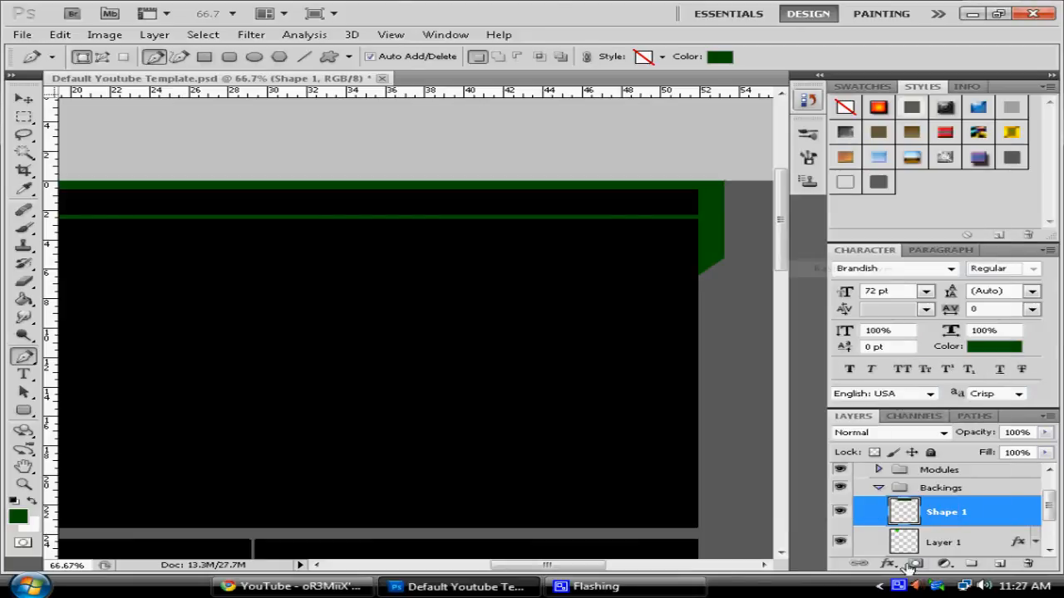
Give the rasterized border a Bevel and Emboss effect with Contour enabled
{"action": "right_click", "coordinate": [946, 508]}
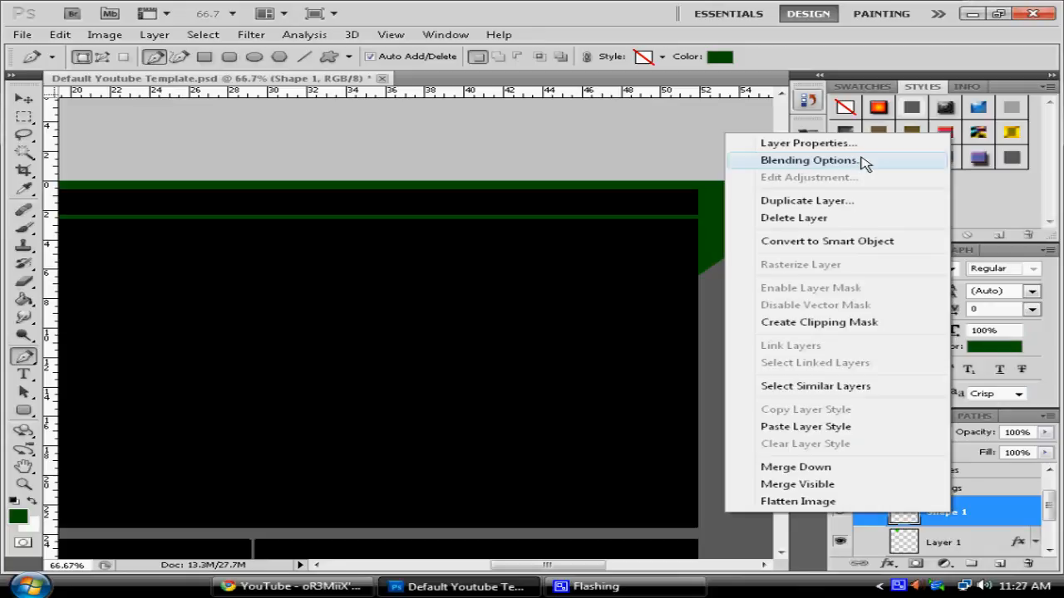
{"action": "left_click", "coordinate": [805, 160]}
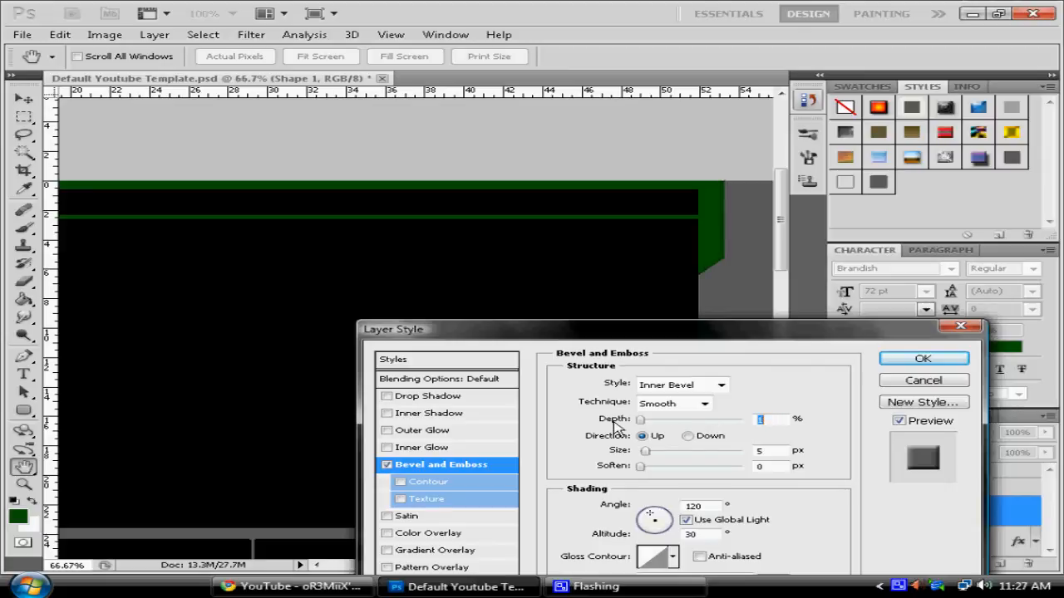
{"action": "mouse_move", "coordinate": [642, 429]}
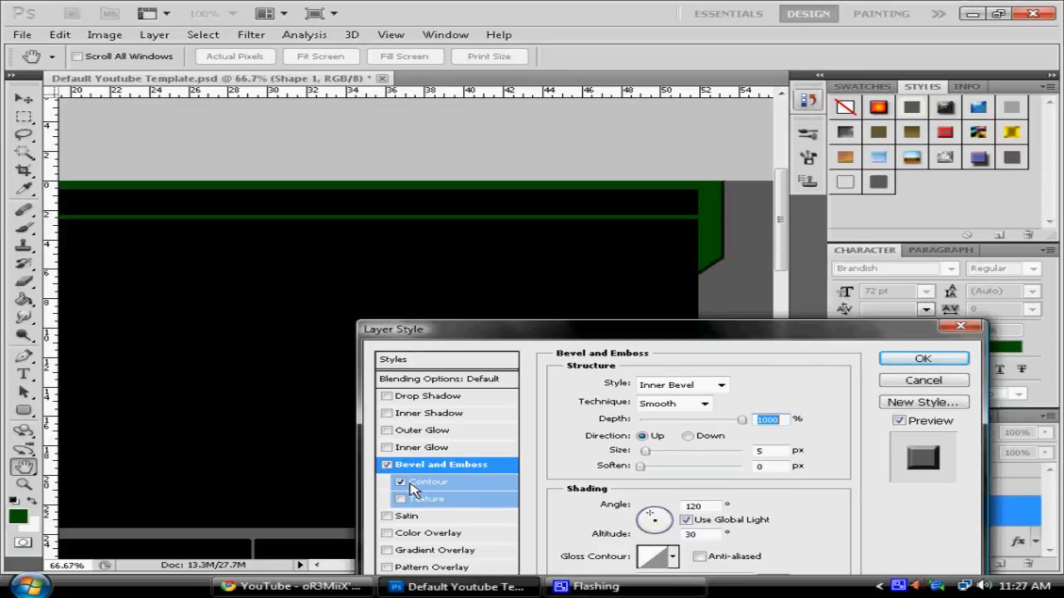
{"action": "left_click", "coordinate": [429, 482]}
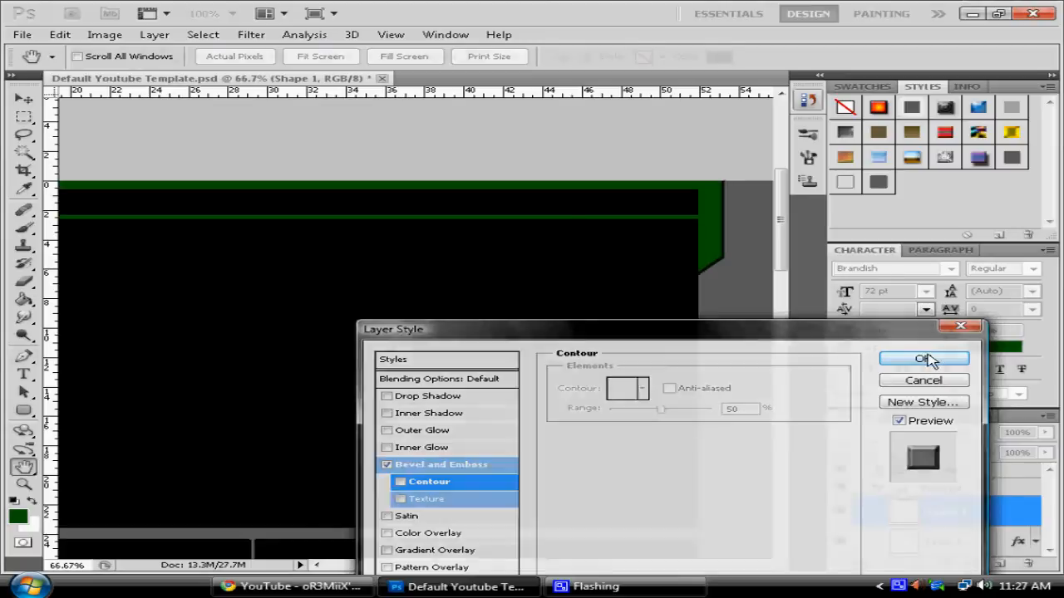
{"action": "left_click", "coordinate": [925, 359]}
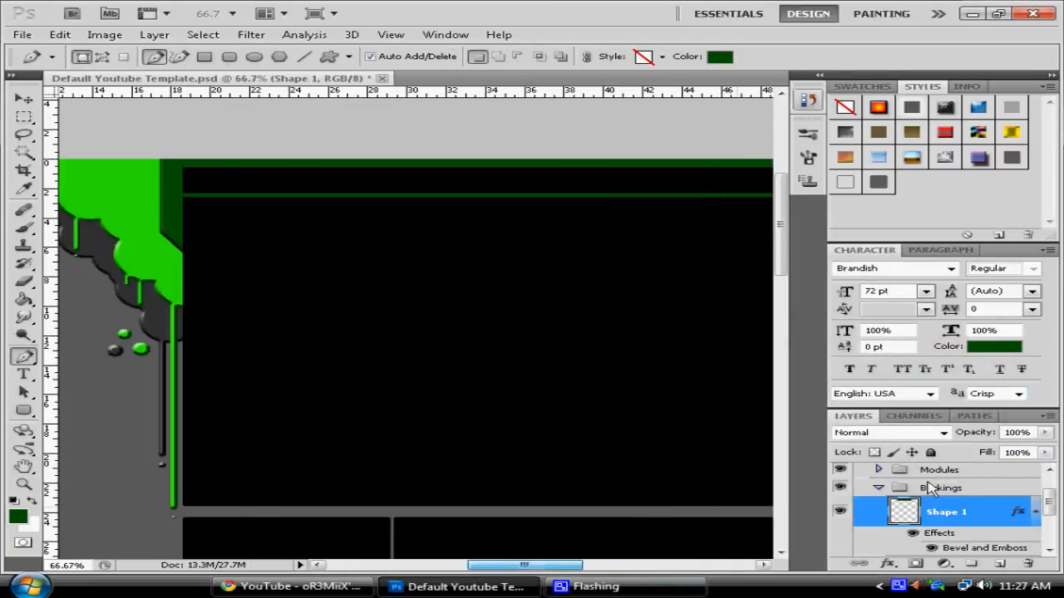
Duplicate the beveled border layer as Shape 2 and confirm its Layer Style
{"action": "right_click", "coordinate": [944, 512]}
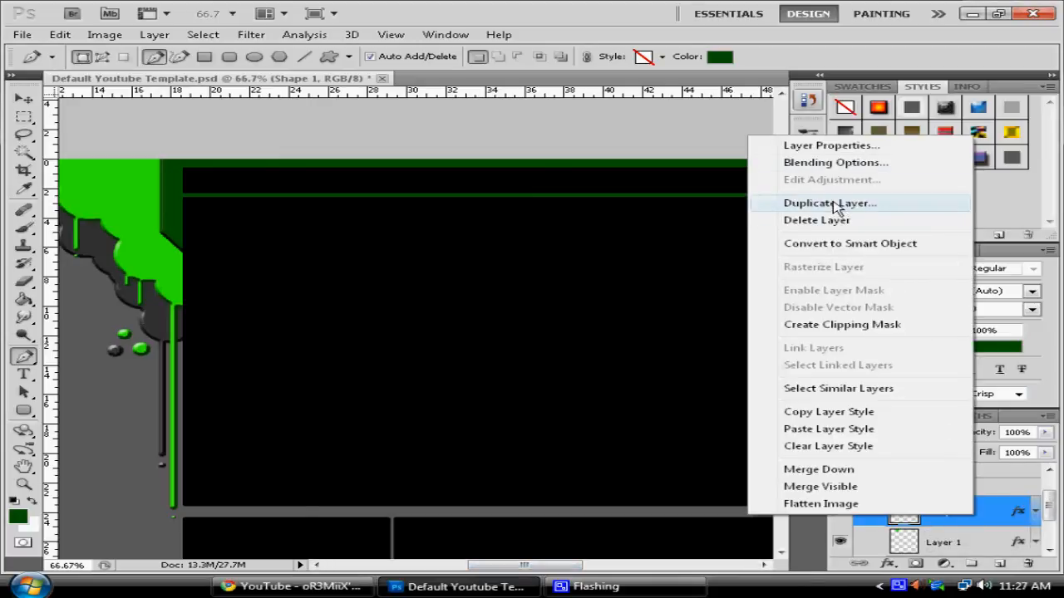
{"action": "left_click", "coordinate": [834, 162]}
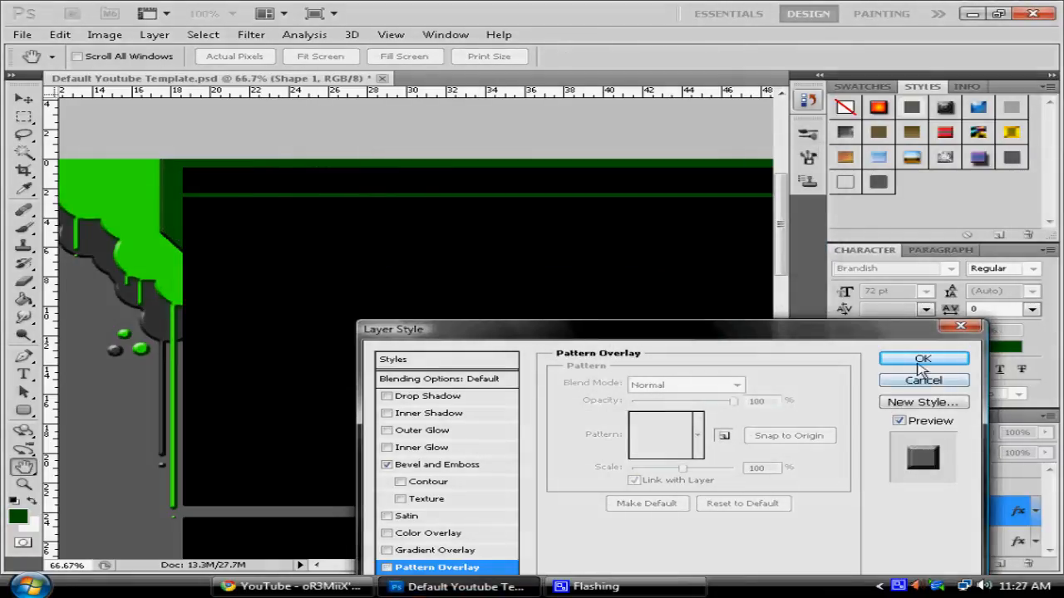
{"action": "left_click", "coordinate": [923, 359]}
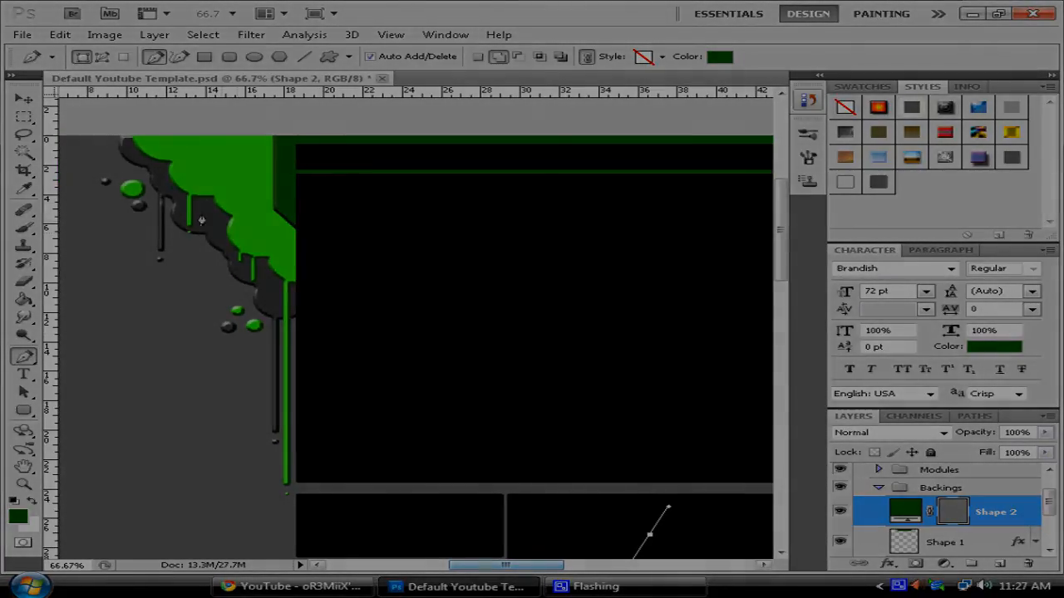
{"action": "left_click", "coordinate": [23, 136]}
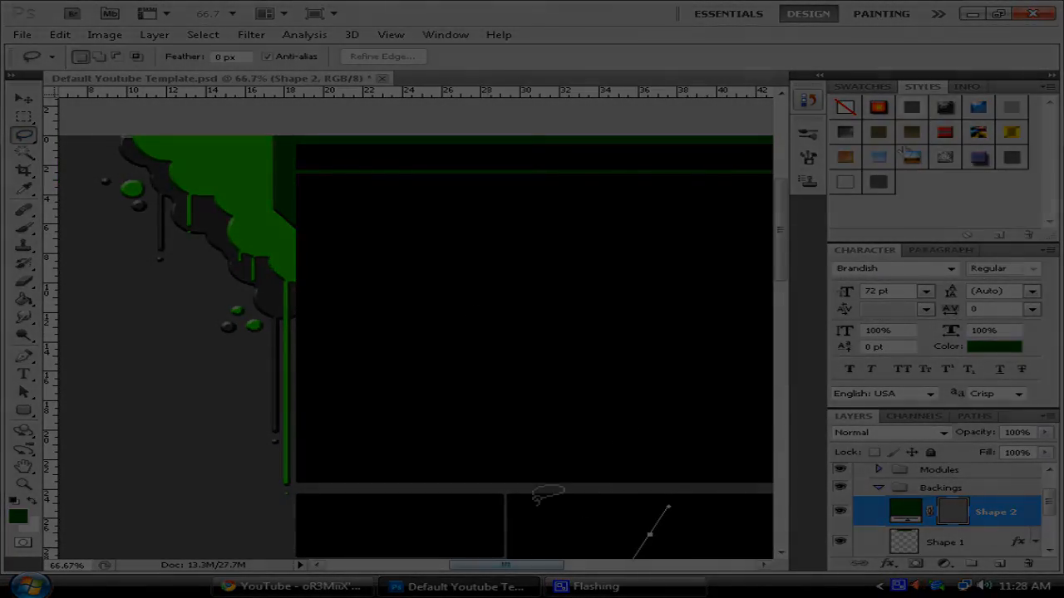